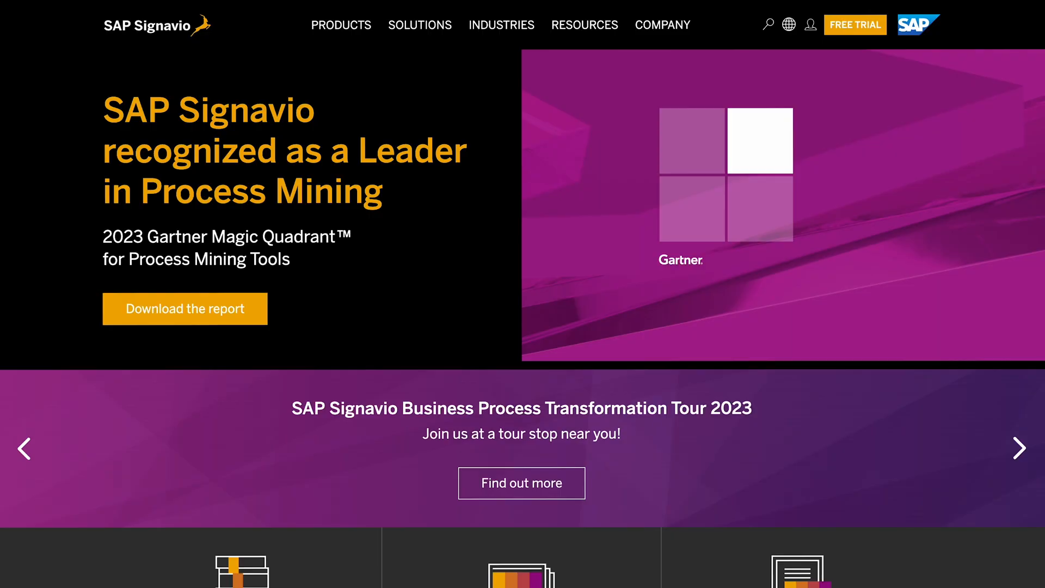
# Browse the example quote process, enlarging its diagram briefly, before creating a new model.
pyautogui.scroll(-3)
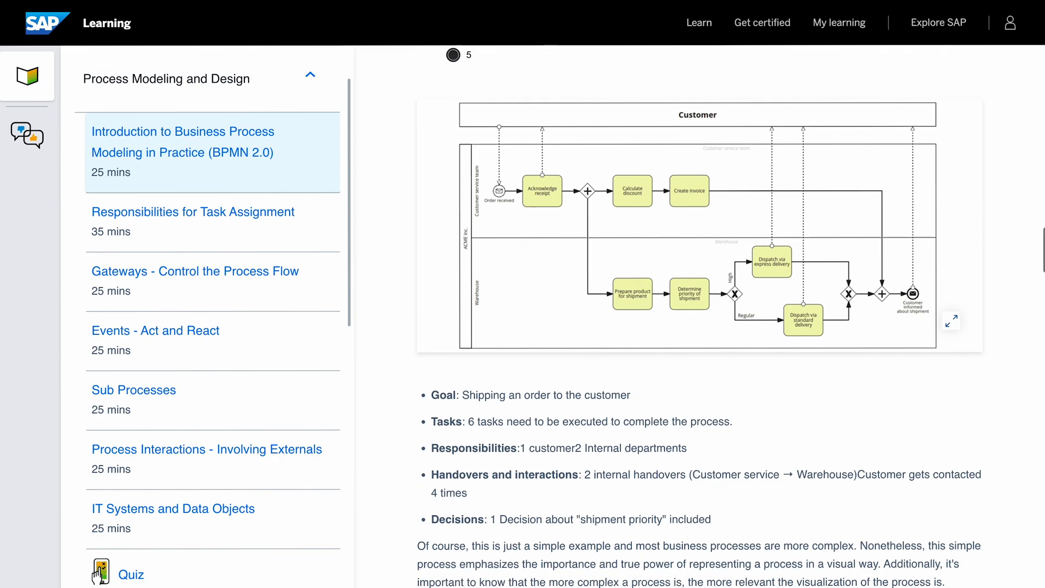
pyautogui.scroll(-3)
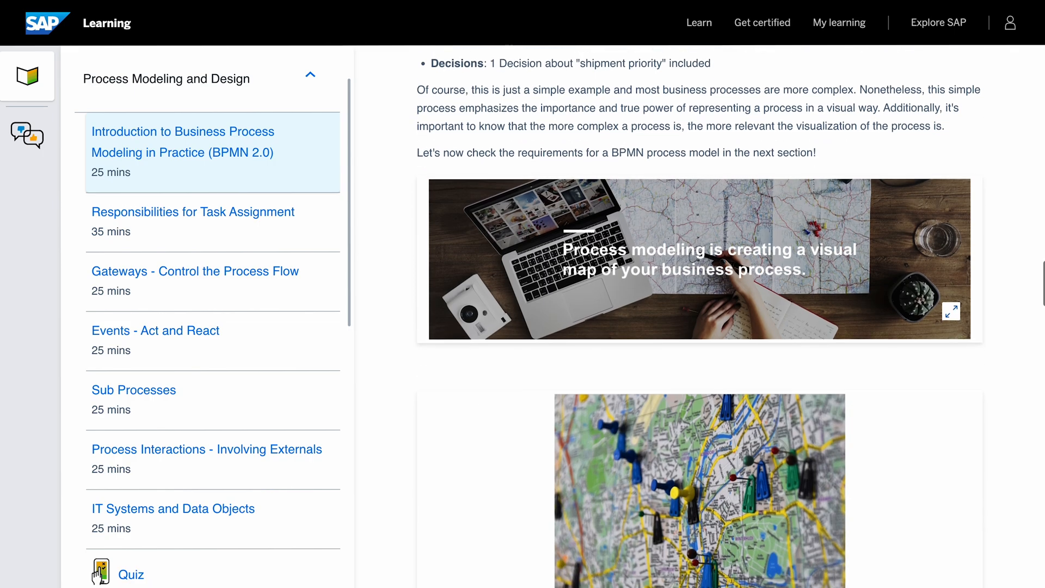
pyautogui.scroll(-3)
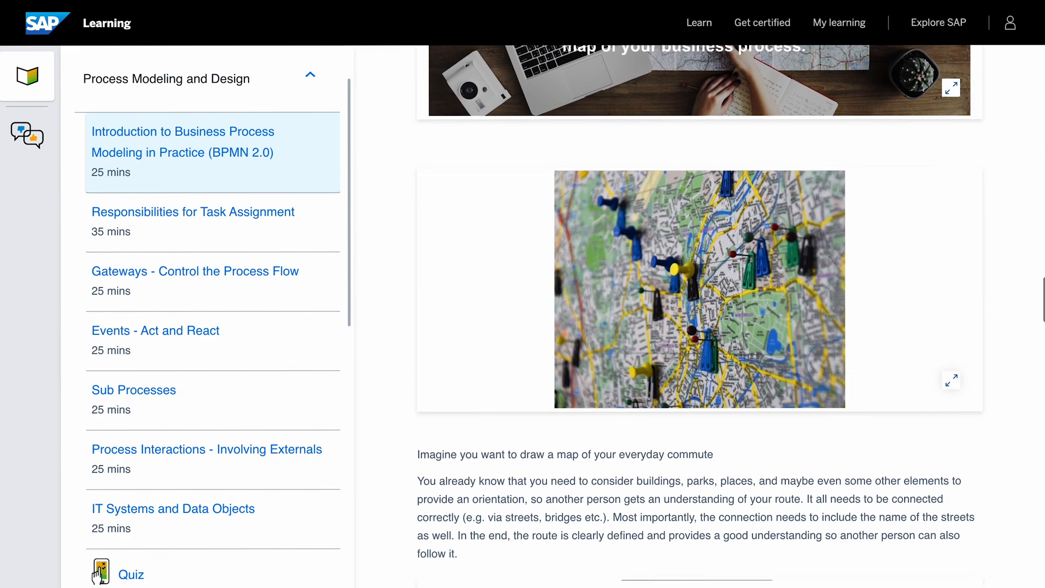
pyautogui.scroll(-3)
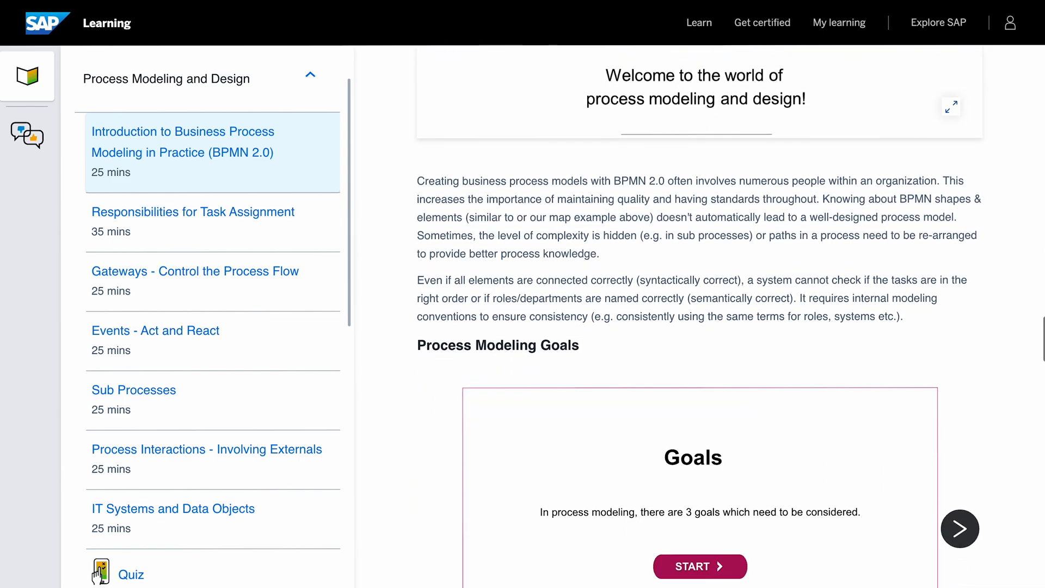
pyautogui.click(960, 529)
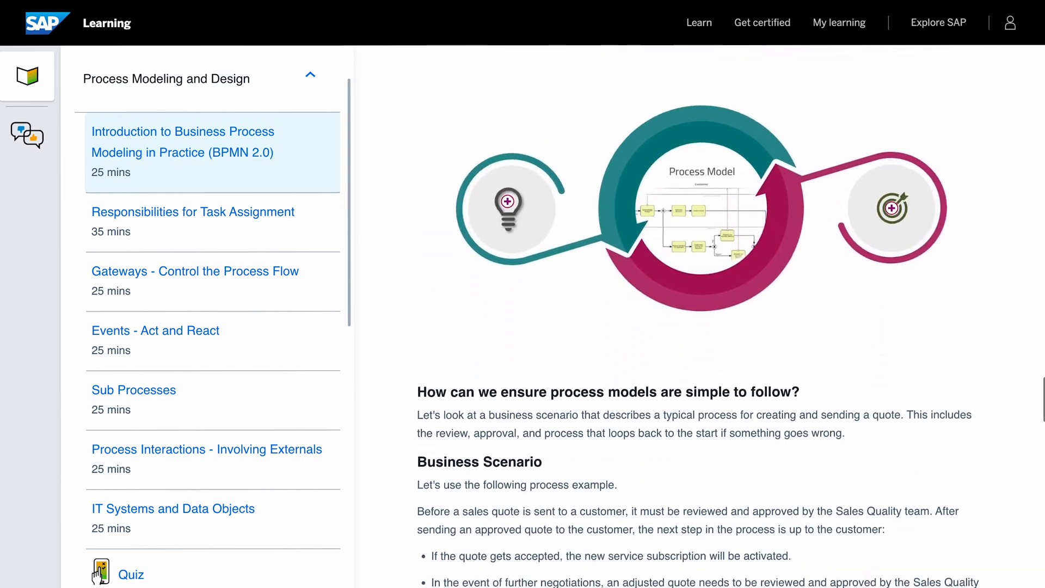
pyautogui.scroll(-3)
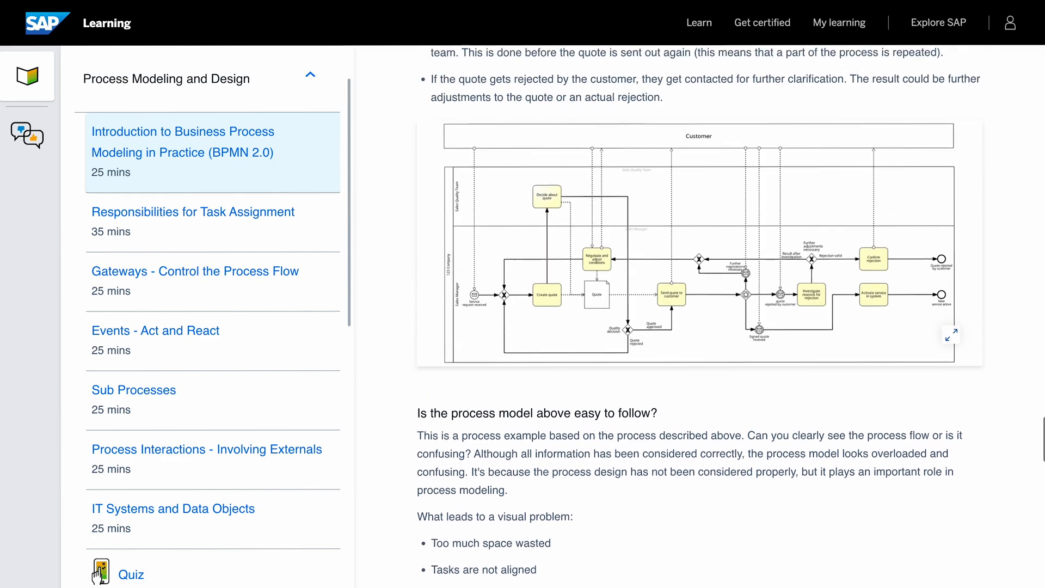
pyautogui.click(951, 334)
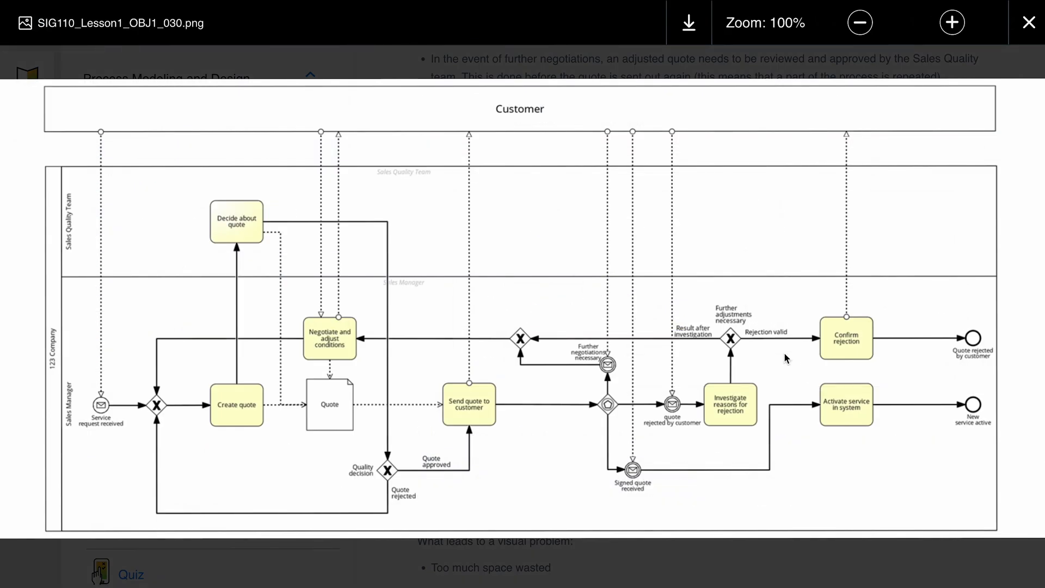
pyautogui.click(1029, 22)
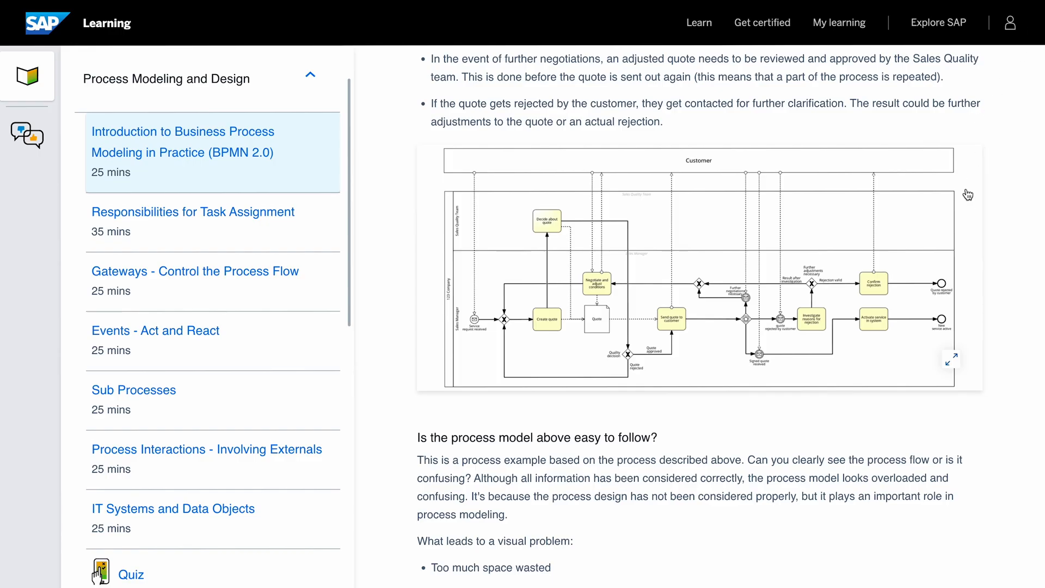
pyautogui.scroll(-3)
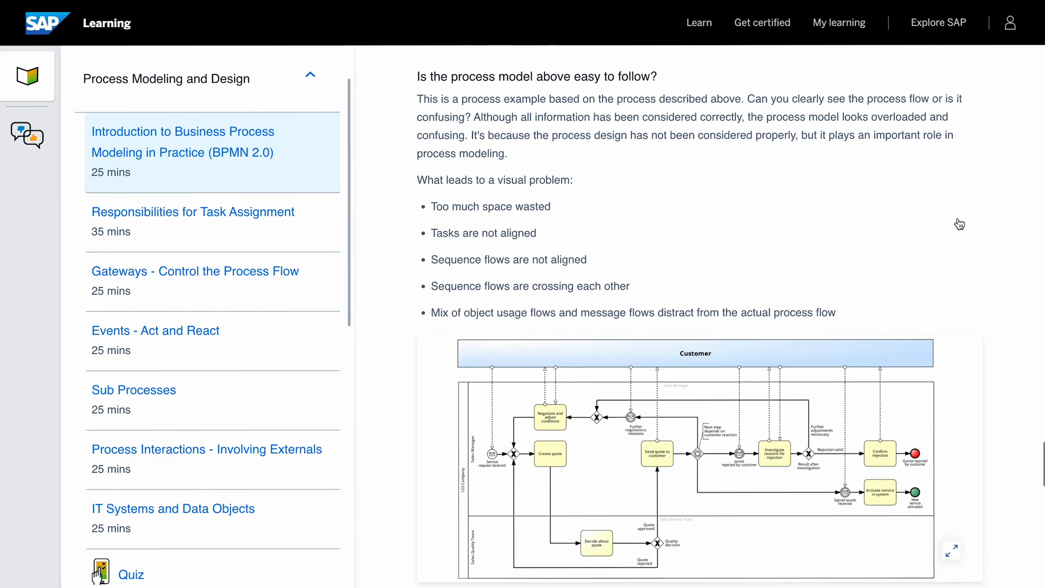
pyautogui.scroll(-3)
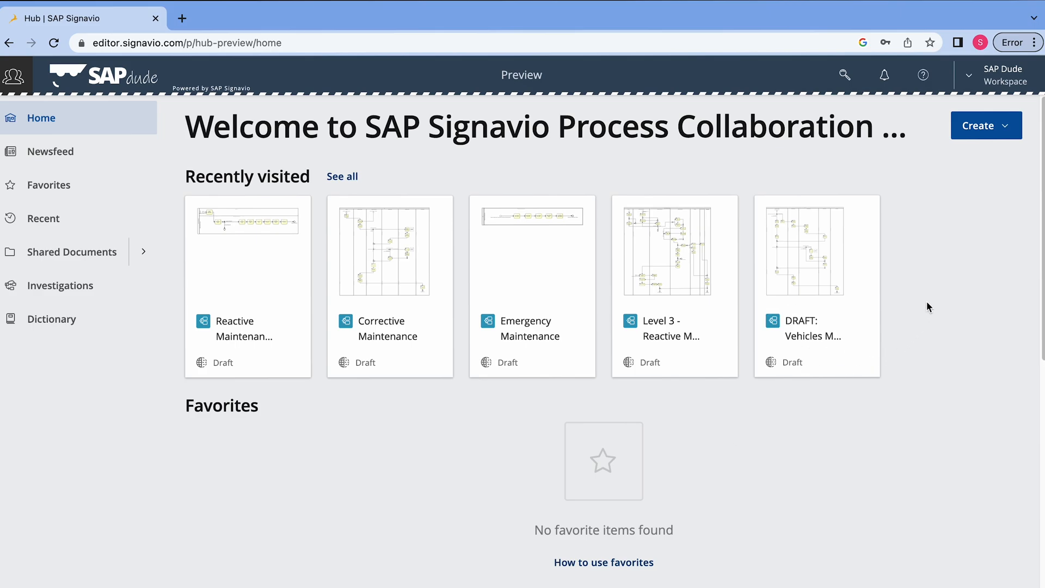
# Create a new QuickModel process in the SD folder.
pyautogui.click(986, 126)
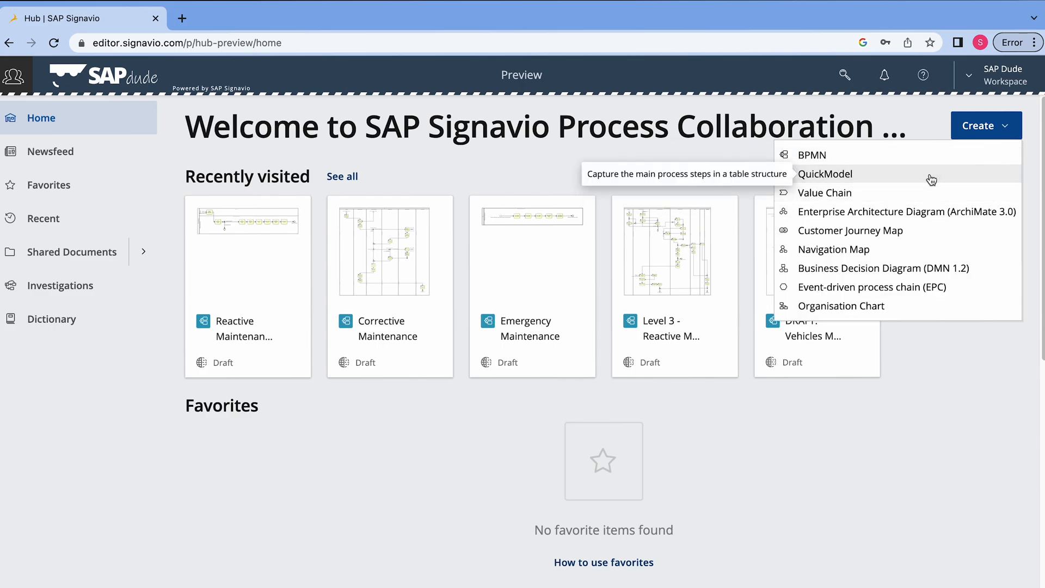
pyautogui.click(826, 174)
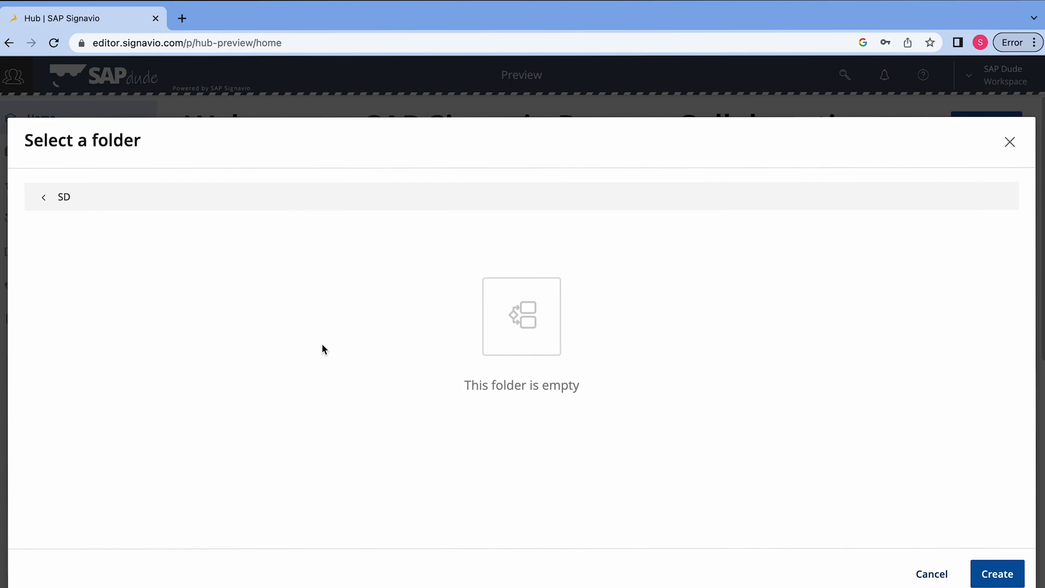
pyautogui.moveTo(265, 264)
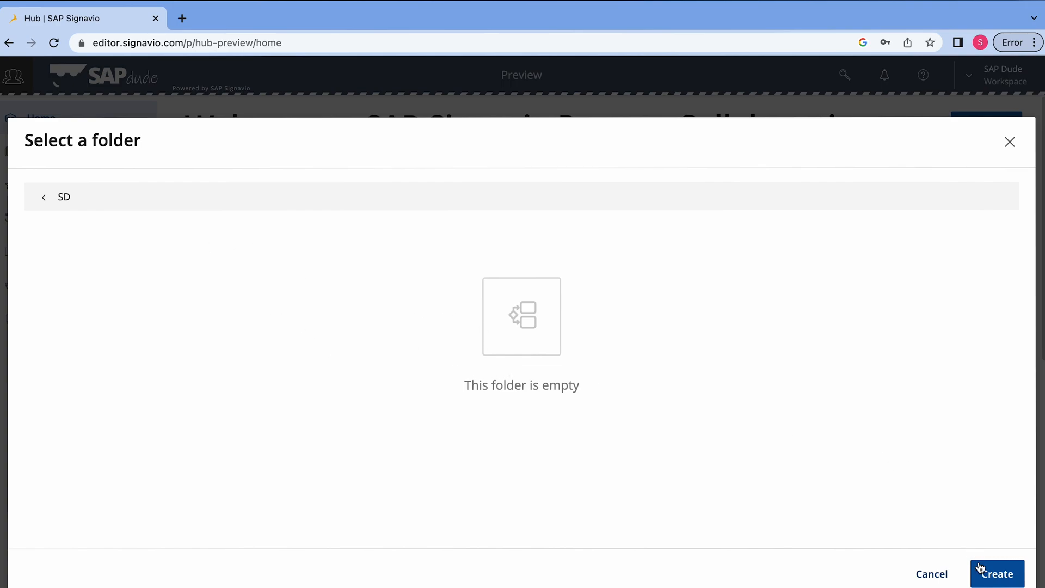
pyautogui.click(996, 574)
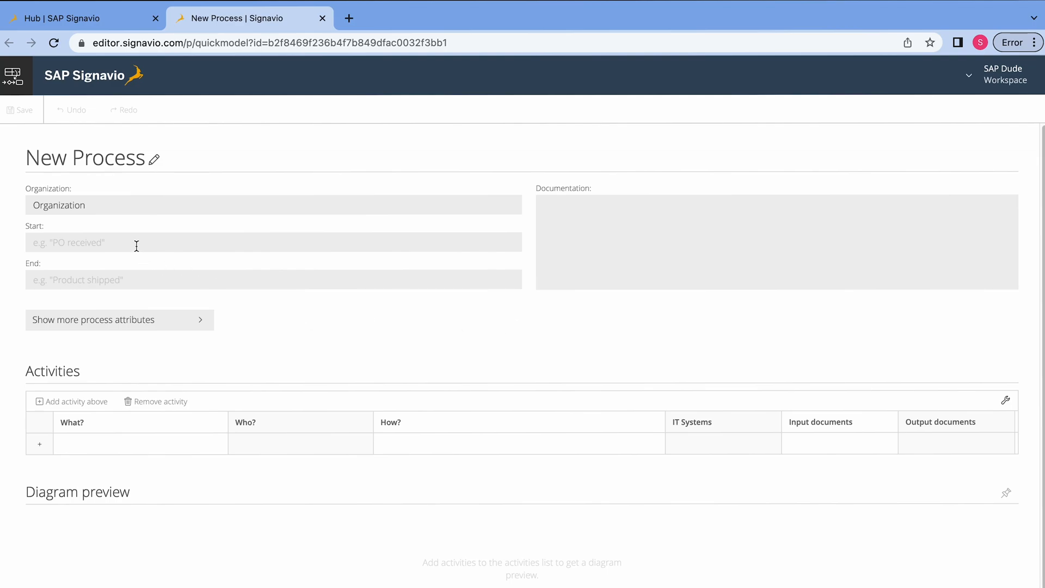
# Set the organization to 'Texas Workshop TX01'.
pyautogui.doubleClick(59, 205)
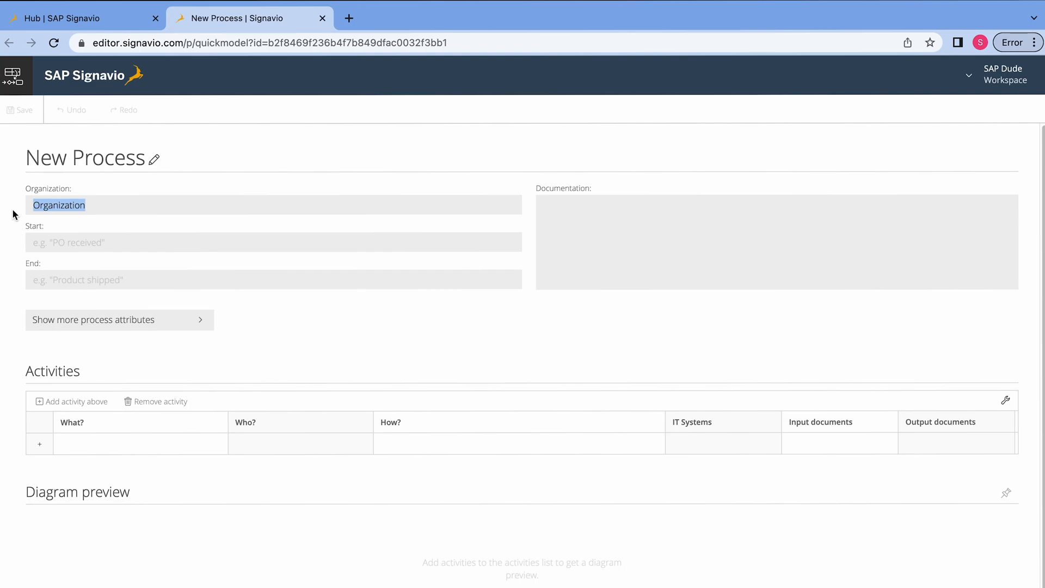
pyautogui.write('Texas W')
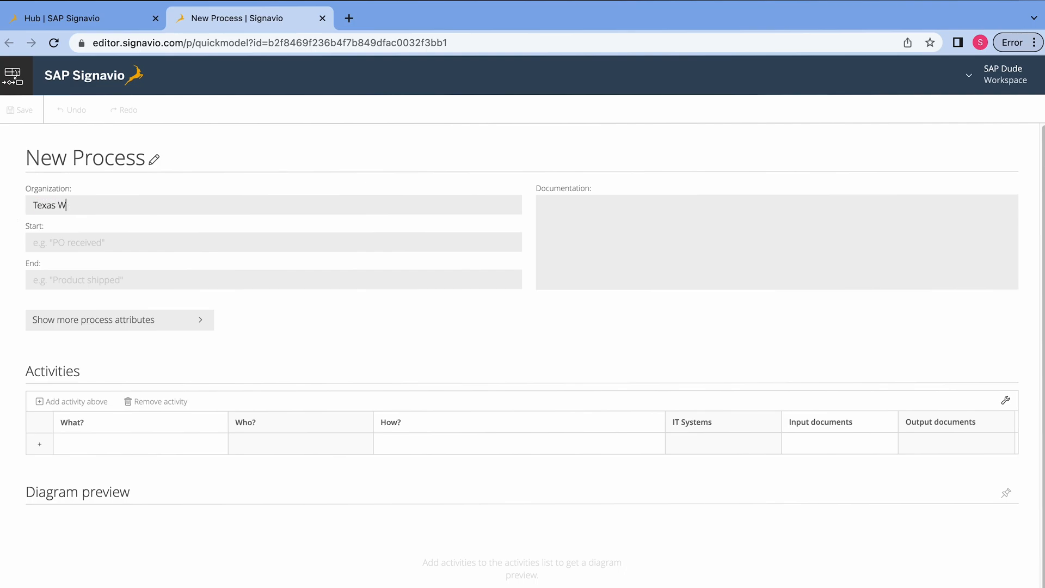
pyautogui.write('orkshop')
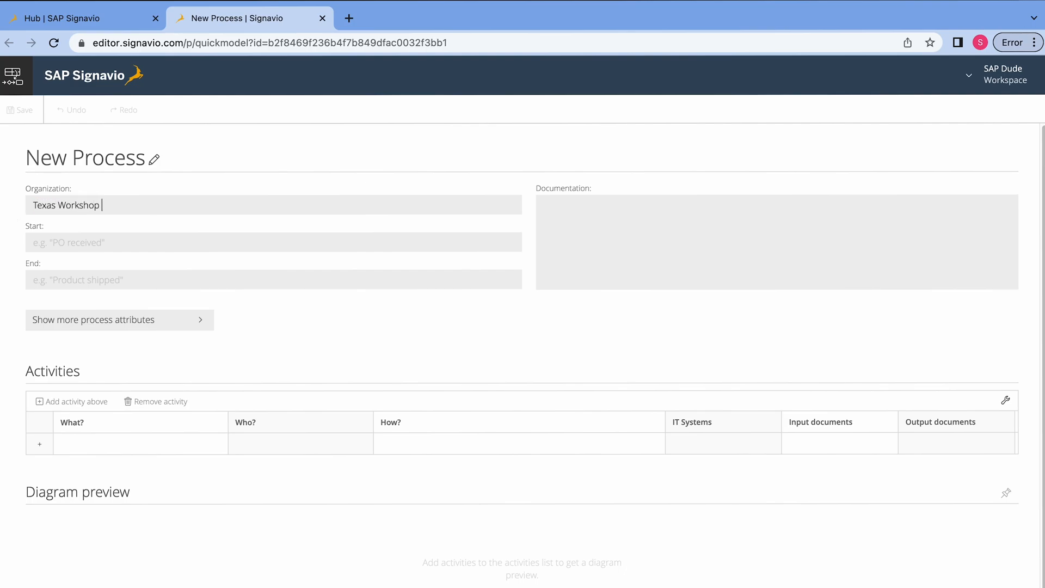
pyautogui.write('TX01')
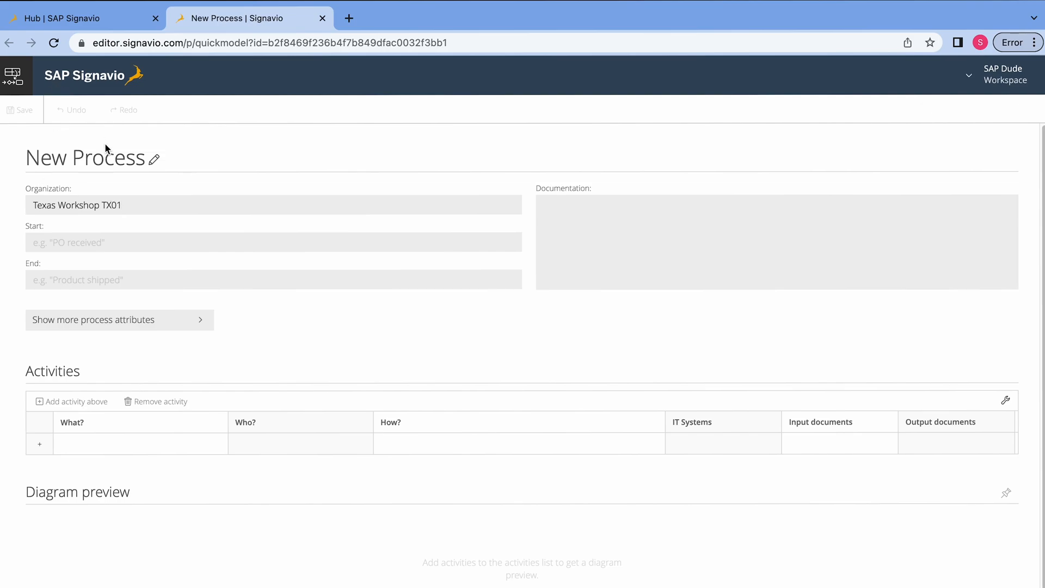
# Title the process 'Reactive Maintenance Texas Workshop'.
pyautogui.click(87, 157)
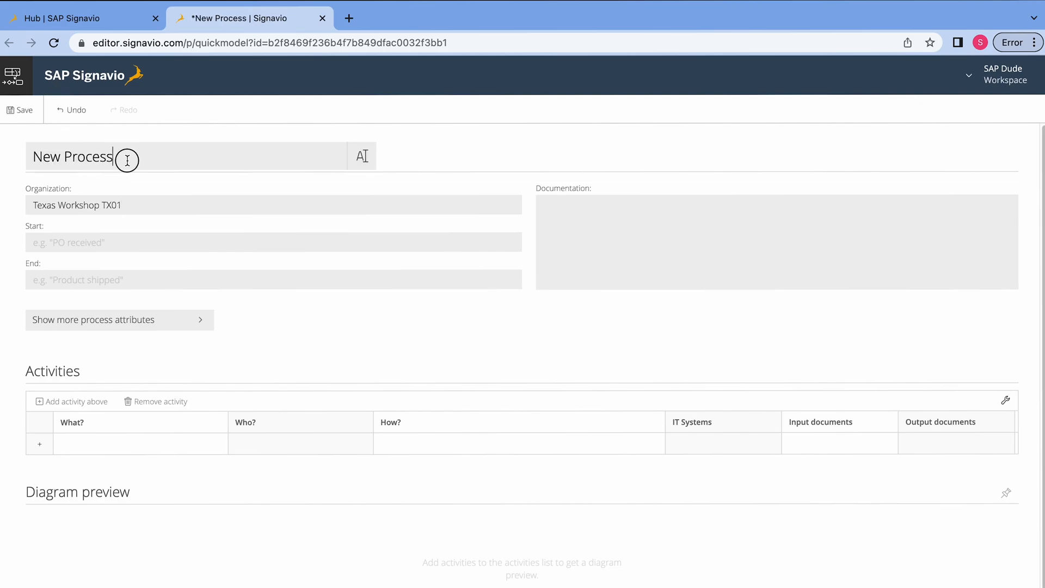
pyautogui.doubleClick(72, 157)
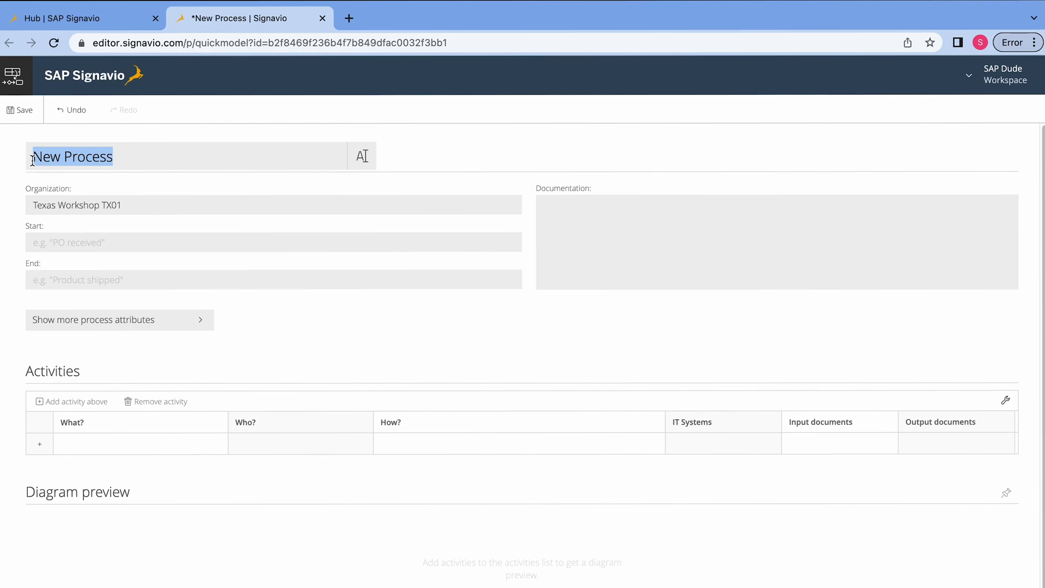
pyautogui.write('Reactive Maintenance Texas Workshop')
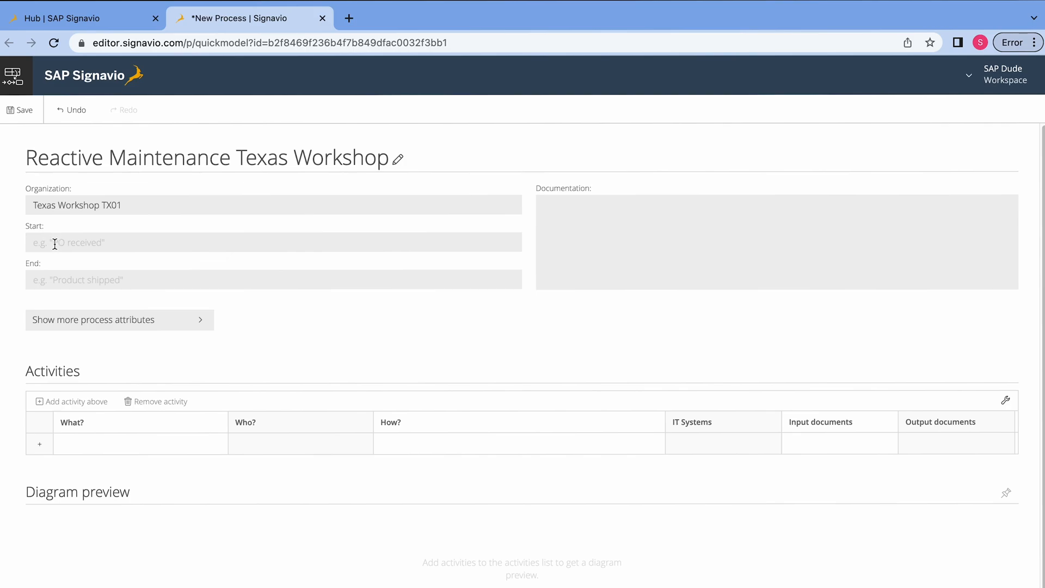
# Set the start event 'Malfunction occured' and the end event 'Equipment repaired'.
pyautogui.click(272, 242)
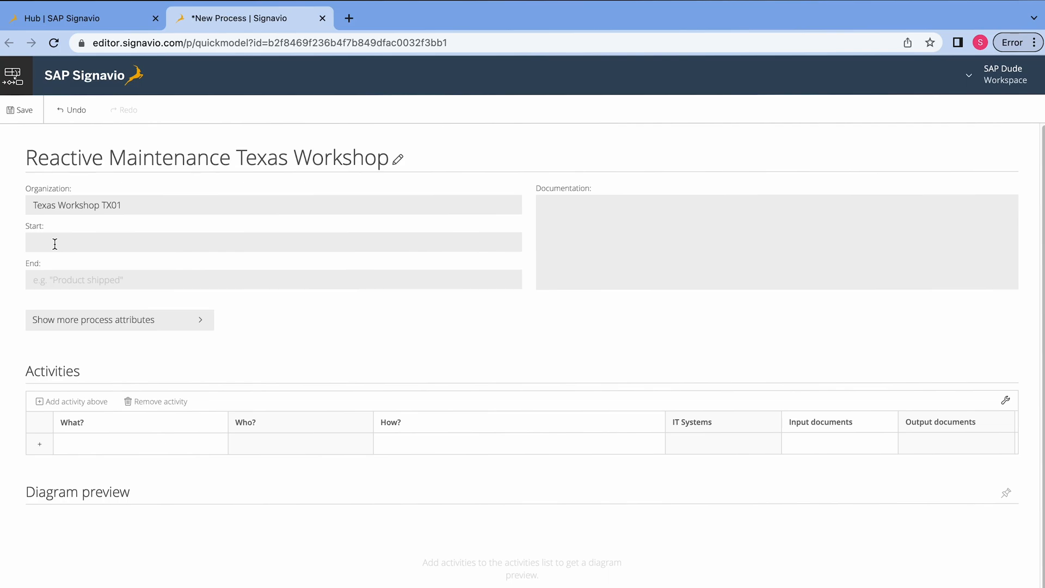
pyautogui.write('Malfunction occured')
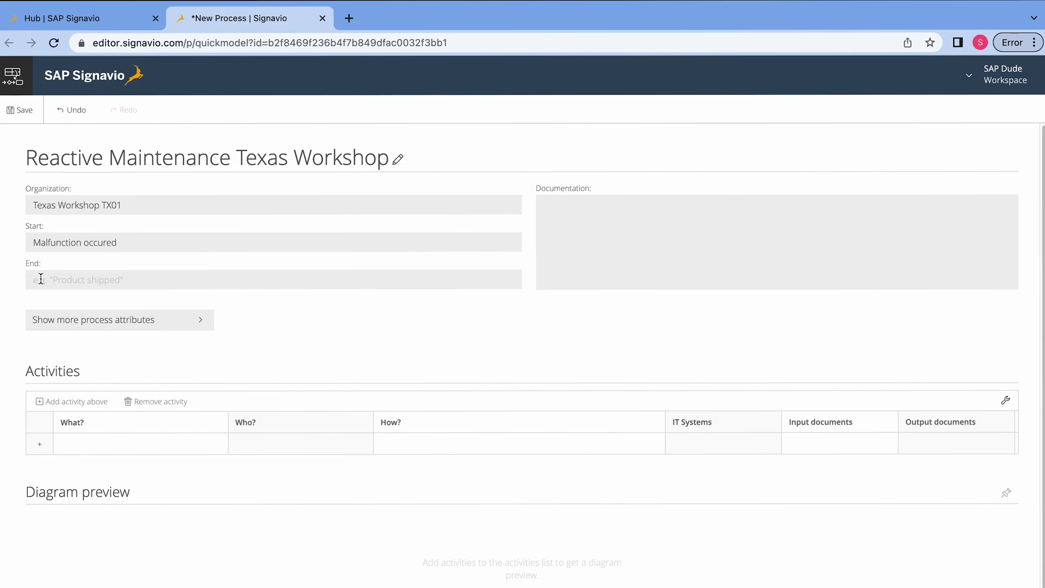
pyautogui.write('Equipment repaired')
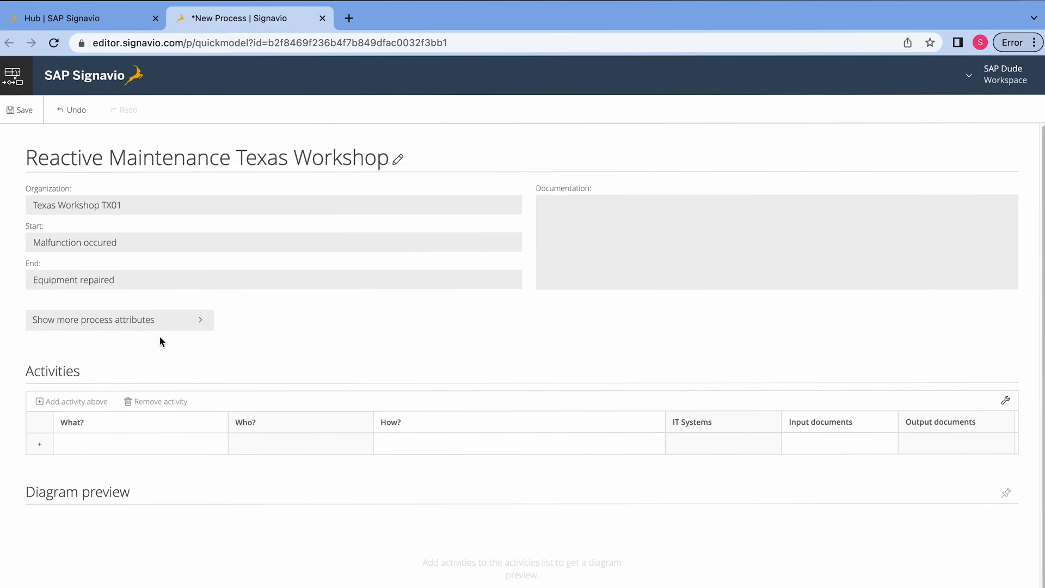
pyautogui.moveTo(18, 379)
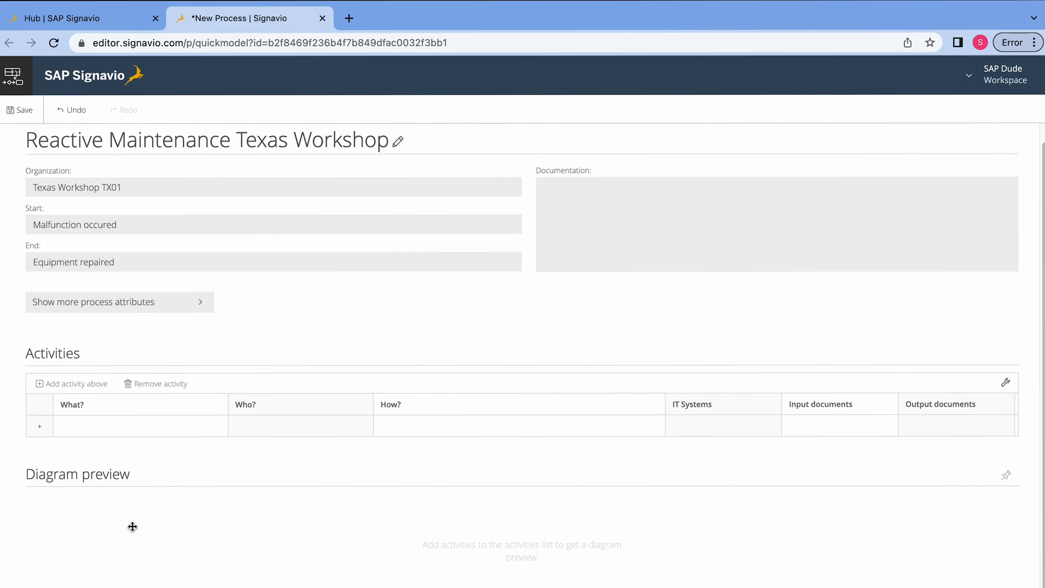
pyautogui.moveTo(6, 446)
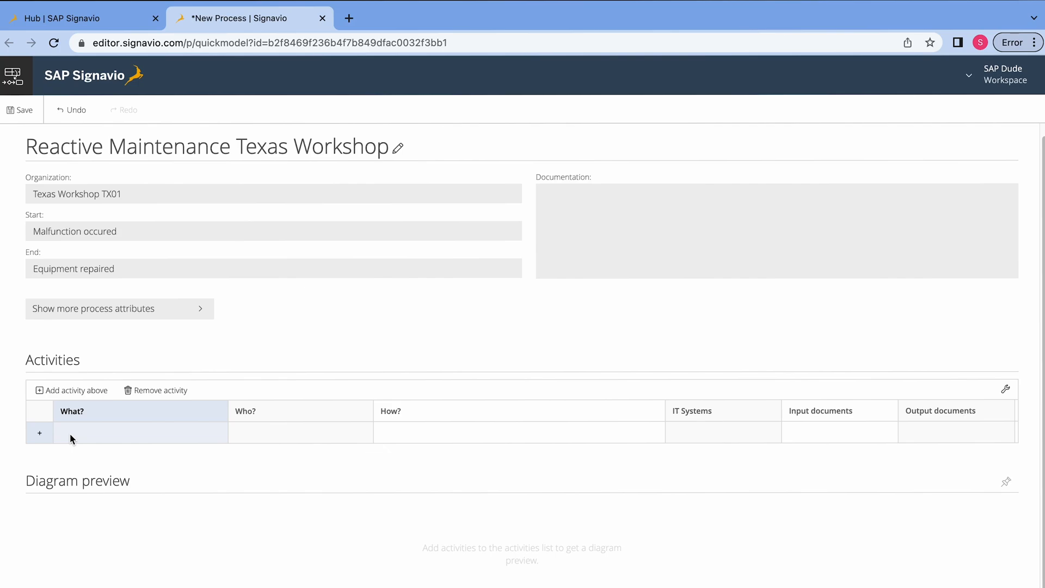
# Enter activity 1 'Create Maintenance Notification' with Employee as its role.
pyautogui.write('Create Maintenance Notification')
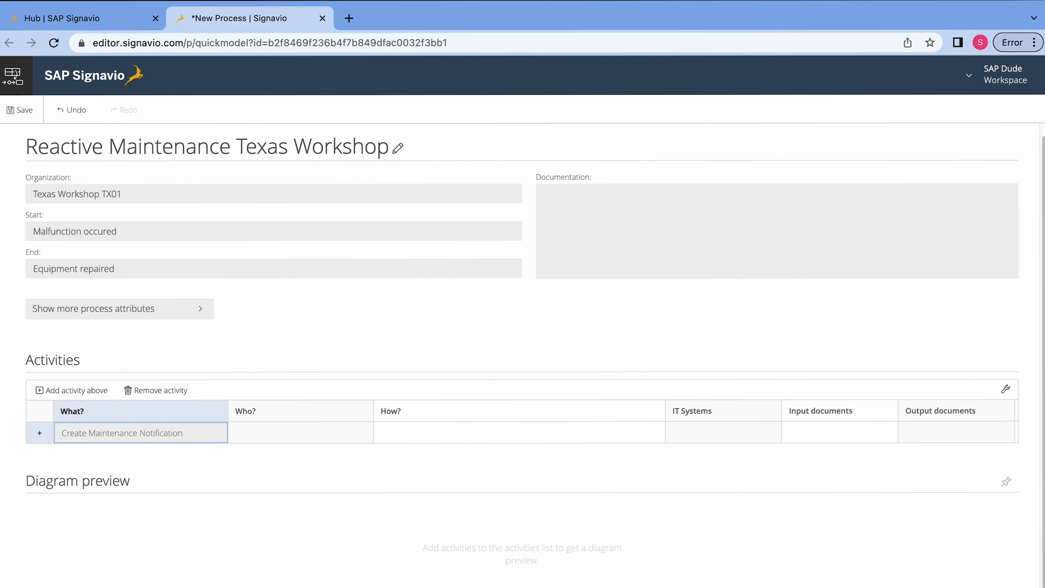
pyautogui.moveTo(251, 420)
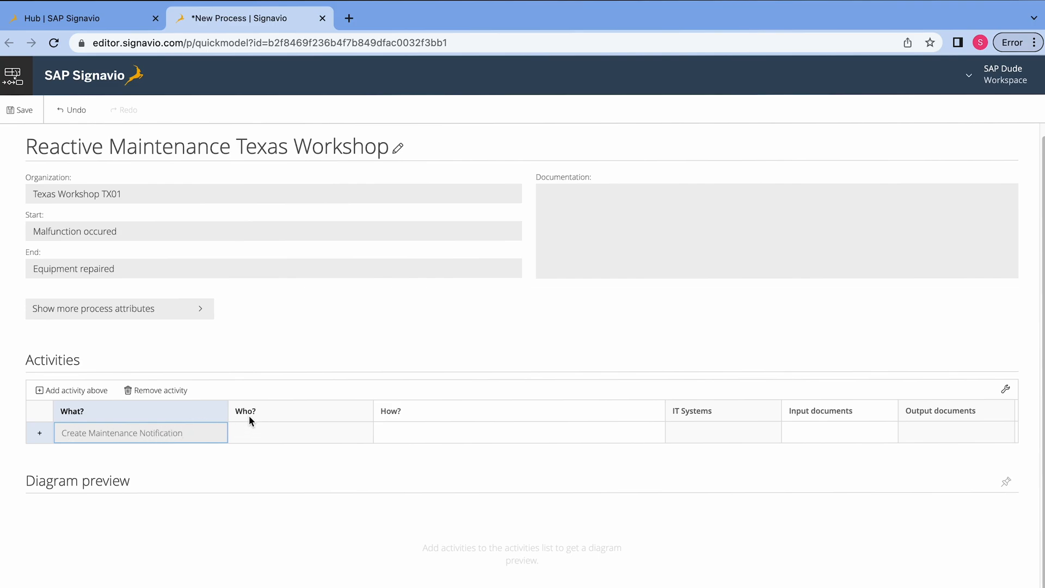
pyautogui.moveTo(301, 432)
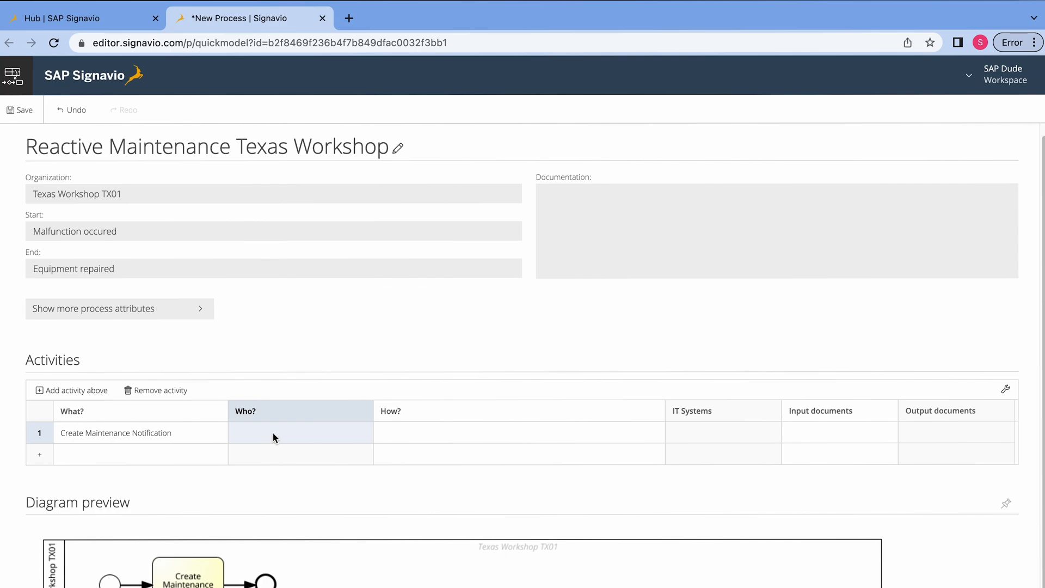
pyautogui.write('Employ')
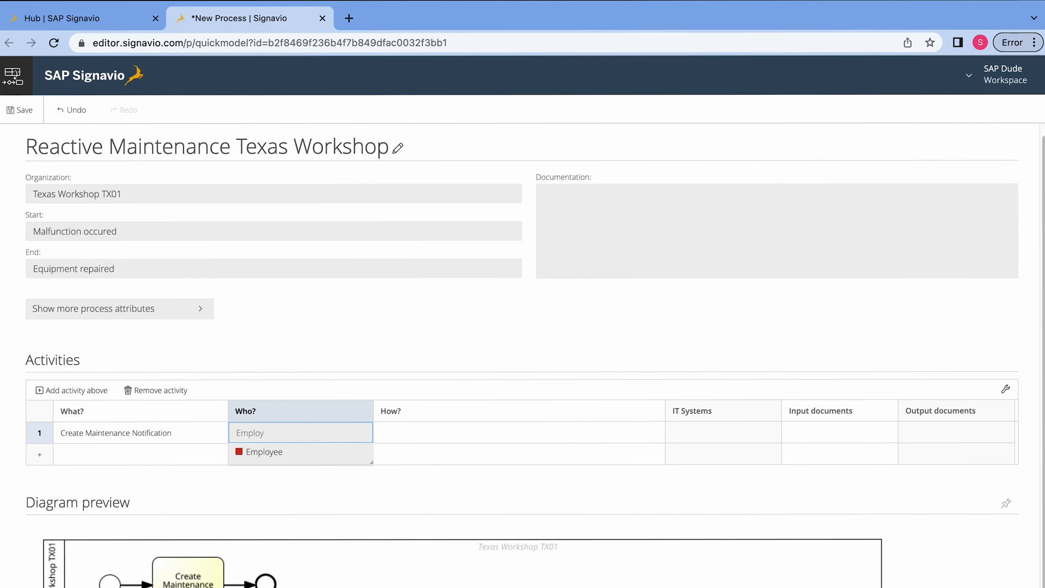
pyautogui.click(300, 432)
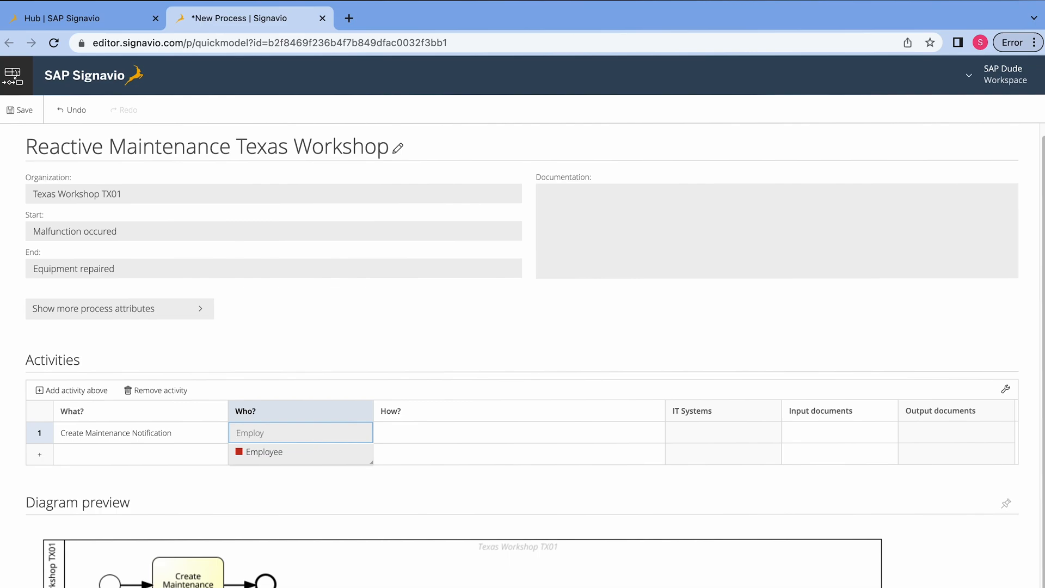
pyautogui.moveTo(214, 413)
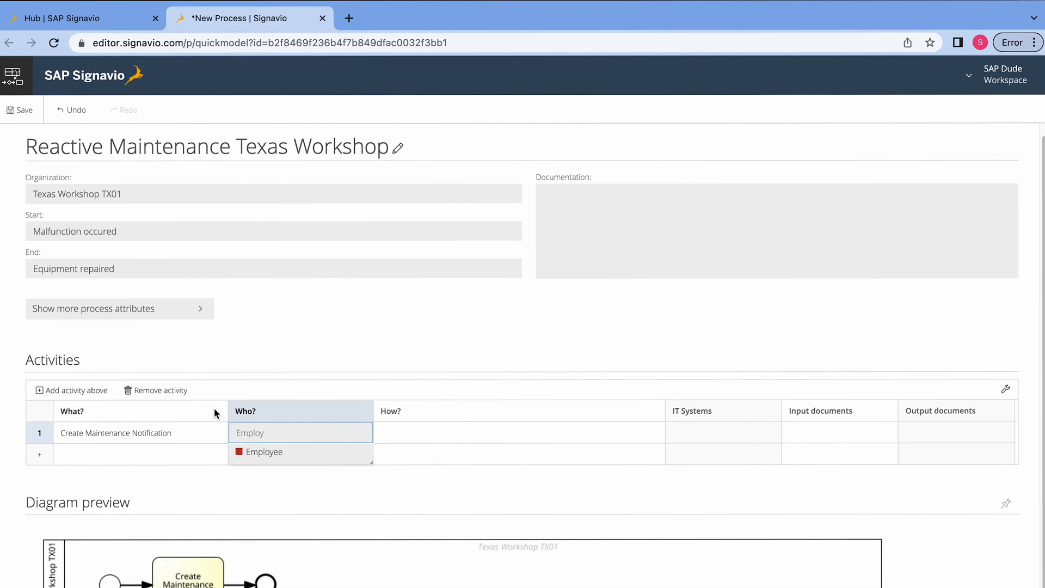
pyautogui.click(264, 452)
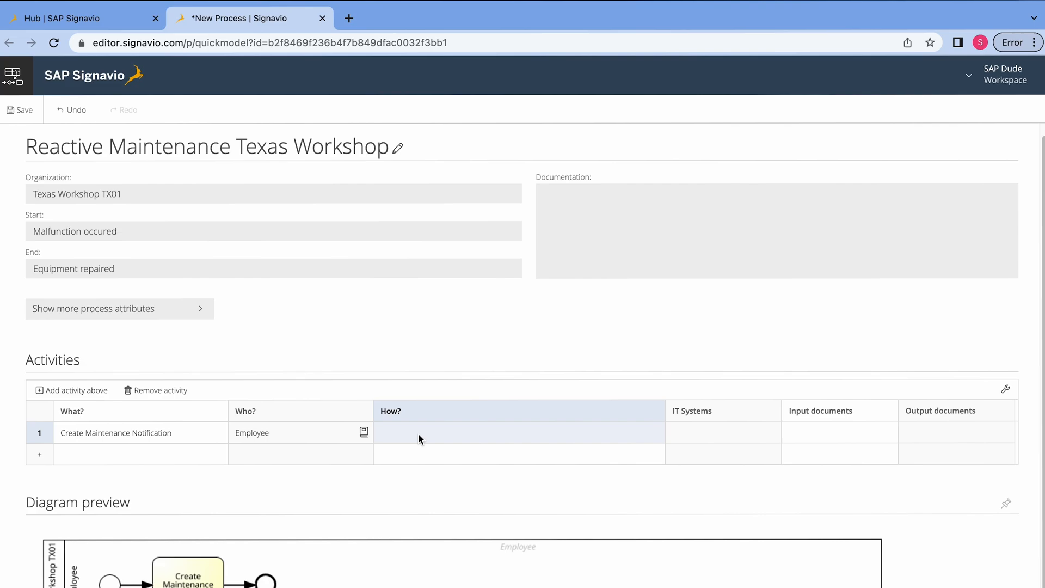
pyautogui.scroll(-3)
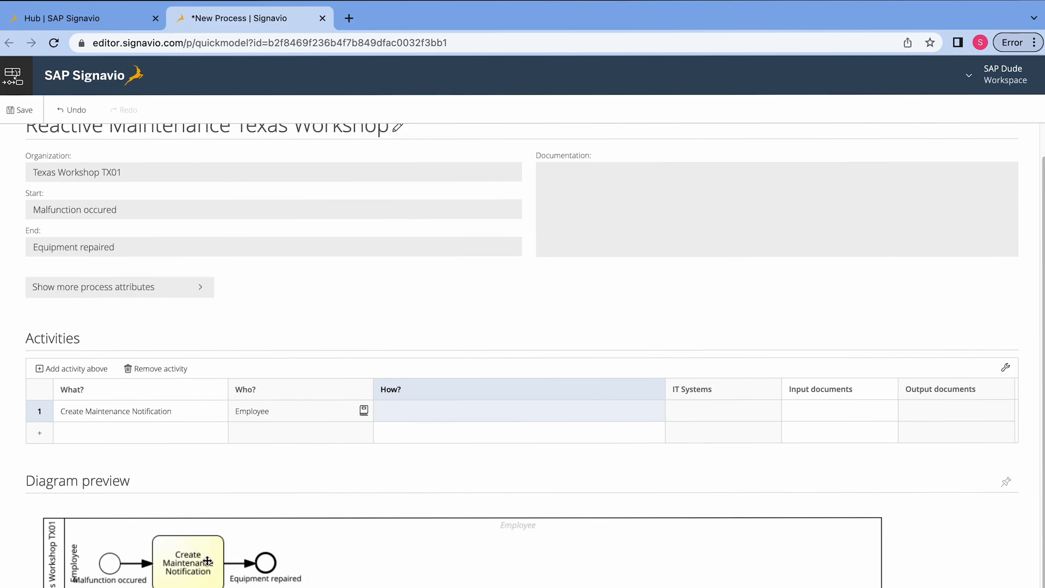
pyautogui.moveTo(133, 464)
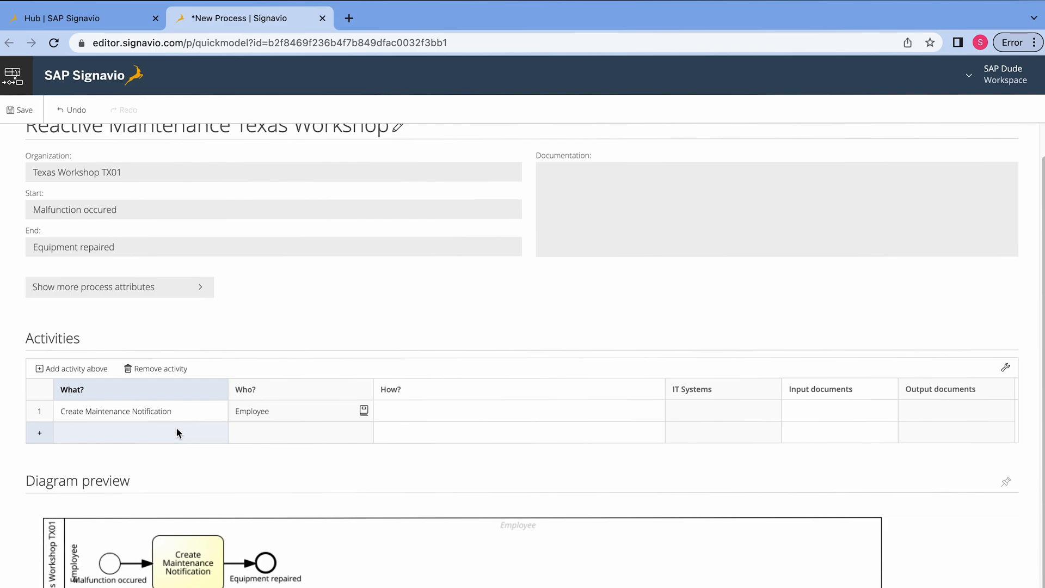
# Add activity 'Screen Maintenance Request' performed by Maintenance Planner.
pyautogui.click(140, 433)
pyautogui.write('Screen Maintenance Request')
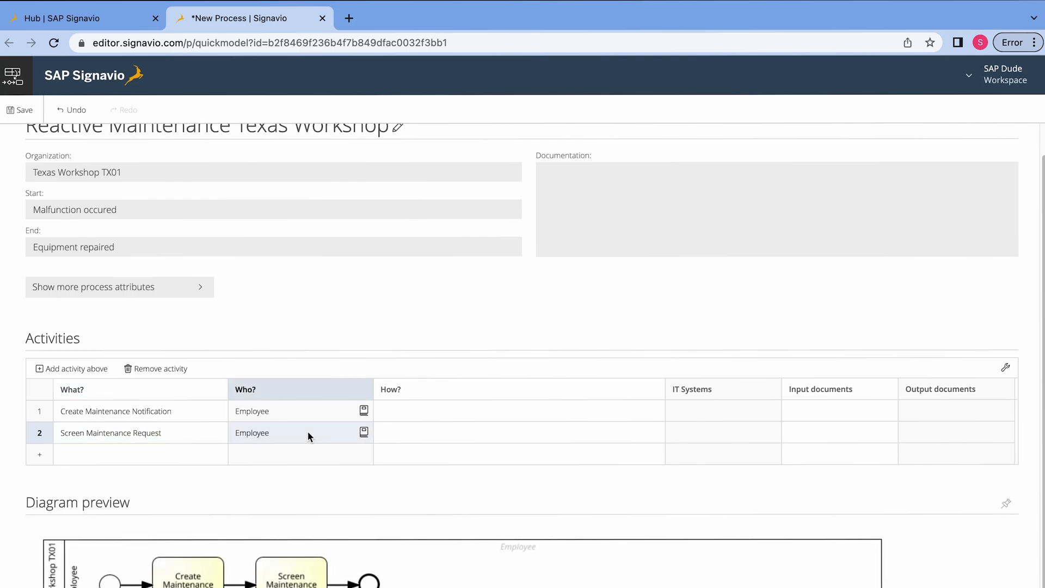
pyautogui.moveTo(265, 435)
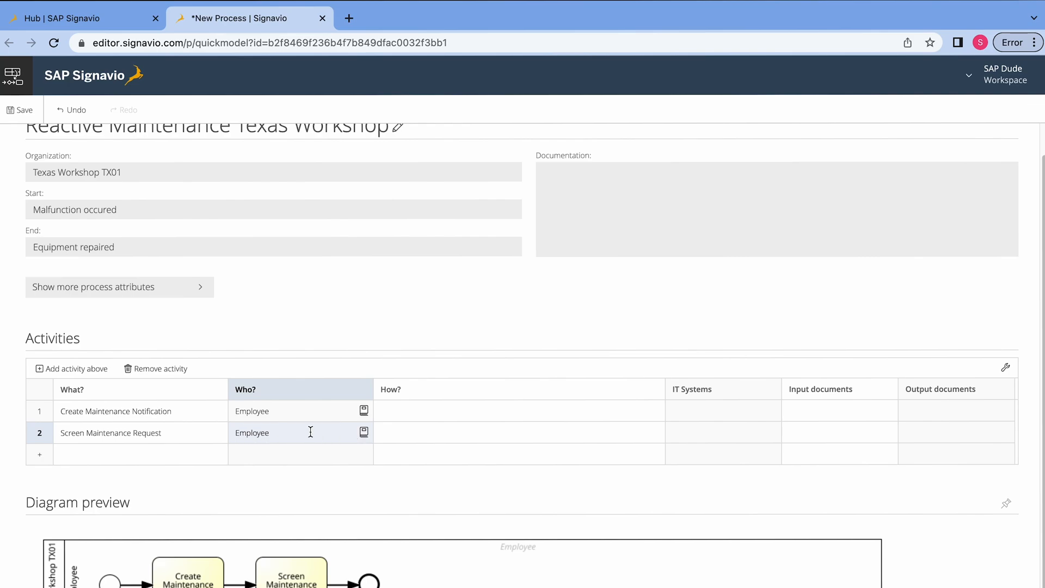
pyautogui.click(301, 432)
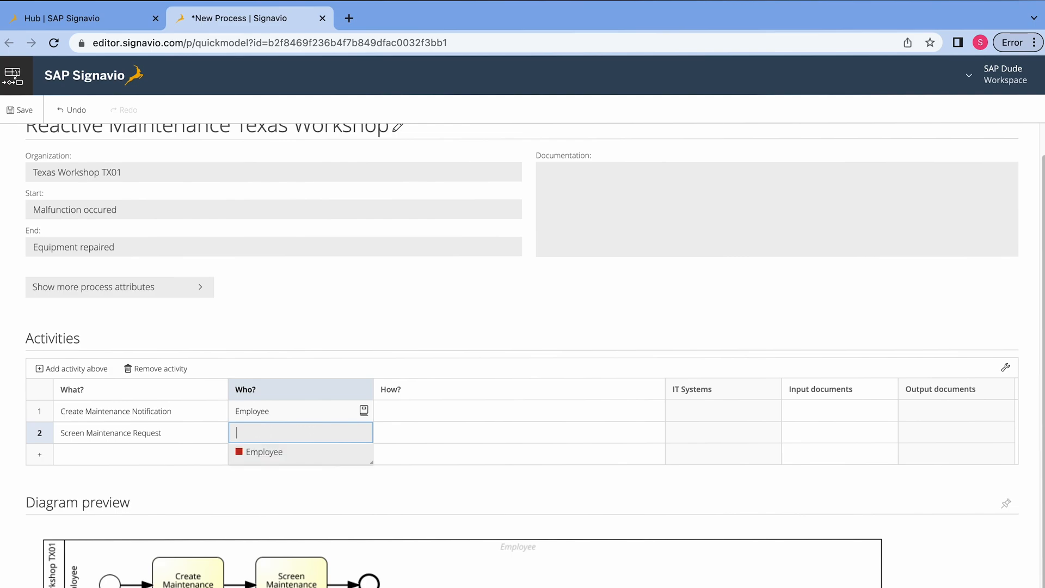
pyautogui.write('maintenance')
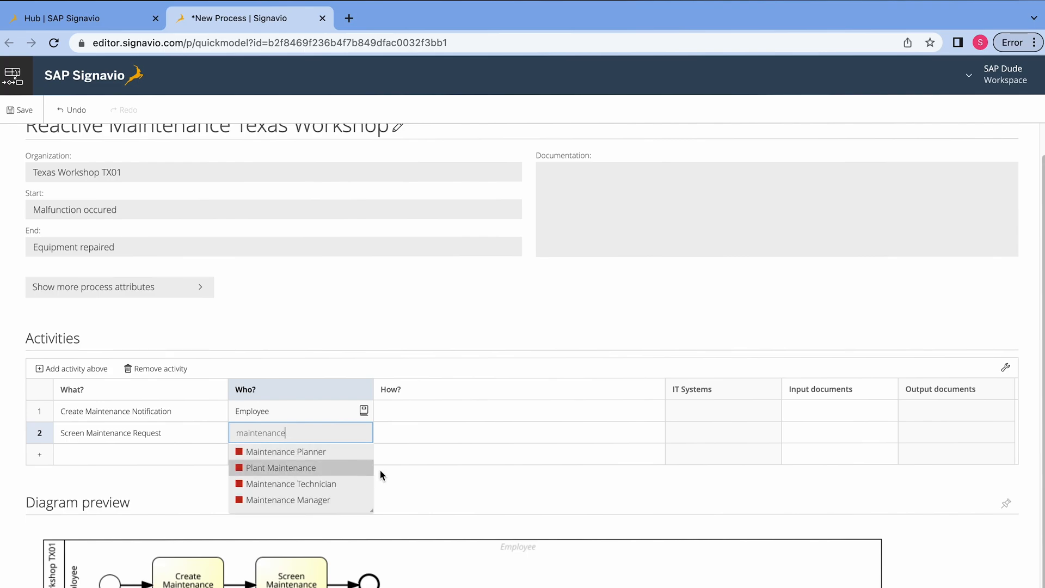
pyautogui.moveTo(320, 500)
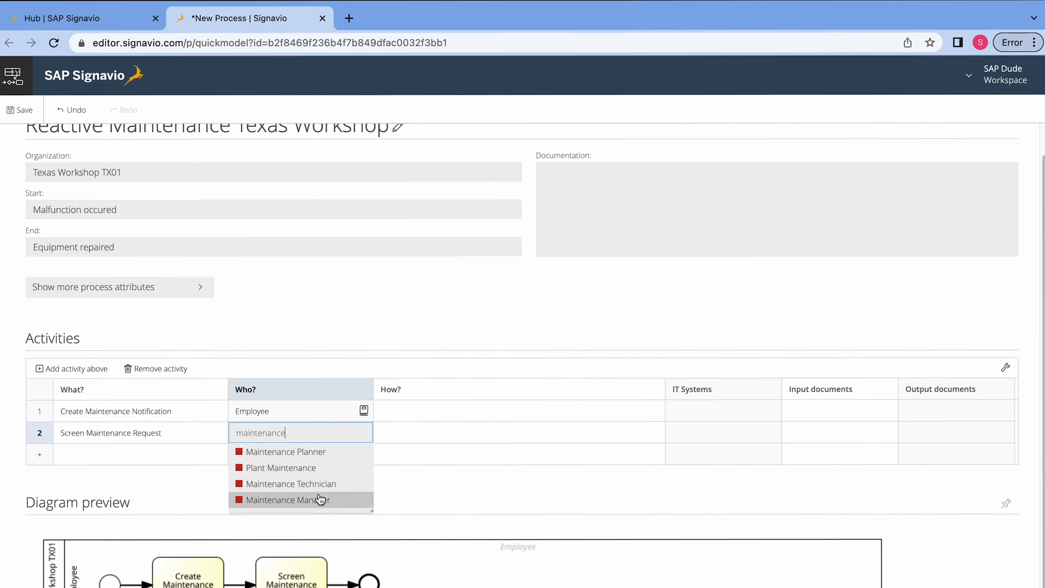
pyautogui.click(285, 450)
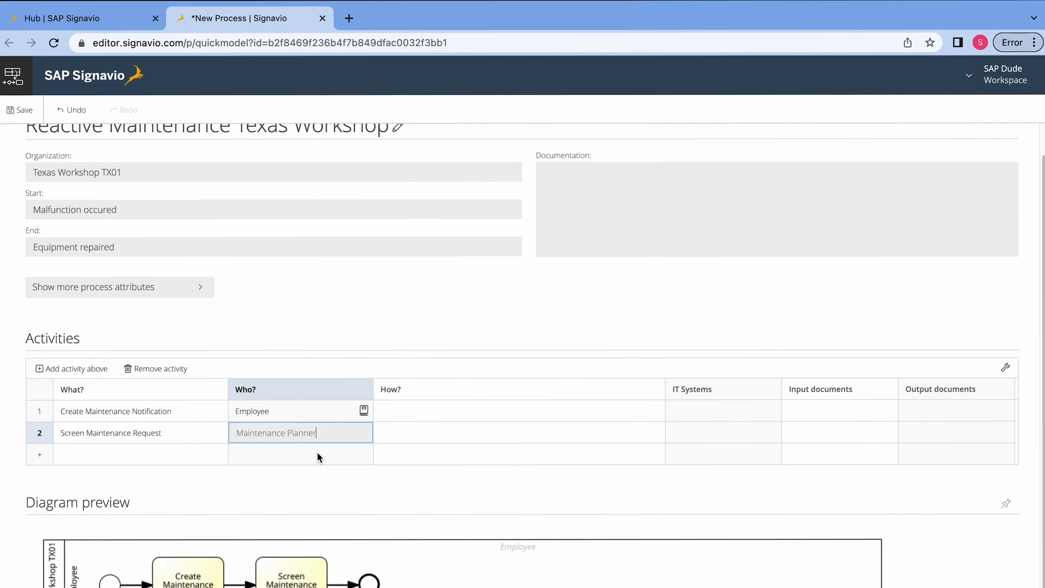
pyautogui.moveTo(324, 456)
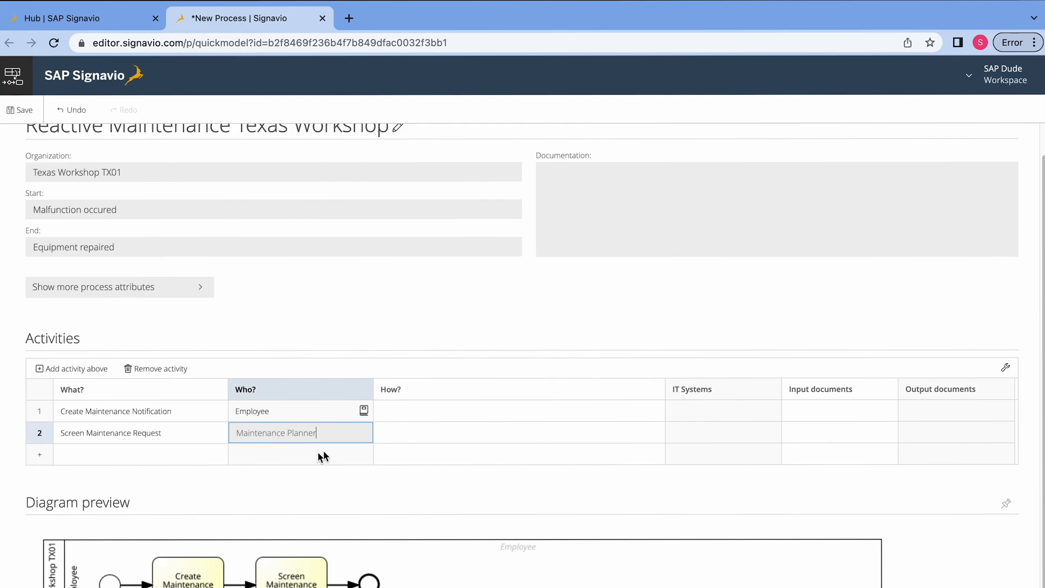
pyautogui.scroll(-3)
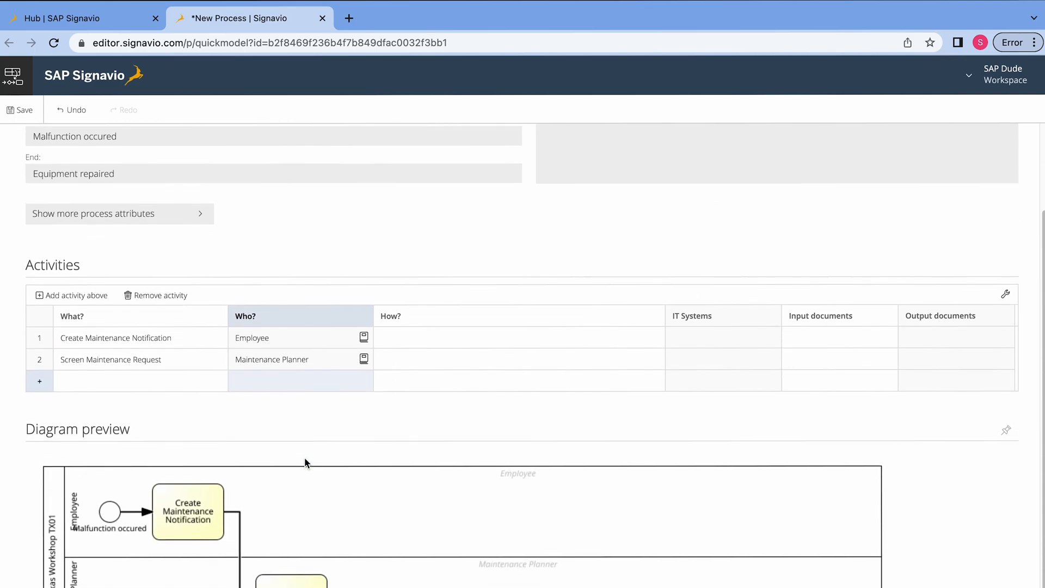
pyautogui.scroll(-3)
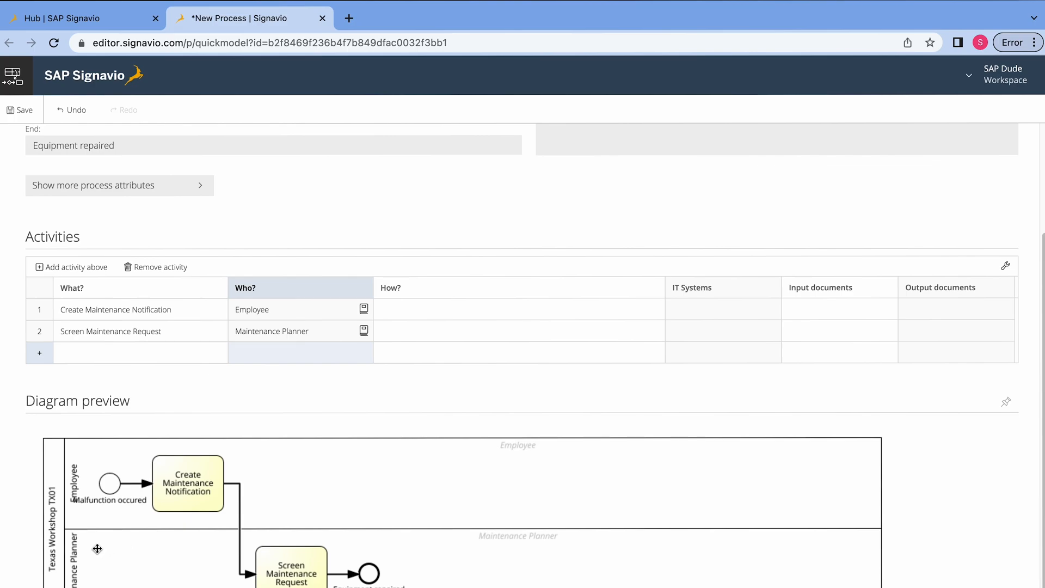
pyautogui.moveTo(91, 541)
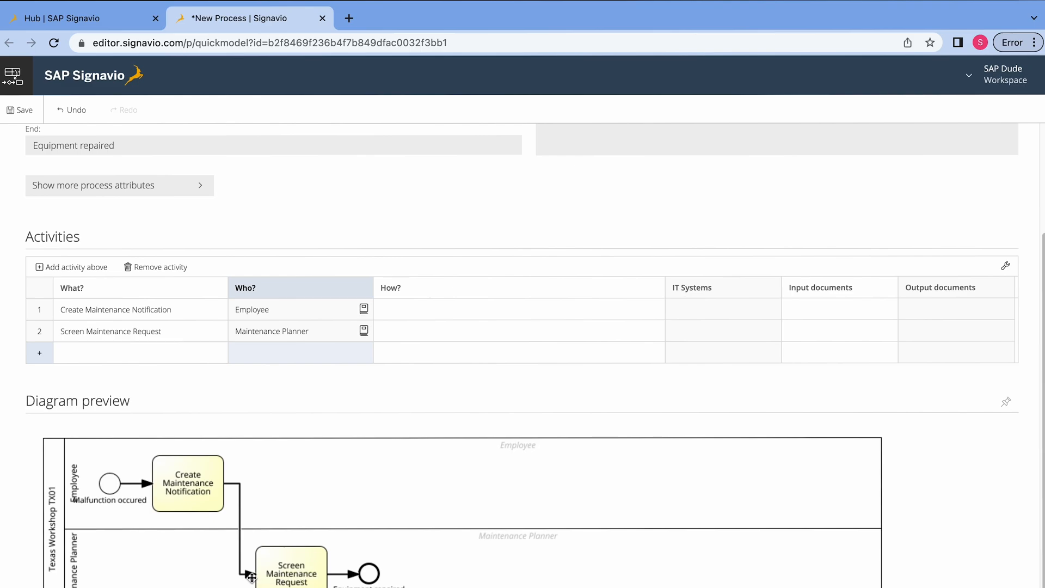
pyautogui.moveTo(367, 535)
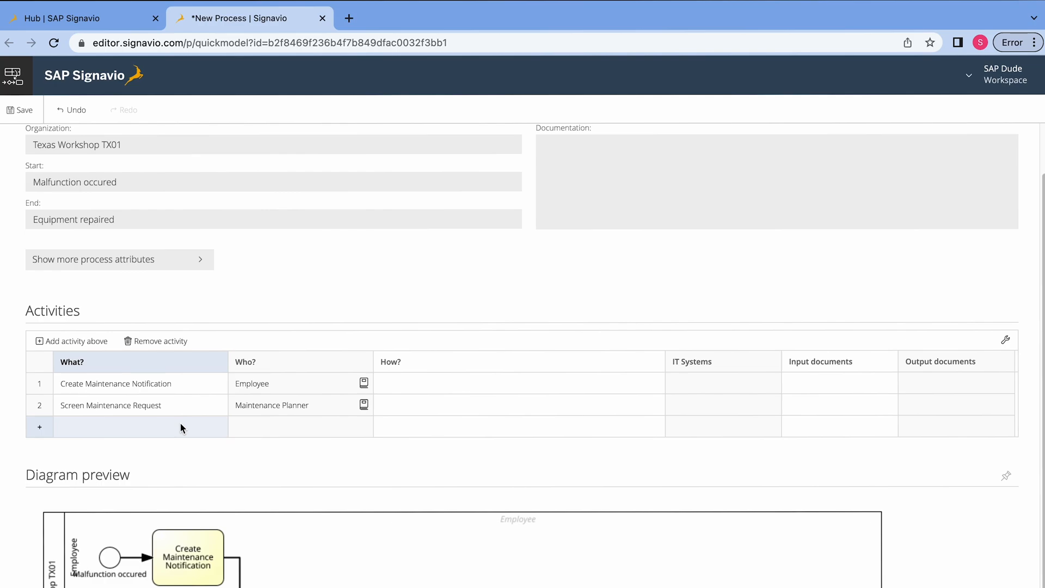
# Add activities Create Maintenance Order, Release Maintenance Order, Analyze (Maintenance Planner) and Perform cost settlement (Local Controller).
pyautogui.write('Create Maintenance Order')
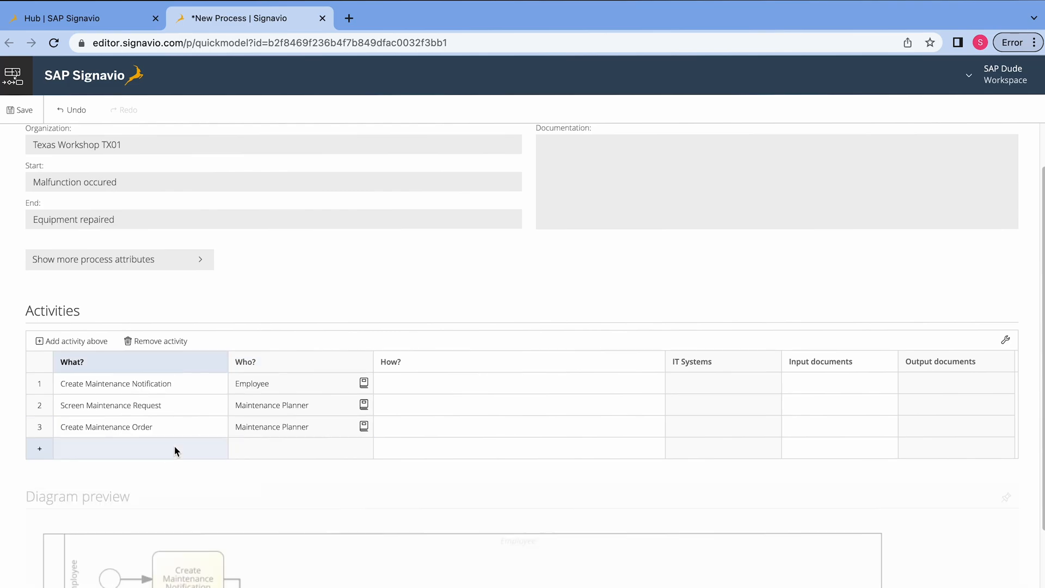
pyautogui.write('Release Maintenance Order')
pyautogui.write('Perform the work')
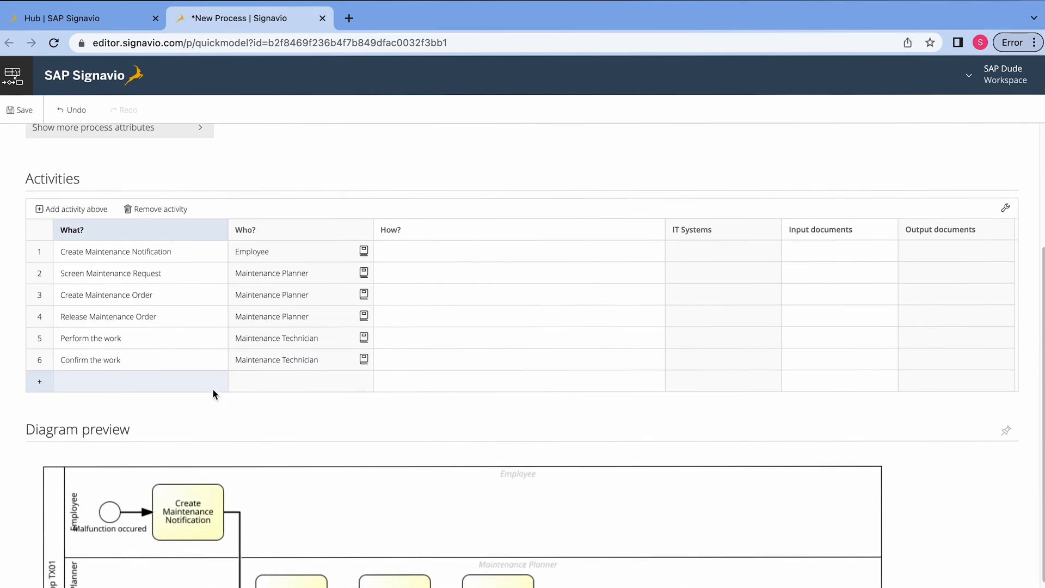
pyautogui.write('Analyza')
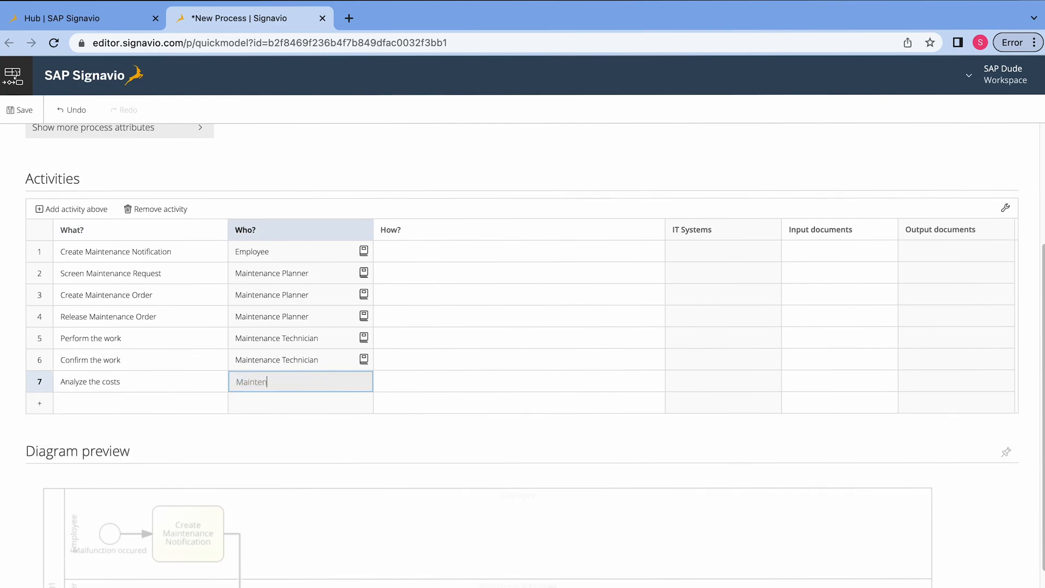
pyautogui.write('Maintenance Planner')
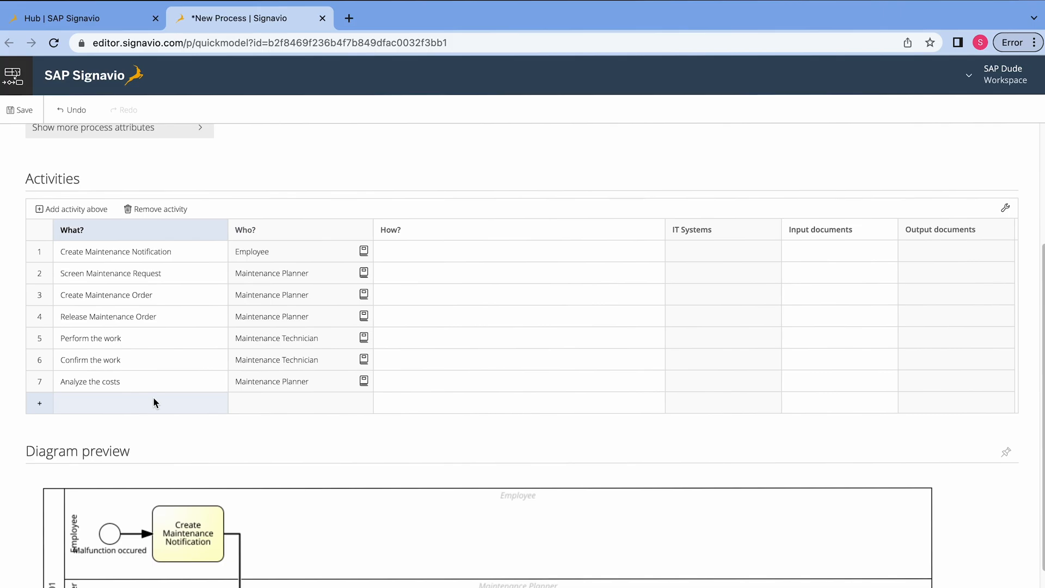
pyautogui.write('Perform cost settlement')
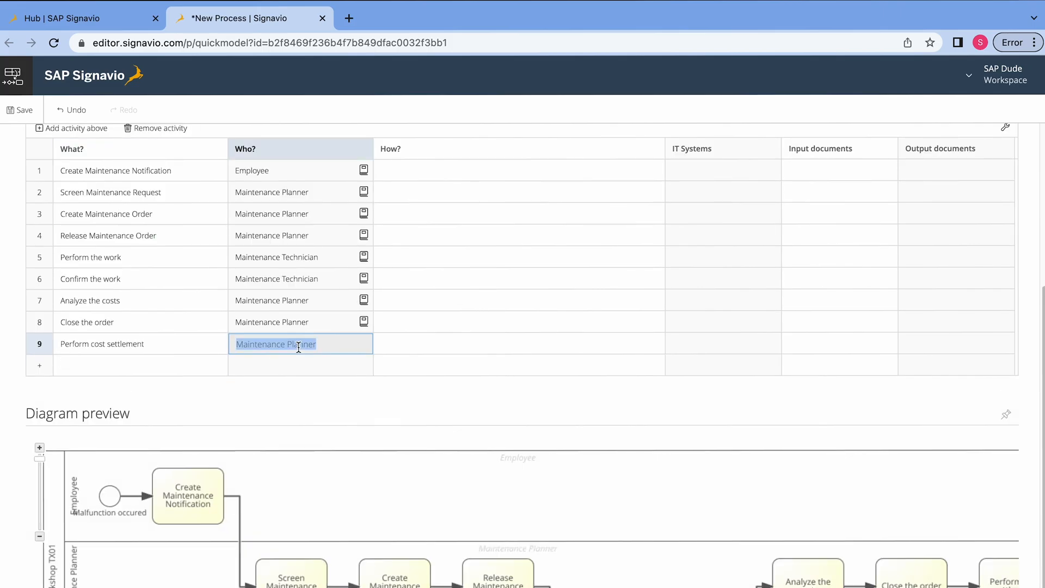
pyautogui.write('Local Controller')
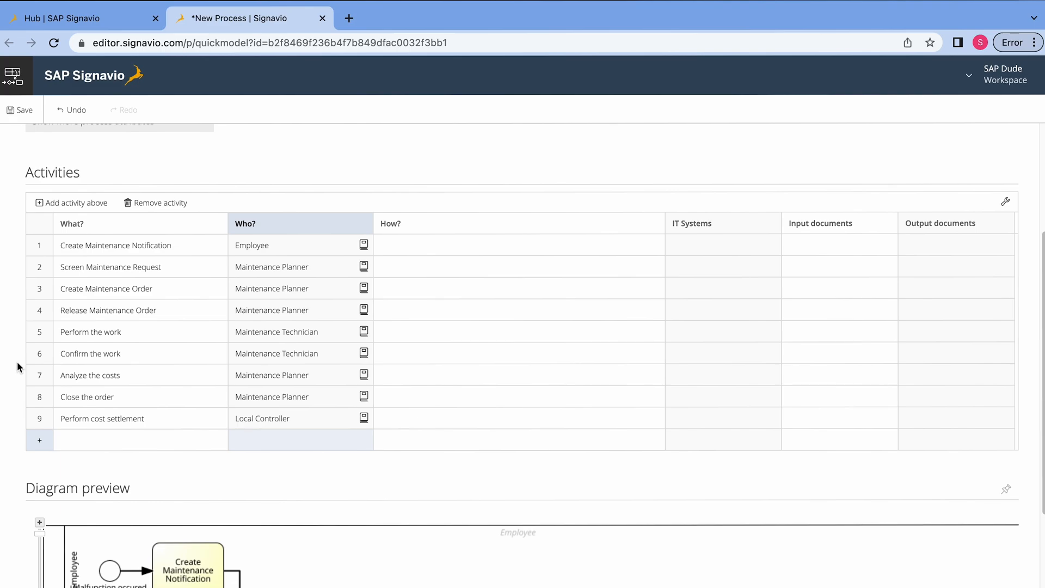
pyautogui.moveTo(22, 360)
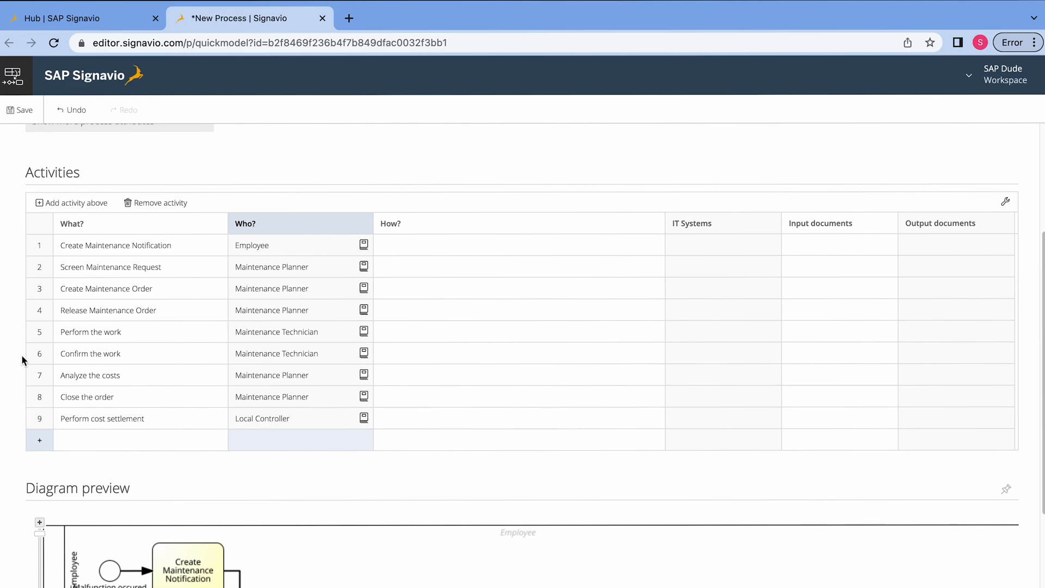
pyautogui.moveTo(99, 332)
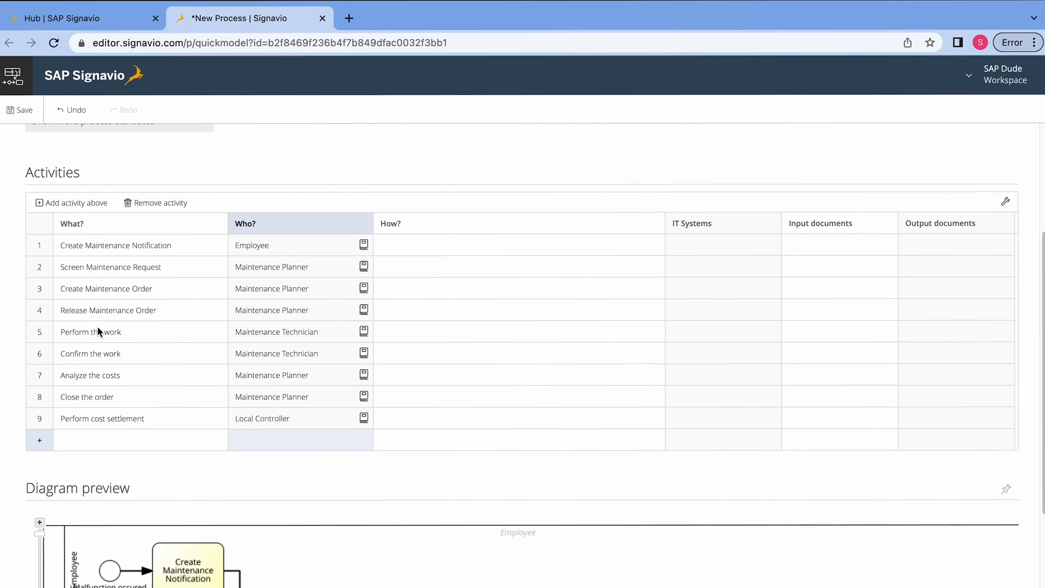
pyautogui.moveTo(88, 361)
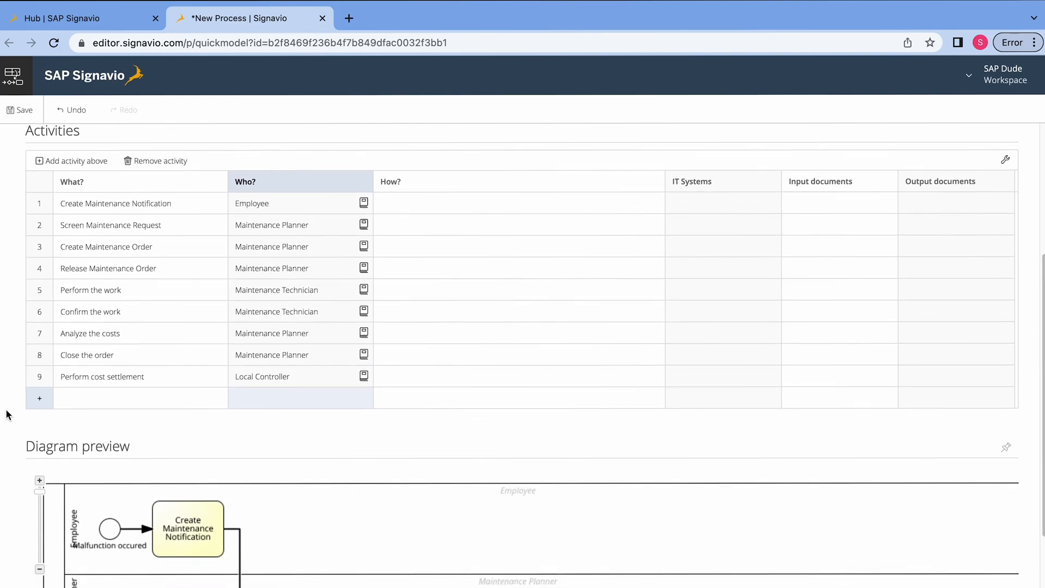
pyautogui.scroll(-3)
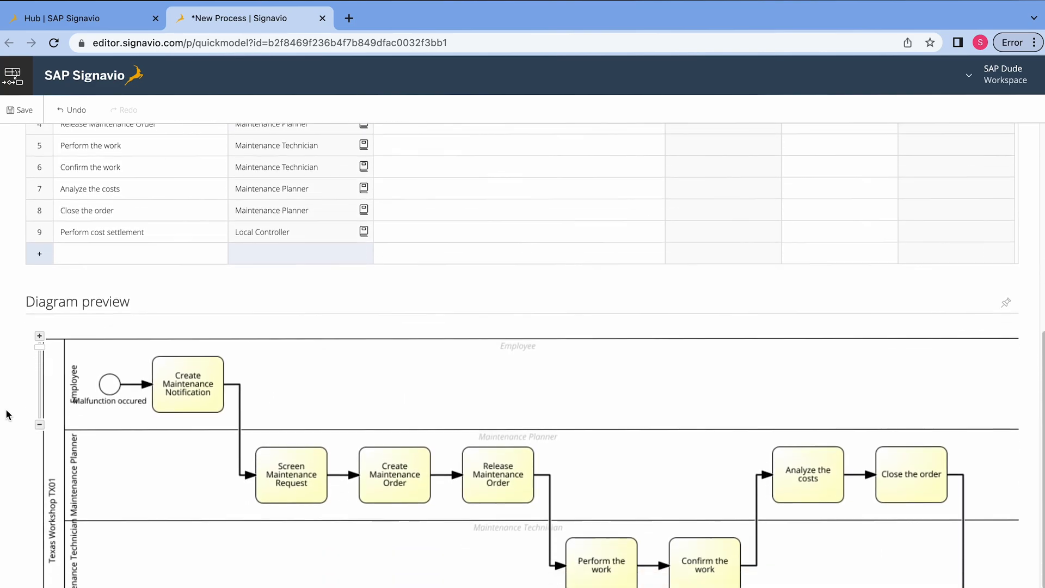
pyautogui.scroll(-3)
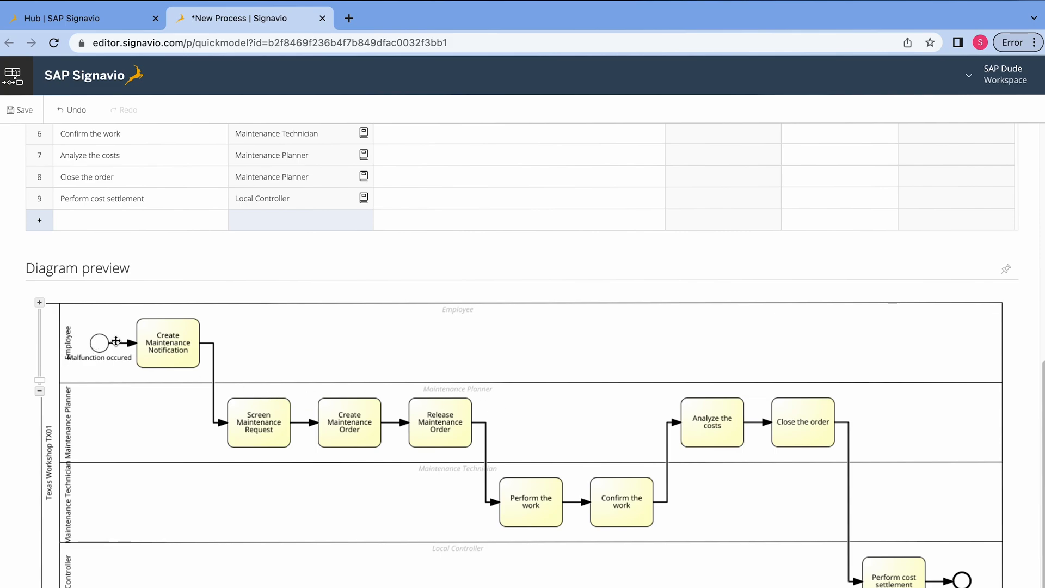
pyautogui.moveTo(205, 435)
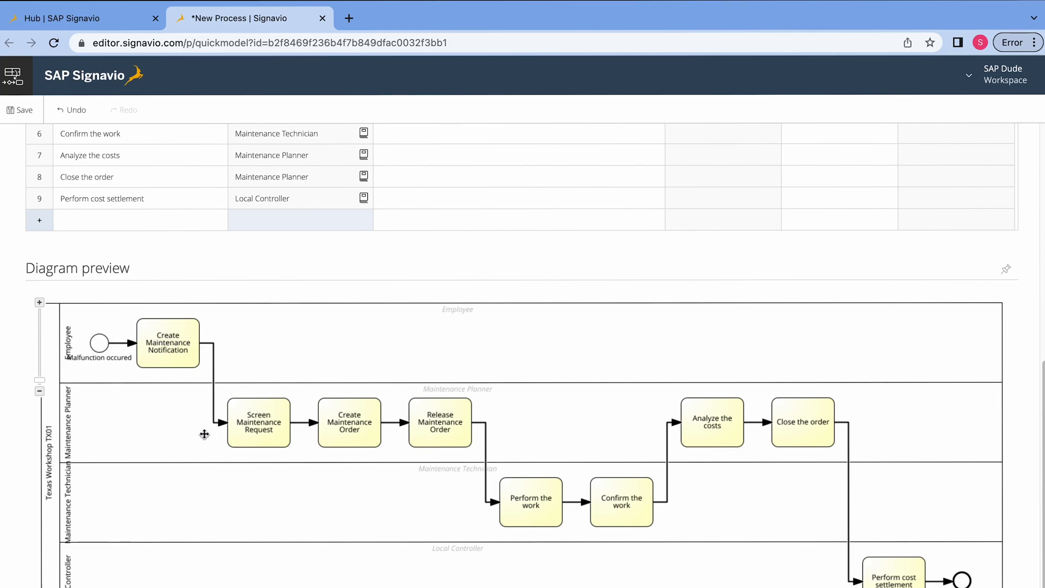
pyautogui.moveTo(467, 445)
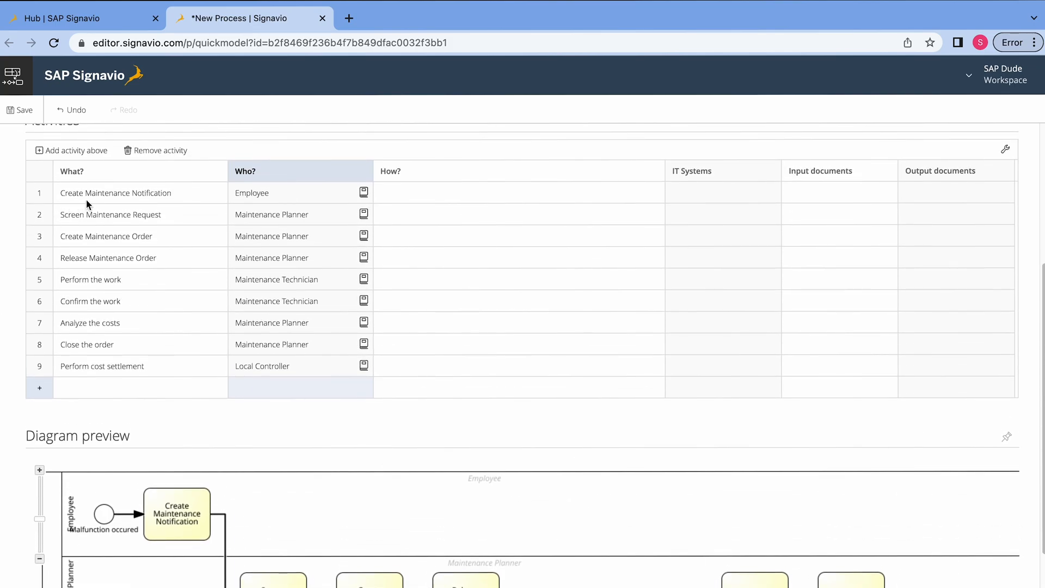
pyautogui.moveTo(92, 304)
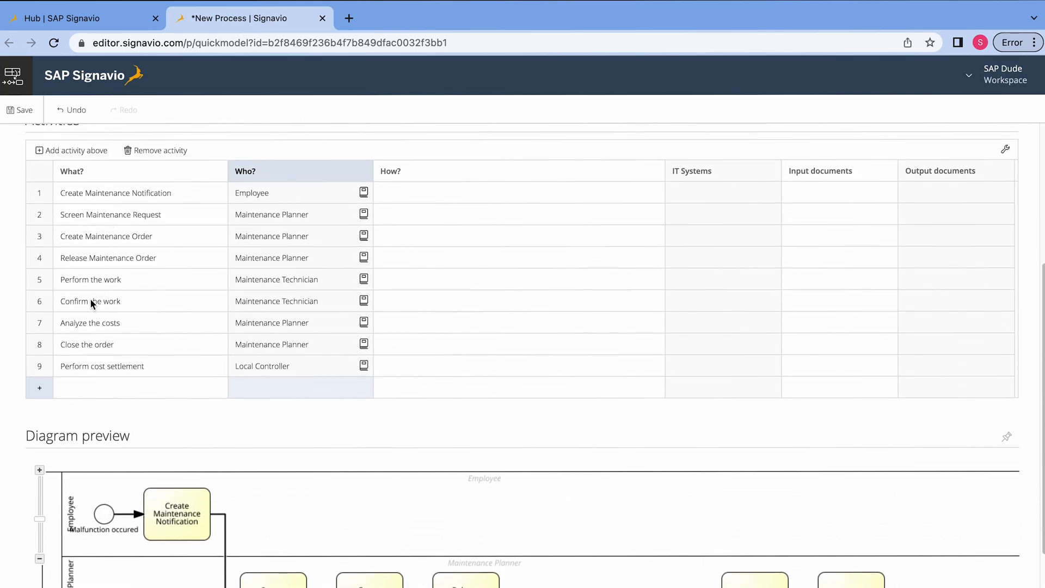
pyautogui.moveTo(139, 362)
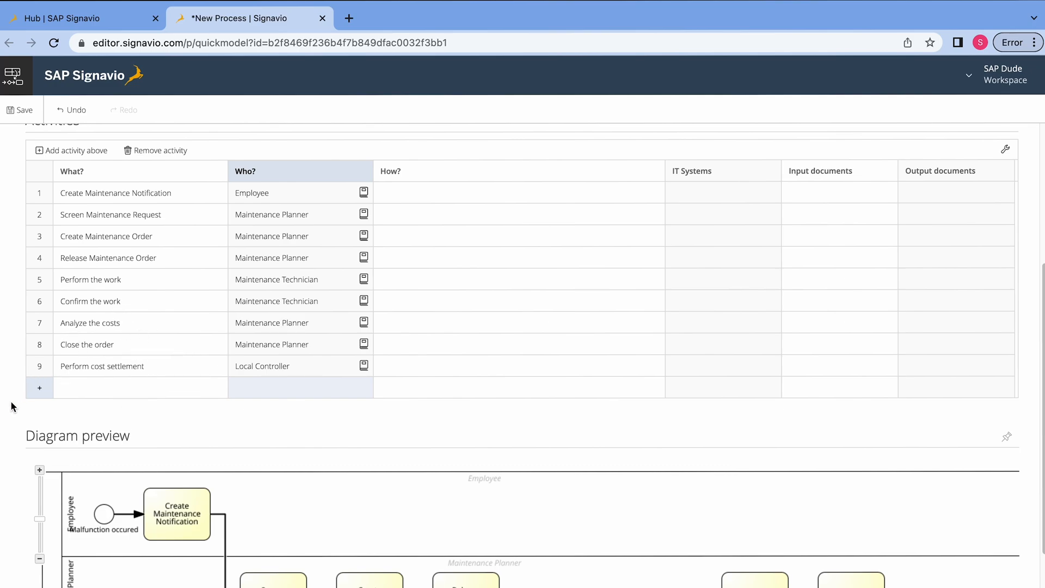
pyautogui.scroll(-3)
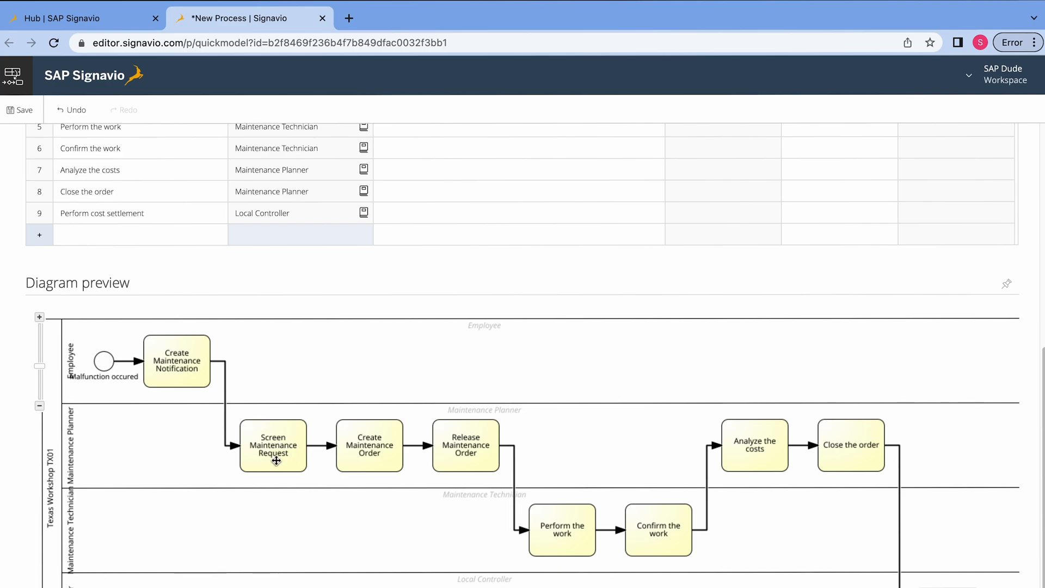
pyautogui.moveTo(151, 456)
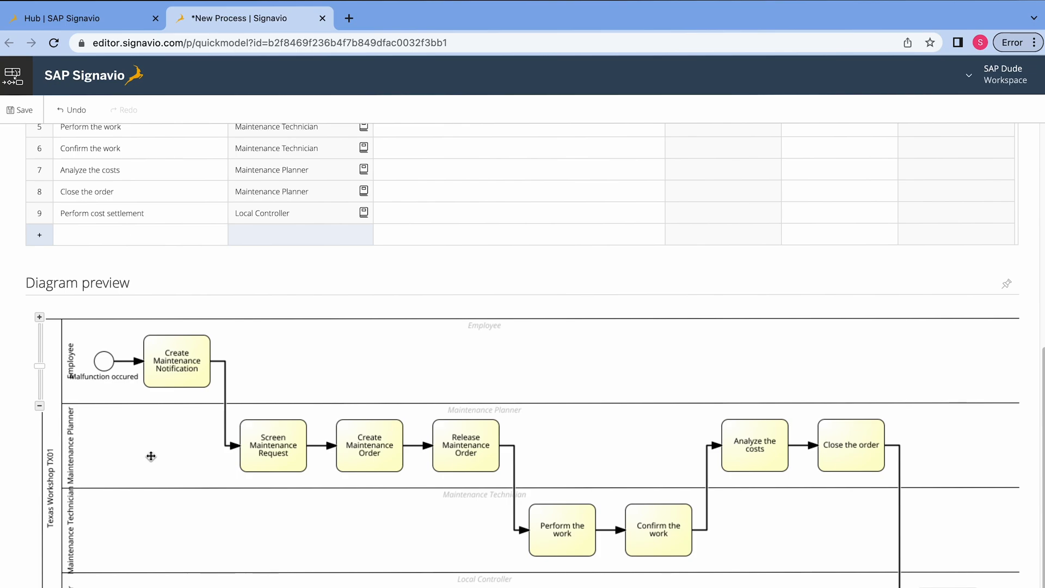
pyautogui.moveTo(319, 477)
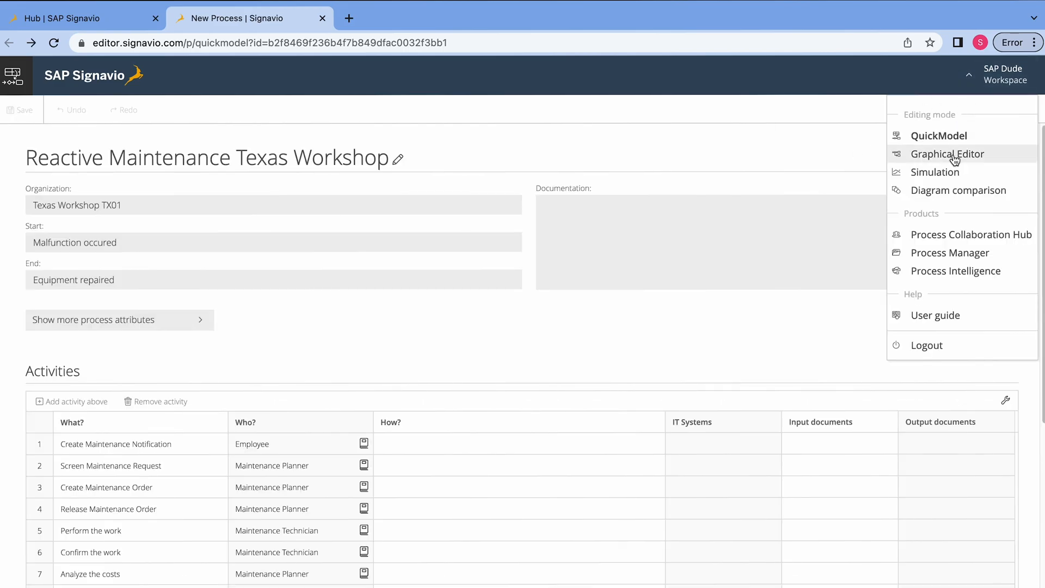
# Switch the process to the Graphical Editor.
pyautogui.click(946, 153)
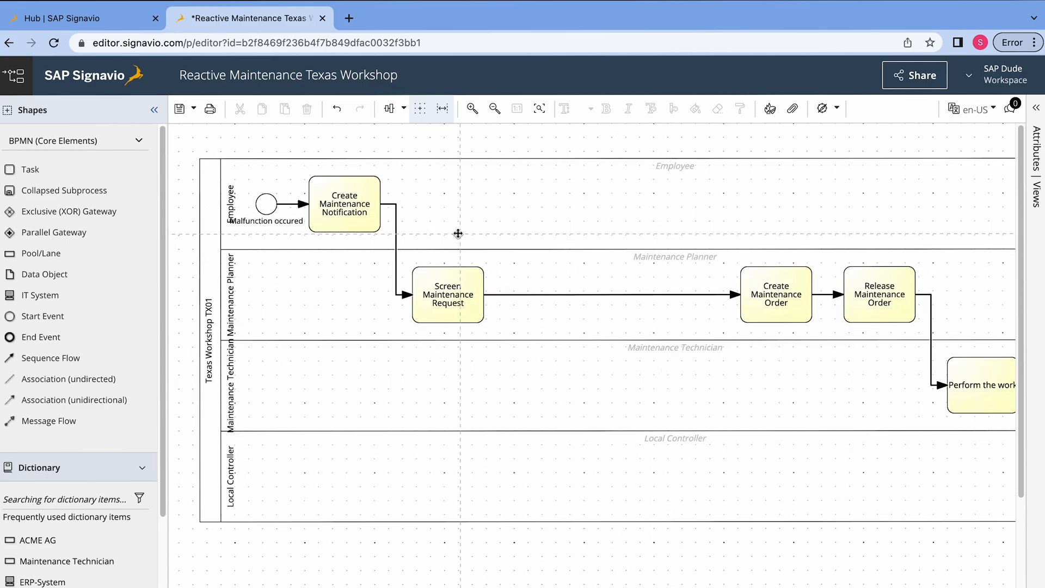
pyautogui.moveTo(454, 216)
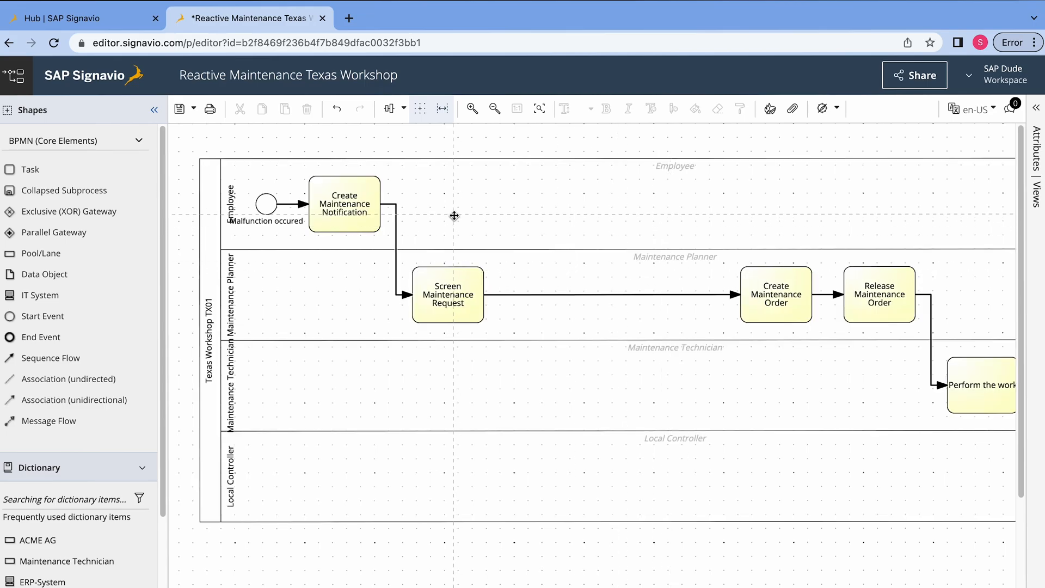
pyautogui.moveTo(67, 211)
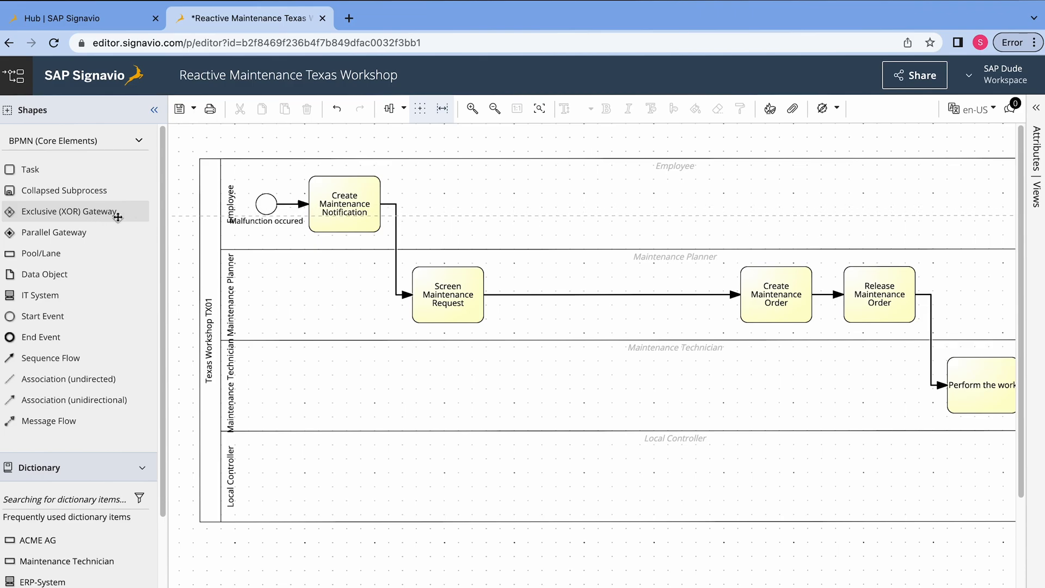
pyautogui.moveTo(59, 145)
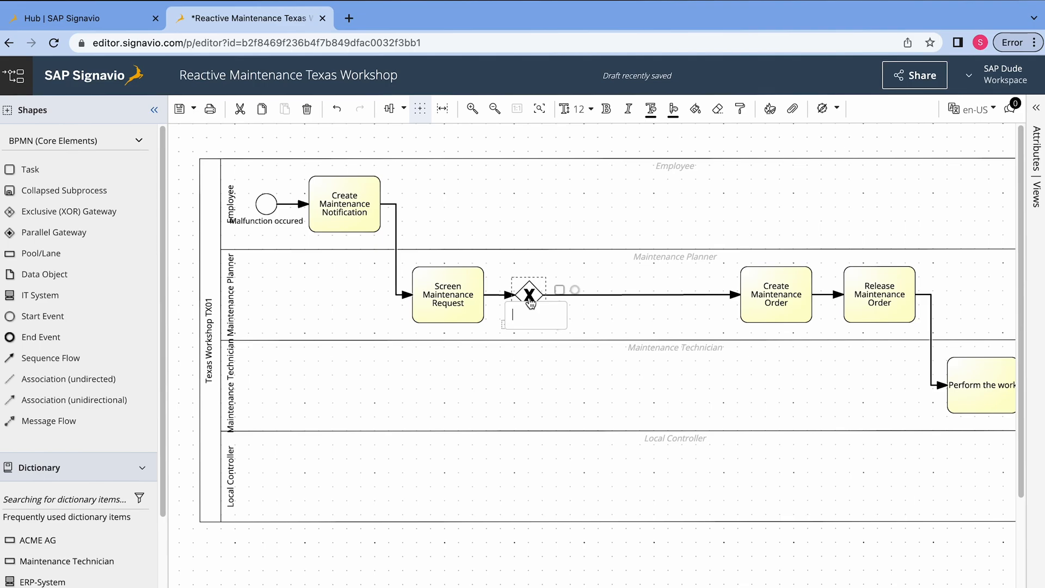
# Name the new gateway 'Request accepted?' and label its flow to Create Maintenance Order 'Yes'.
pyautogui.write('Request accepted?')
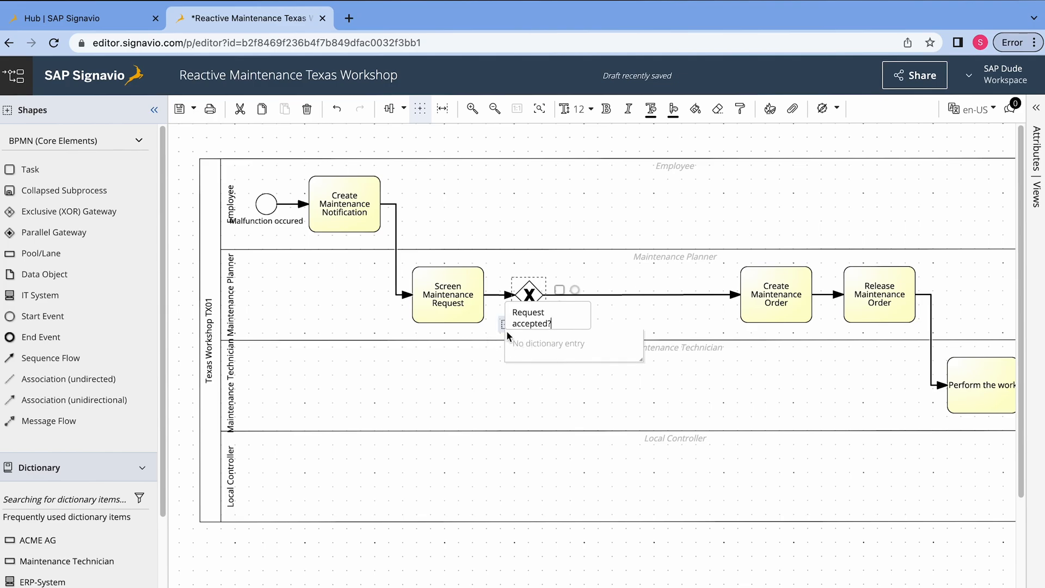
pyautogui.moveTo(494, 347)
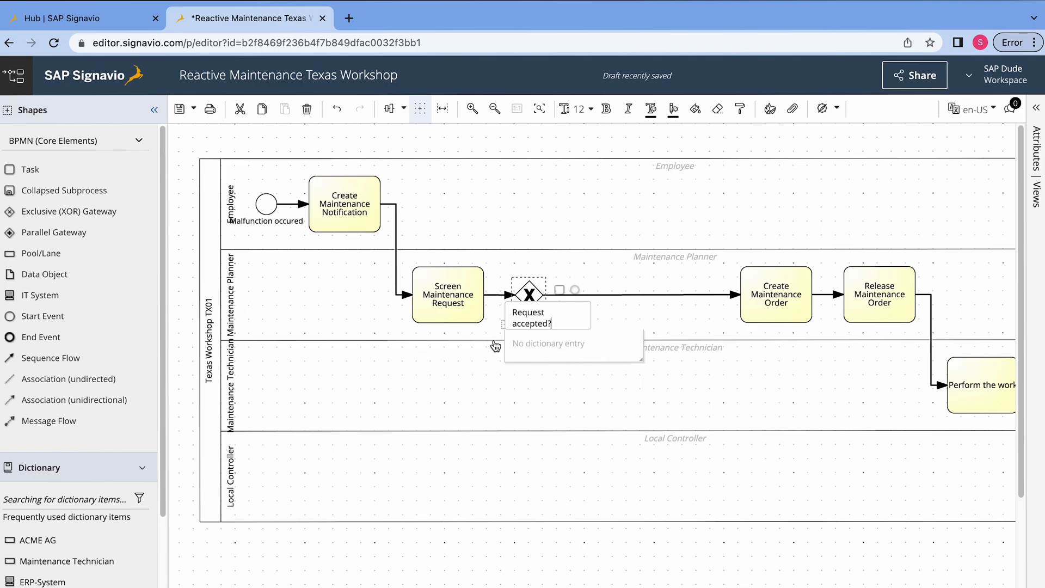
pyautogui.click(487, 334)
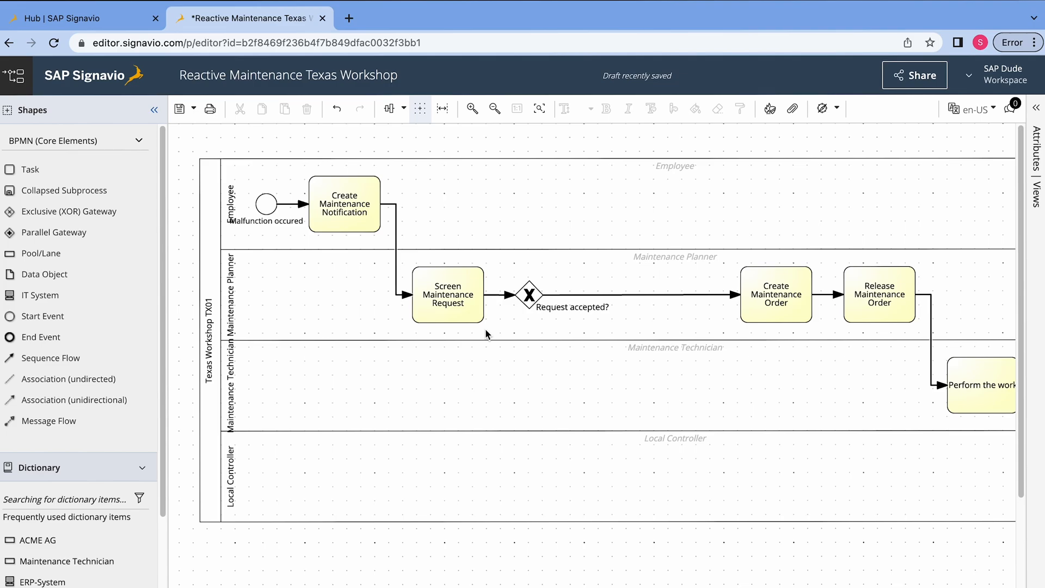
pyautogui.doubleClick(530, 295)
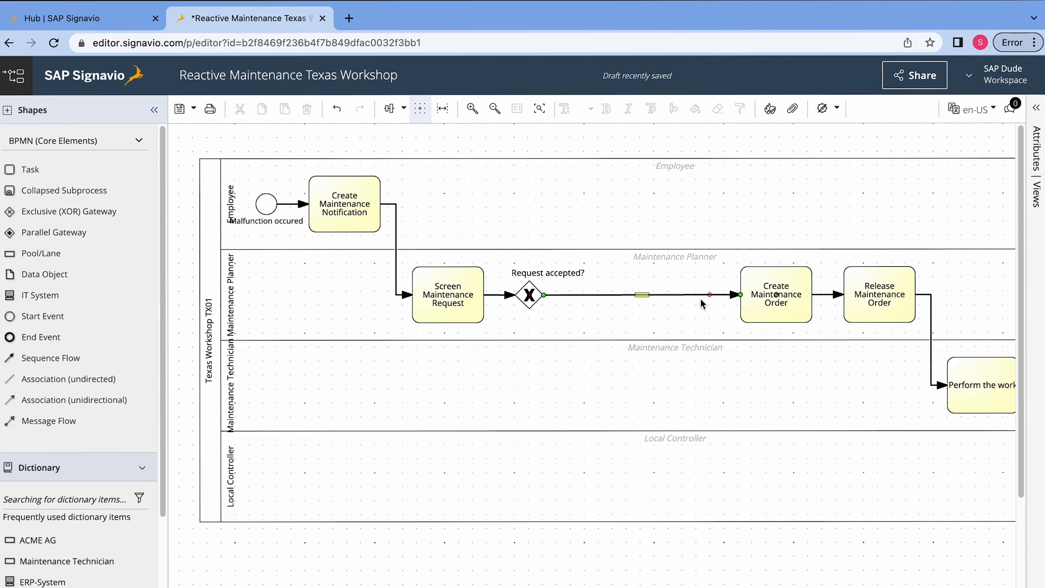
pyautogui.doubleClick(643, 294)
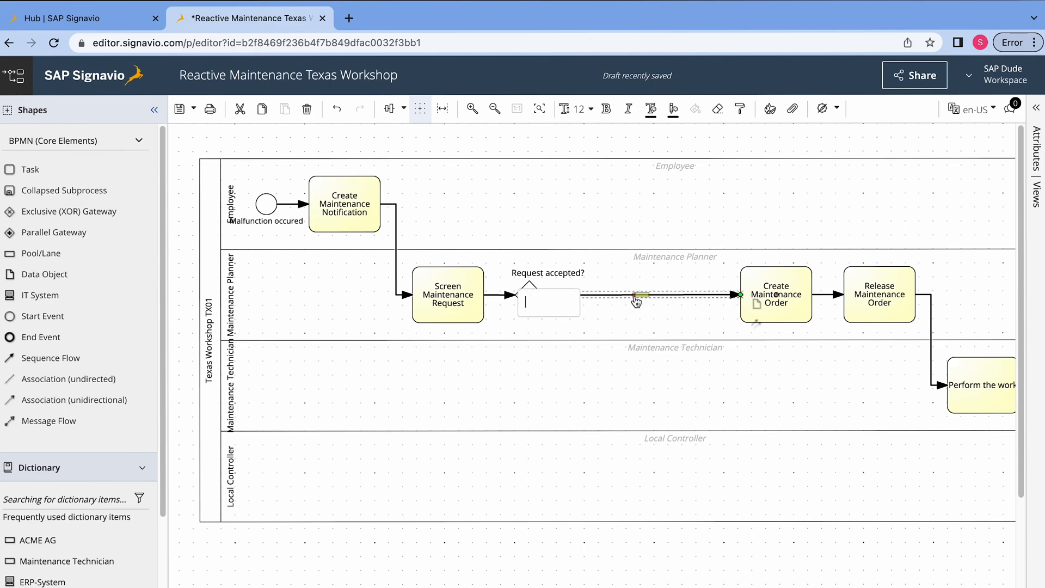
pyautogui.write('Yes')
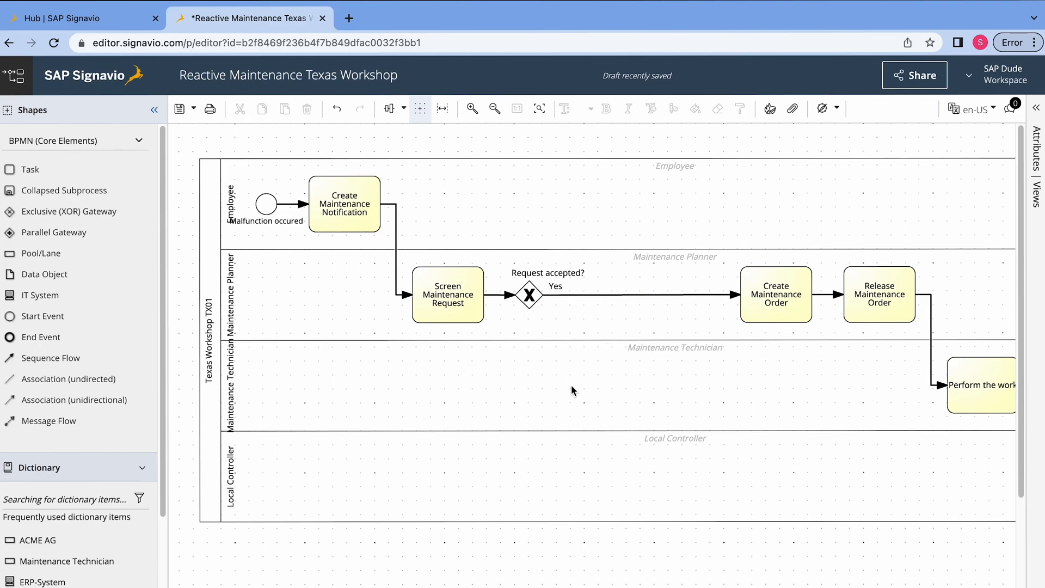
pyautogui.moveTo(403, 168)
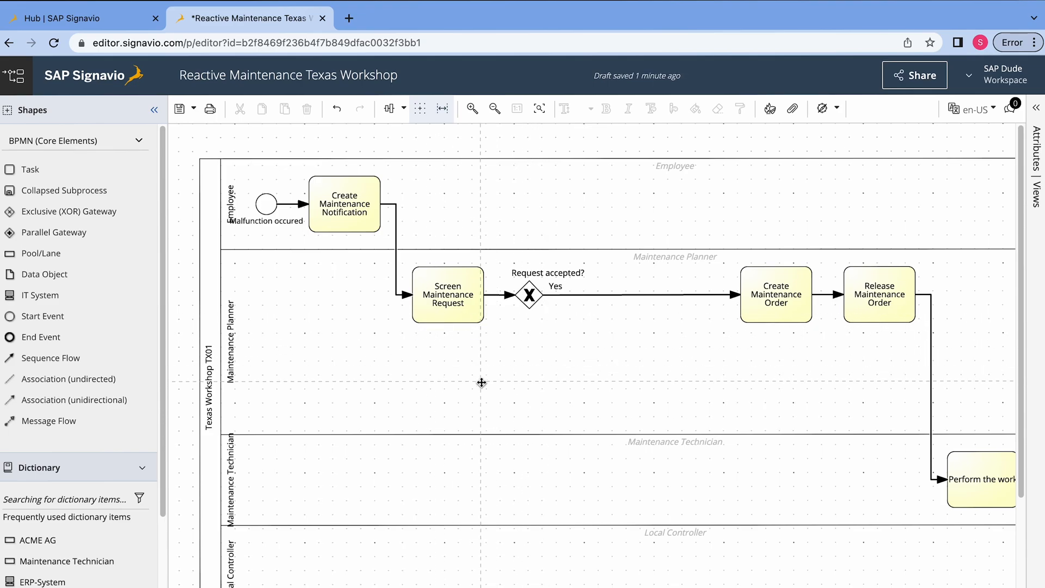
pyautogui.moveTo(233, 360)
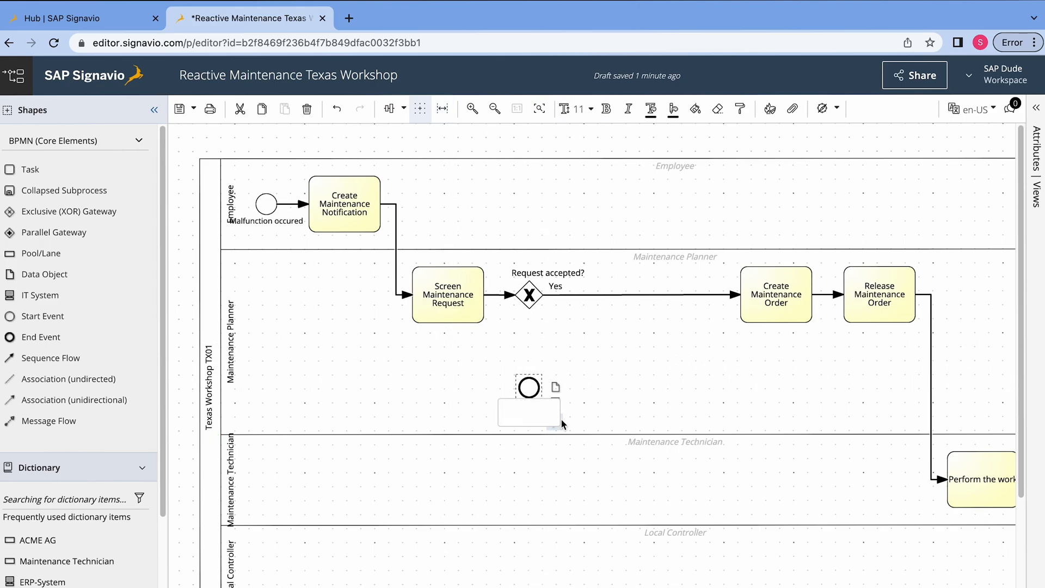
# Name the new event 'End' and connect the gateway to it with a flow labelled 'No, rejected'.
pyautogui.write('End')
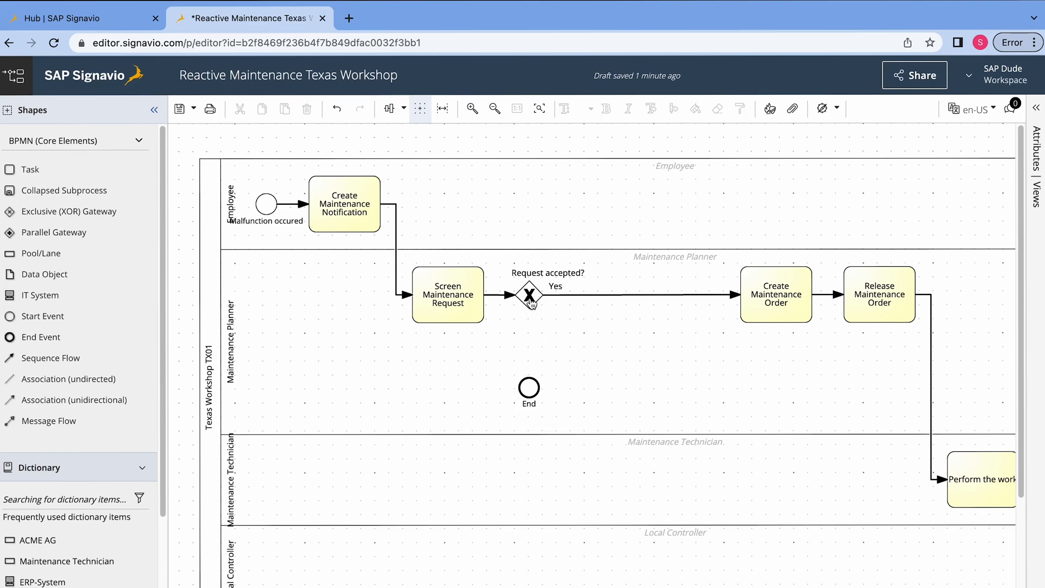
pyautogui.click(530, 295)
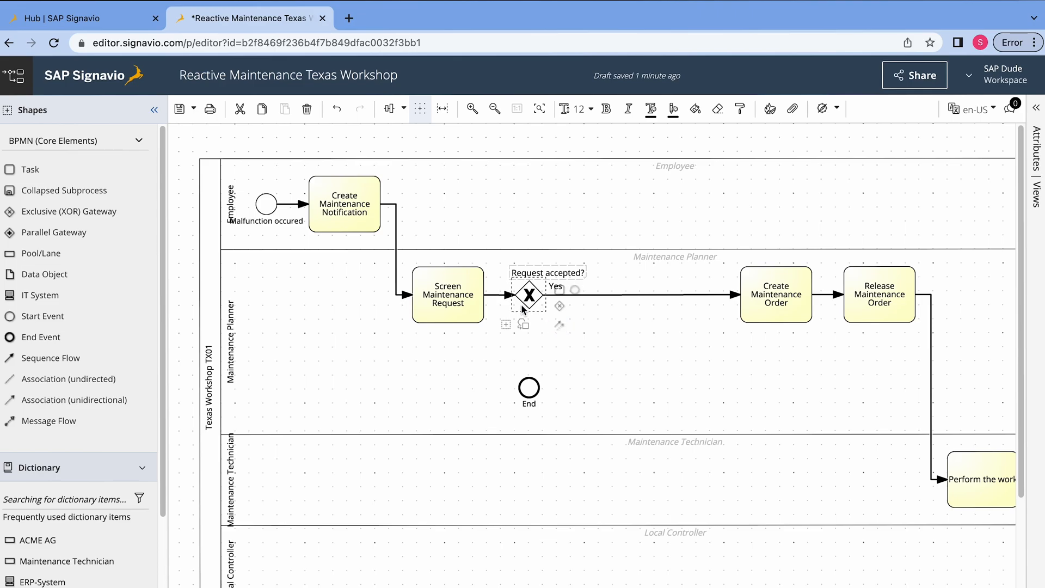
pyautogui.moveTo(530, 311); pyautogui.dragTo(529, 388)
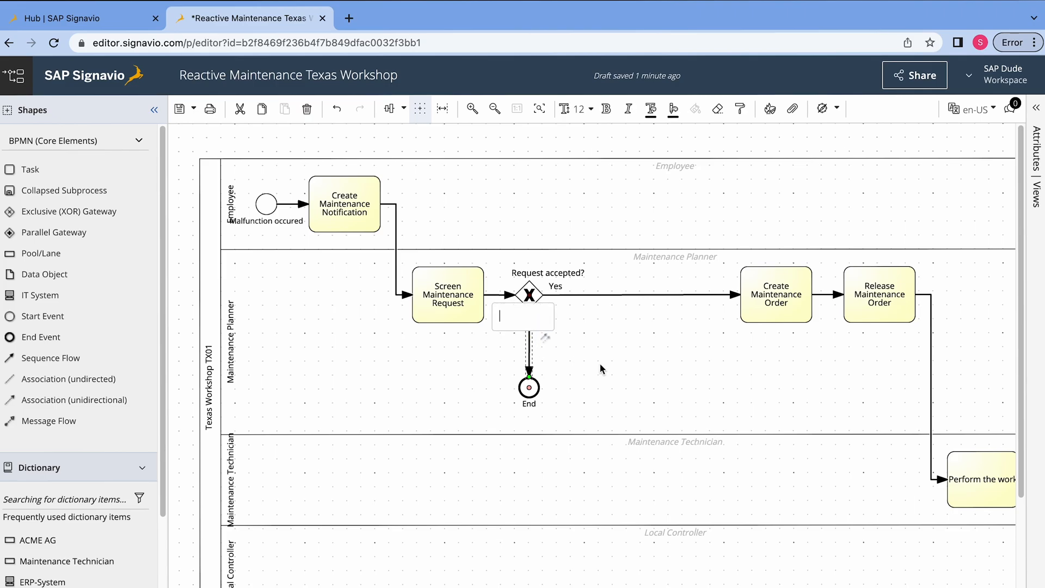
pyautogui.write('No')
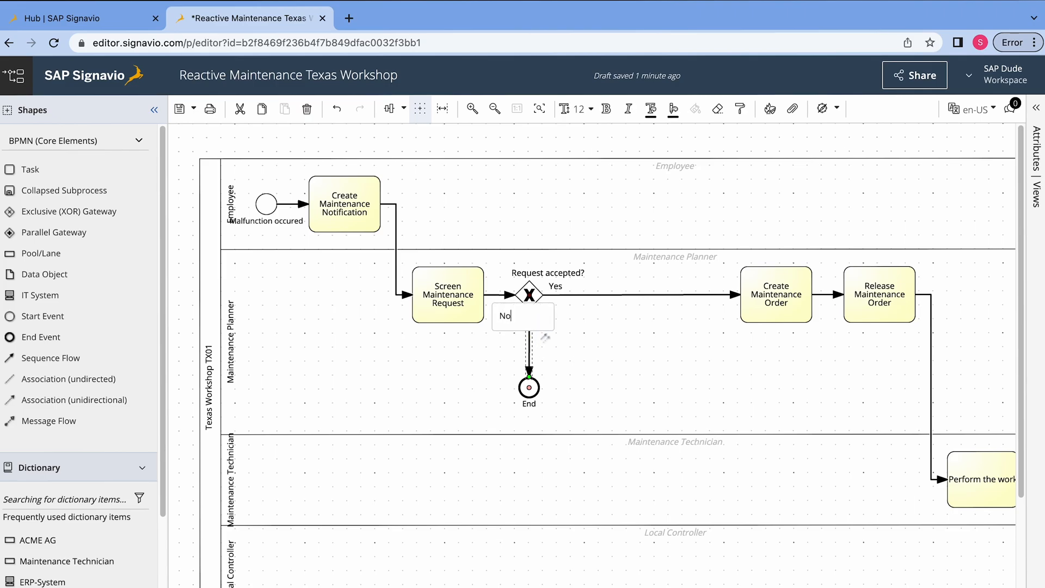
pyautogui.write(', rejected')
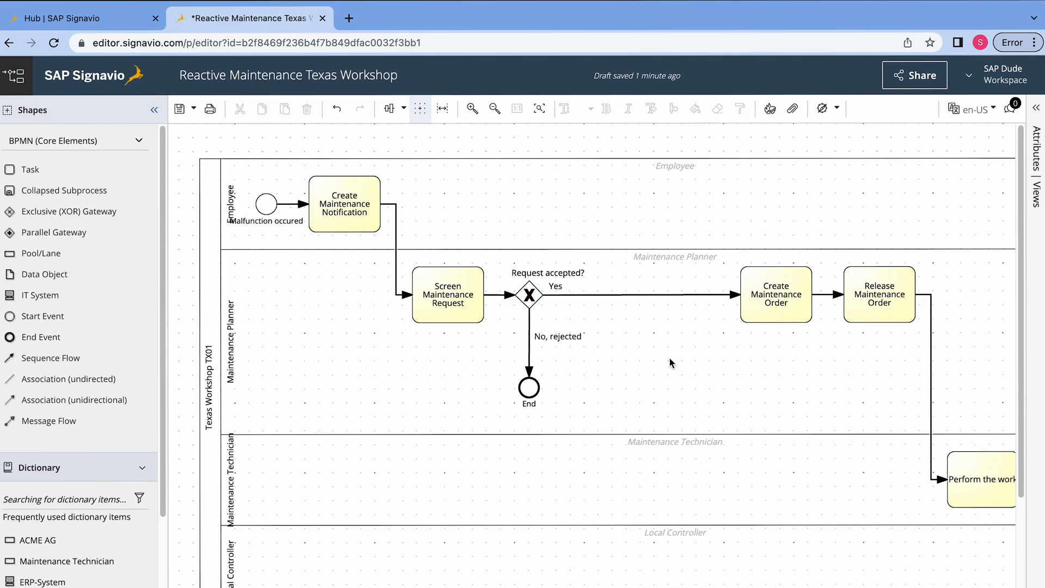
pyautogui.moveTo(631, 346)
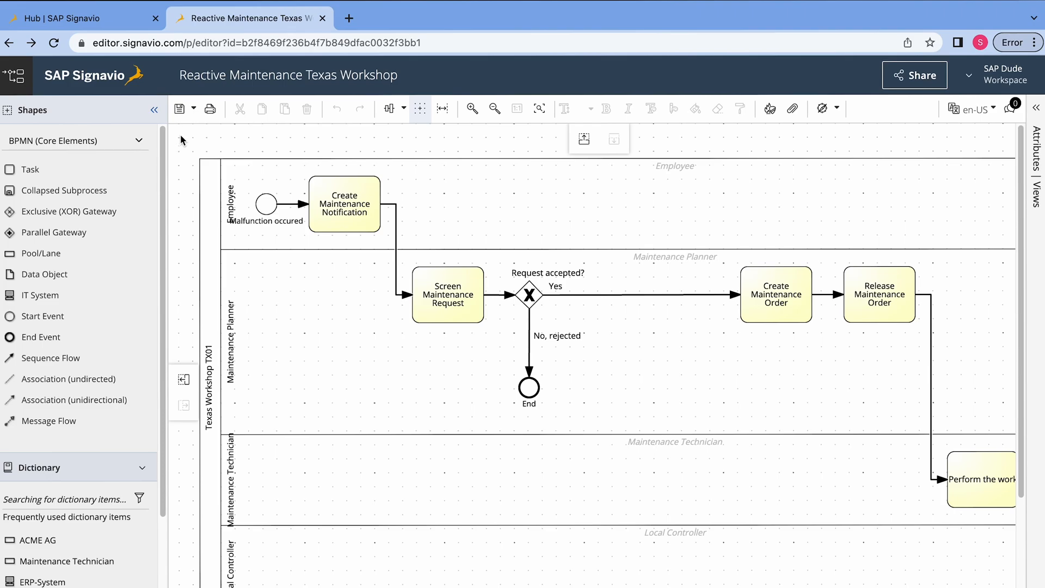
# Save the diagram as a new revision.
pyautogui.click(661, 467)
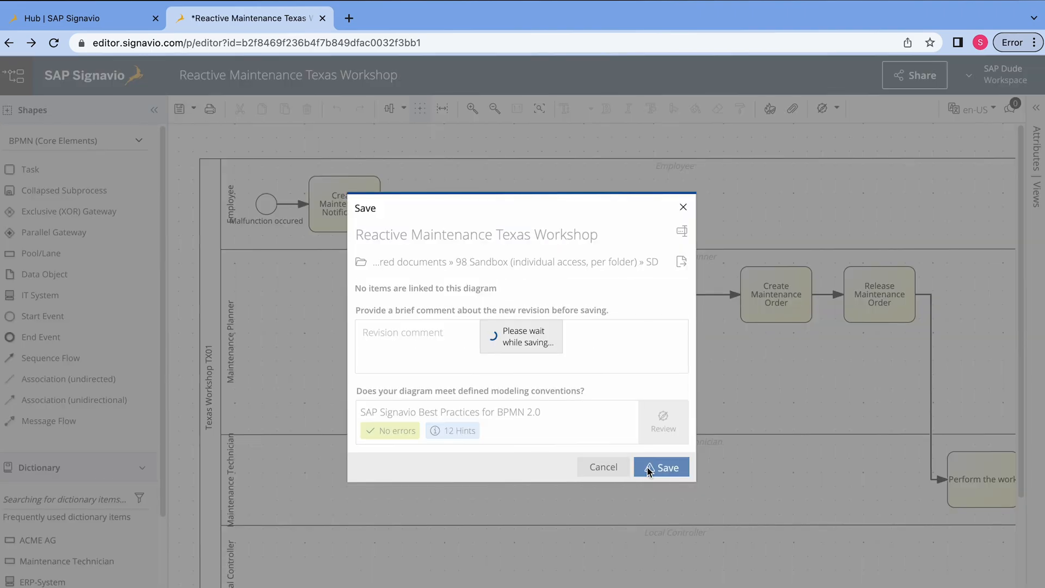
pyautogui.click(661, 468)
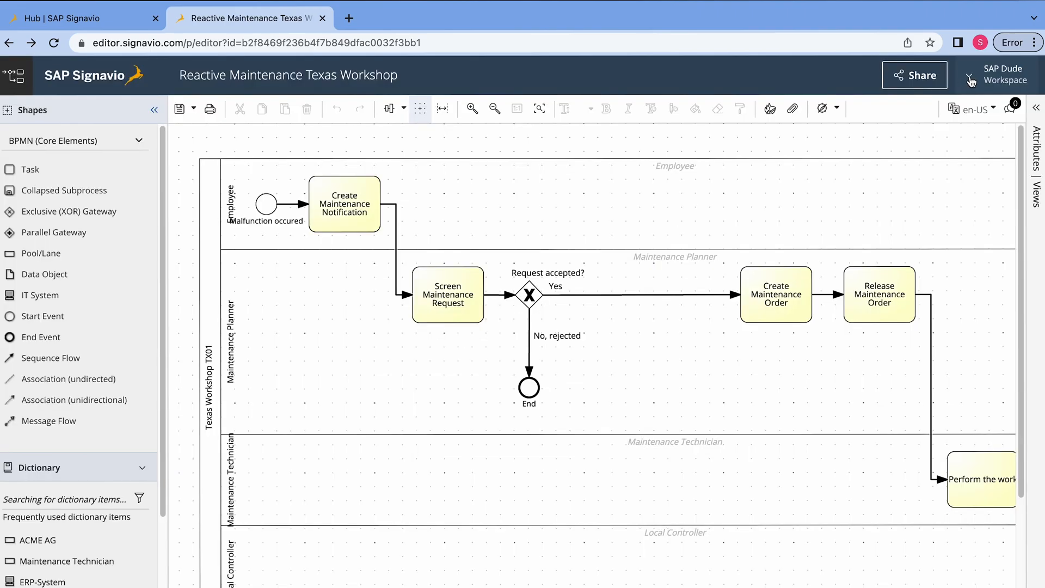
pyautogui.click(1002, 75)
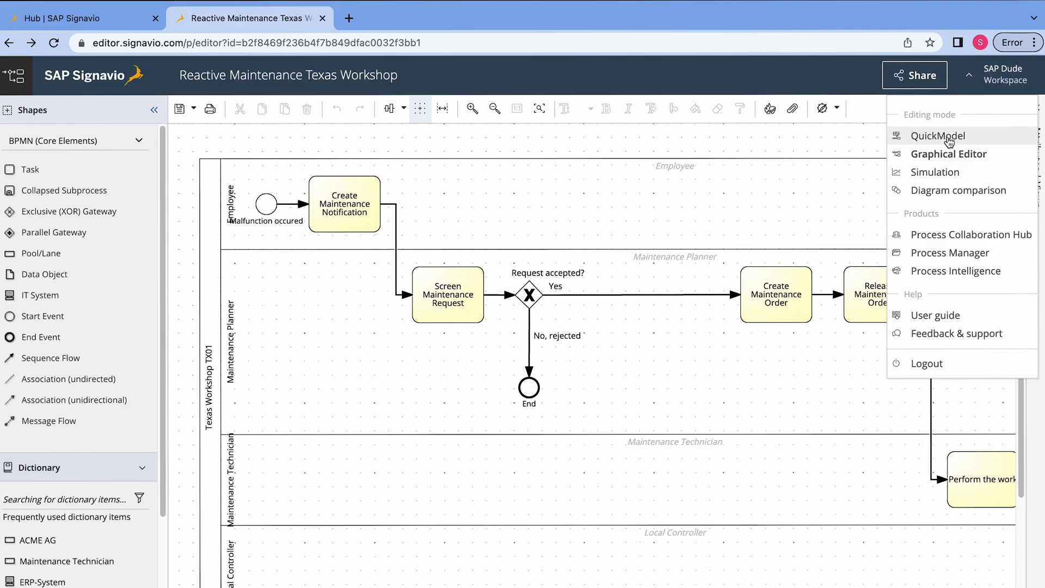
pyautogui.click(938, 135)
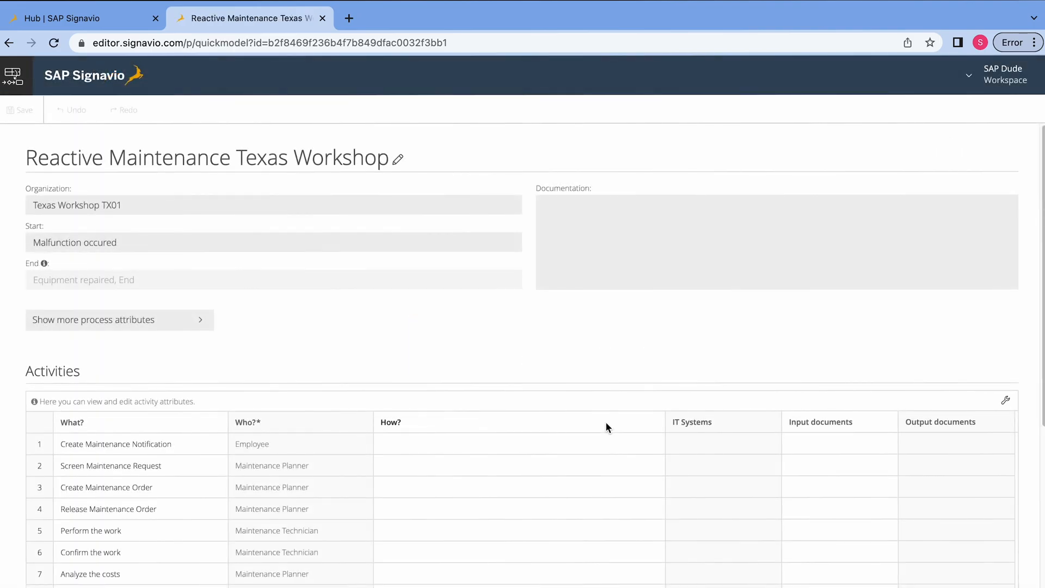
pyautogui.scroll(-3)
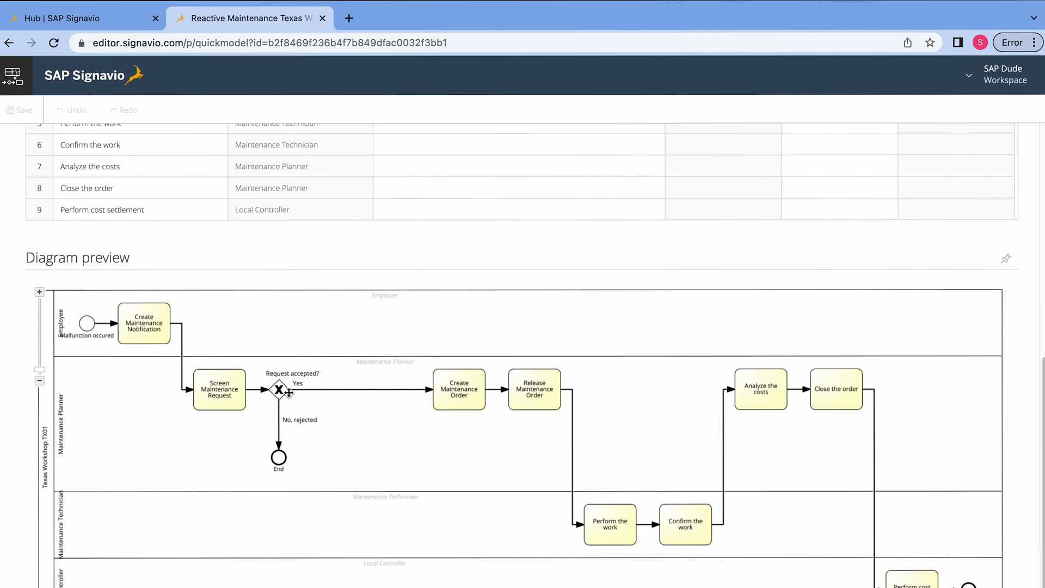
pyautogui.moveTo(342, 452)
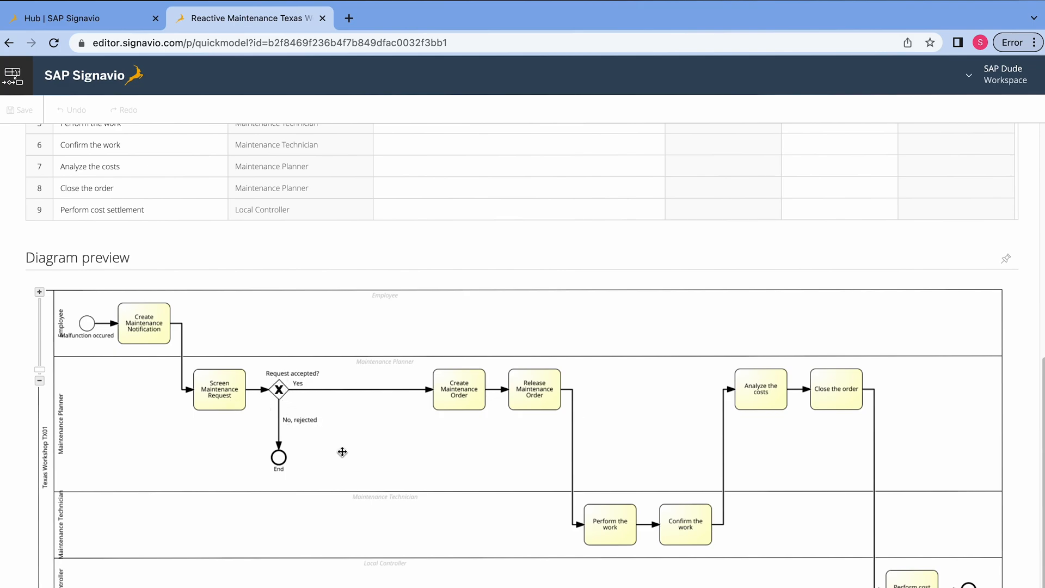
pyautogui.scroll(3)
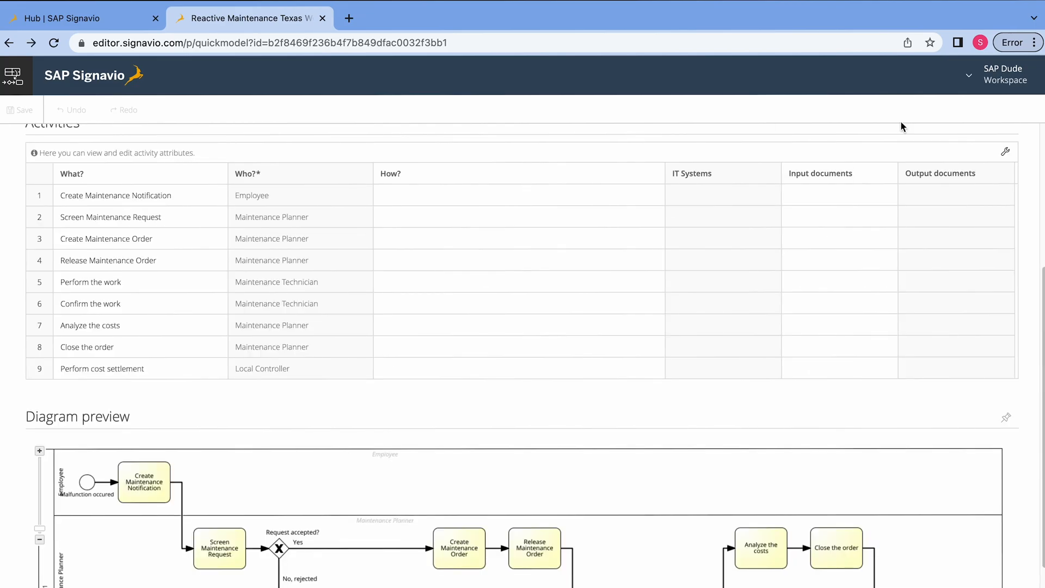
pyautogui.moveTo(980, 70)
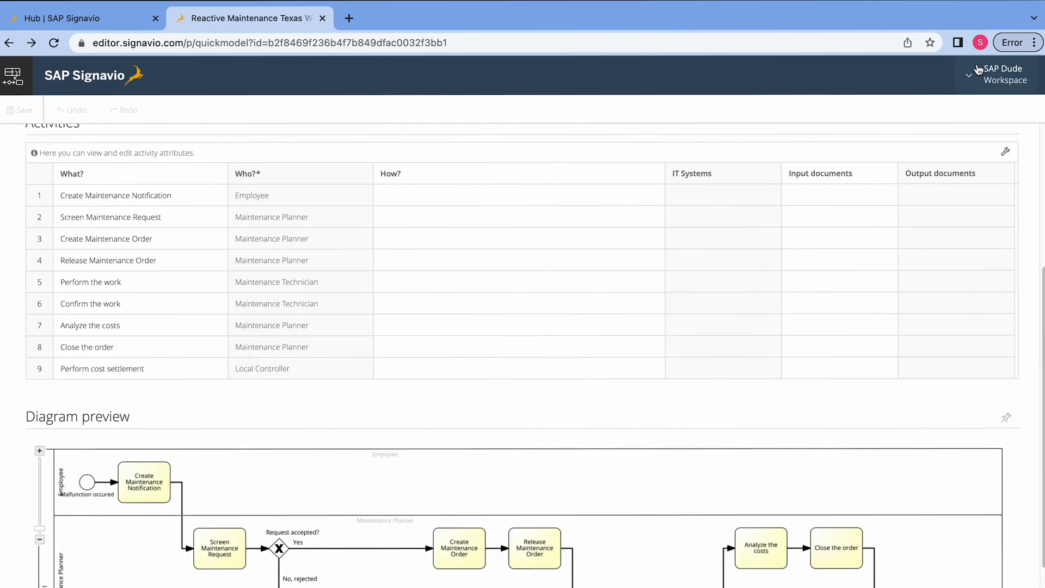
# Switch to Process Collaboration Hub and post the comment 'test' on the diagram.
pyautogui.click(1003, 73)
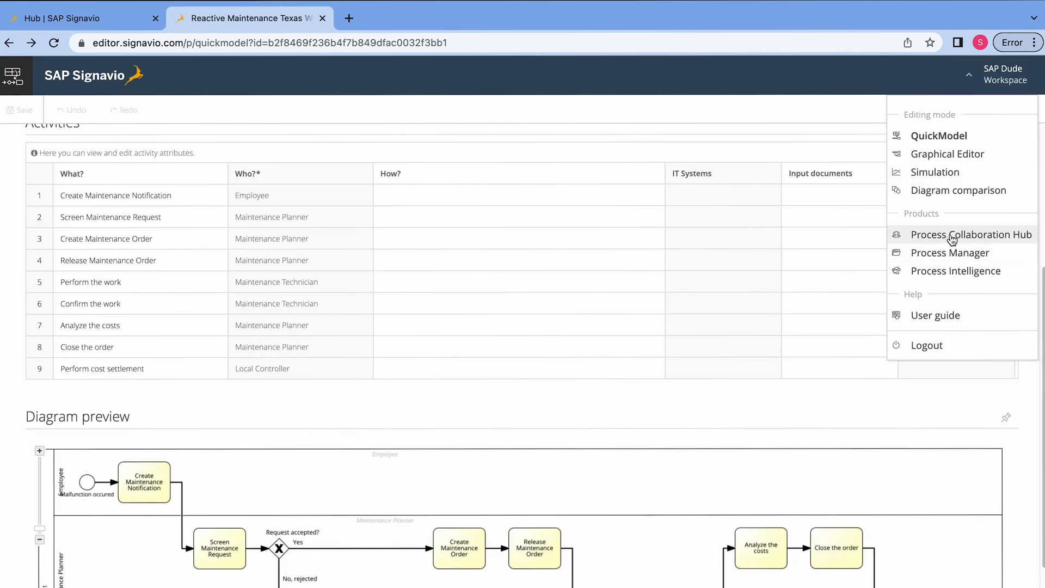
pyautogui.click(971, 234)
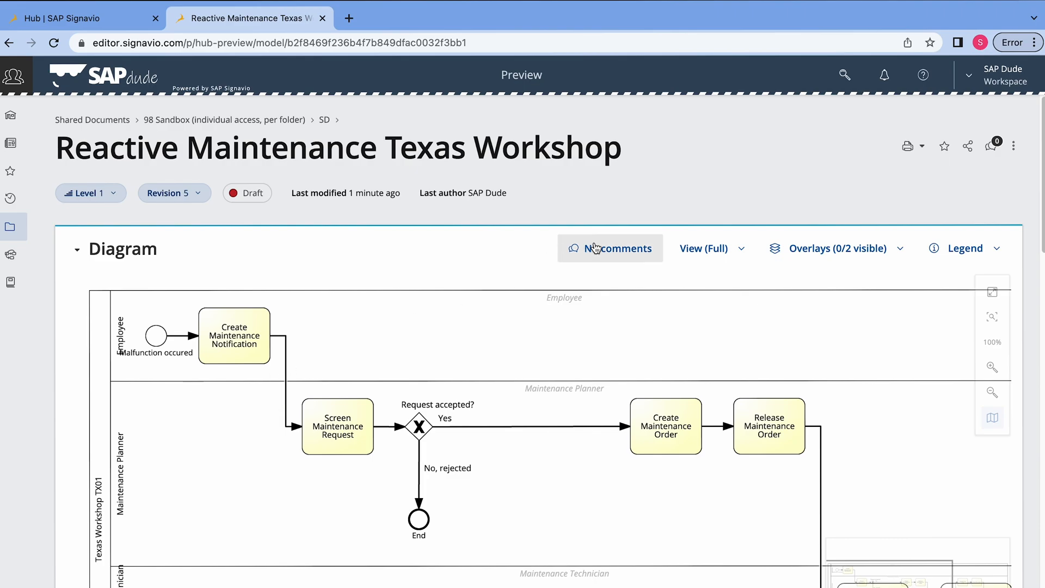
pyautogui.click(610, 248)
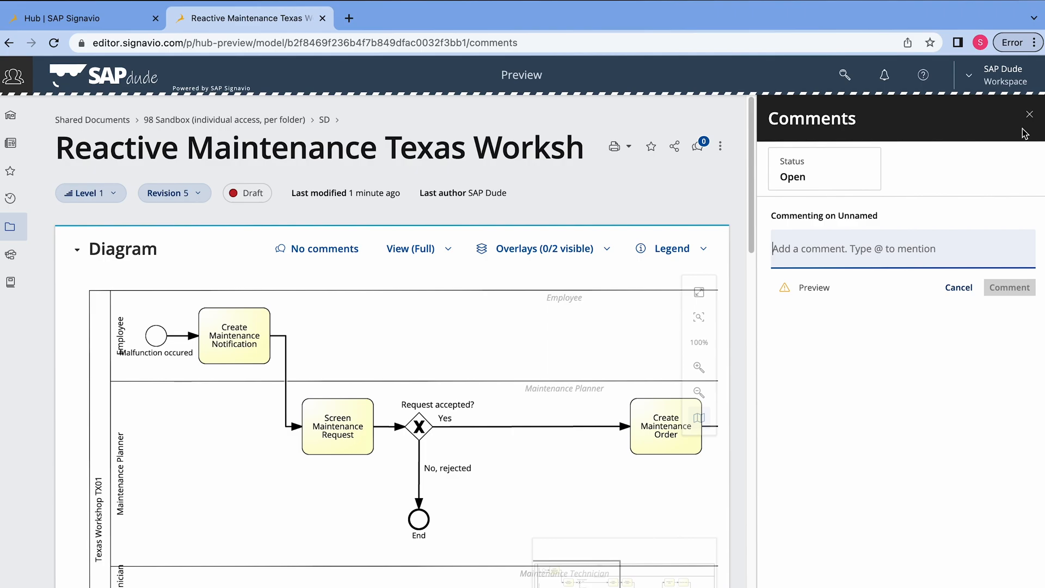
pyautogui.moveTo(937, 214)
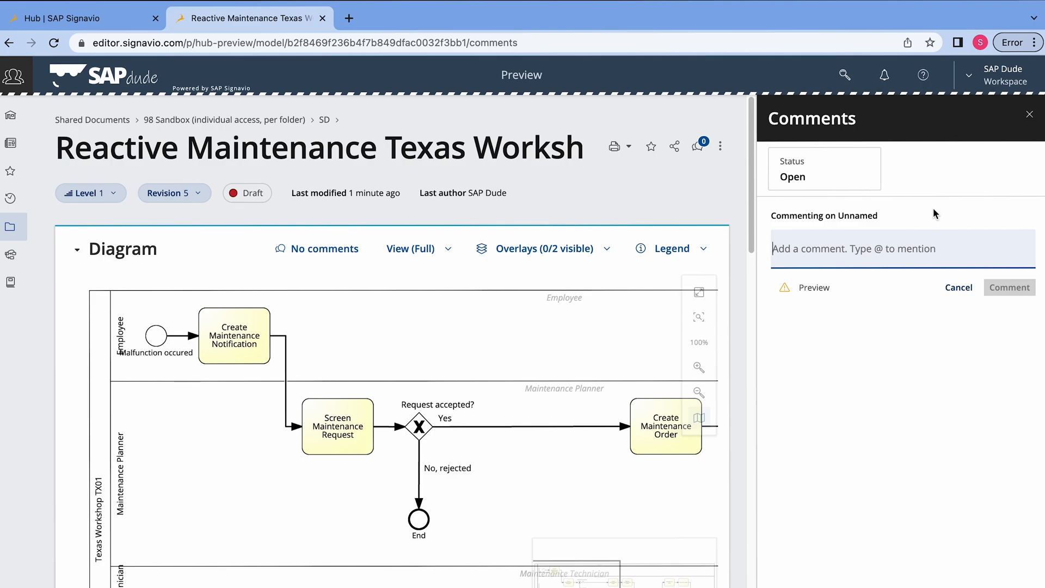
pyautogui.write('test')
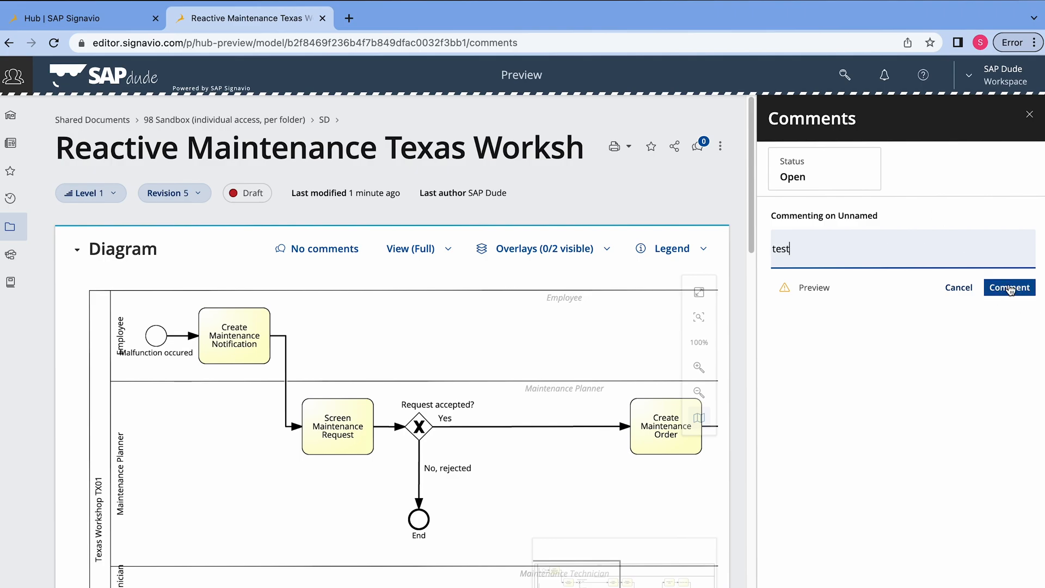
pyautogui.click(1008, 288)
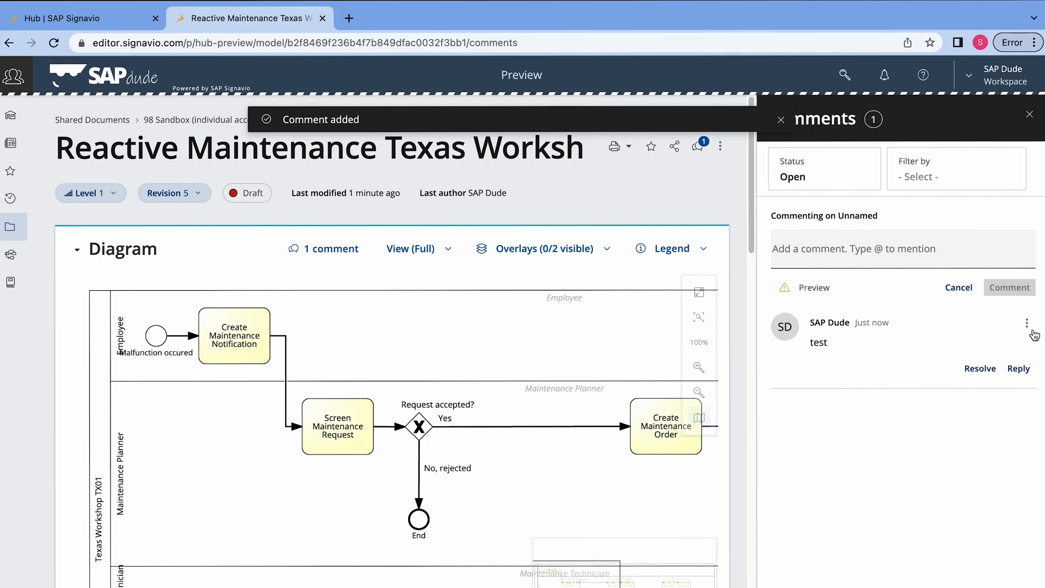
pyautogui.click(782, 120)
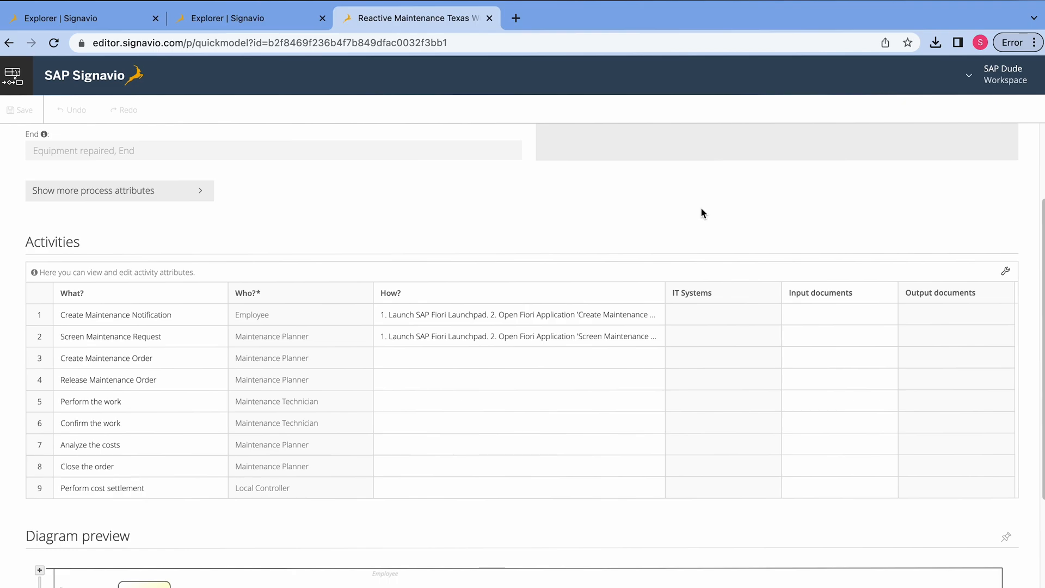
pyautogui.moveTo(505, 328)
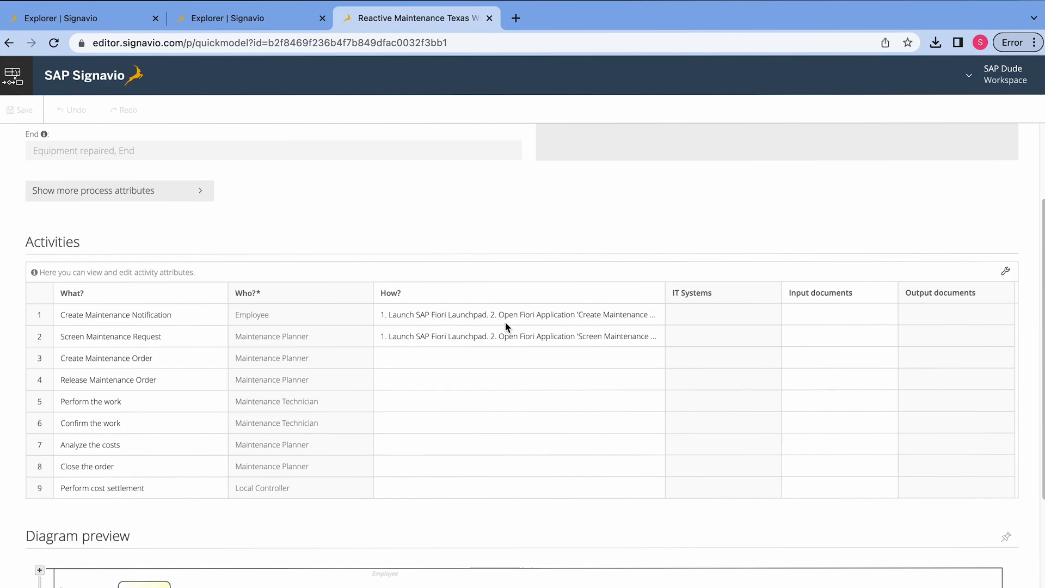
pyautogui.moveTo(428, 317)
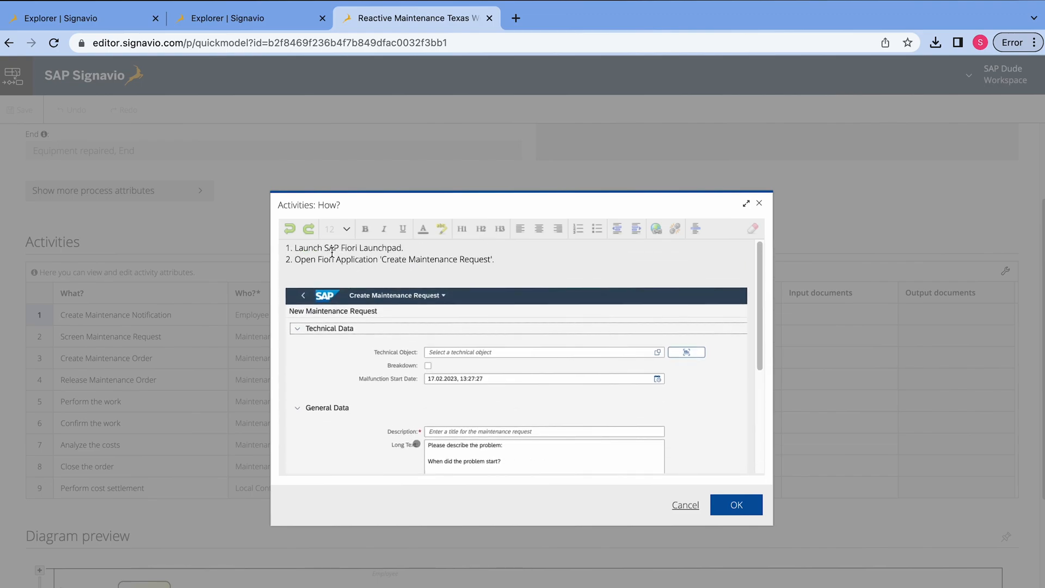
# Scroll through the illustrated Fiori Launchpad instructions of the first two activities.
pyautogui.scroll(-3)
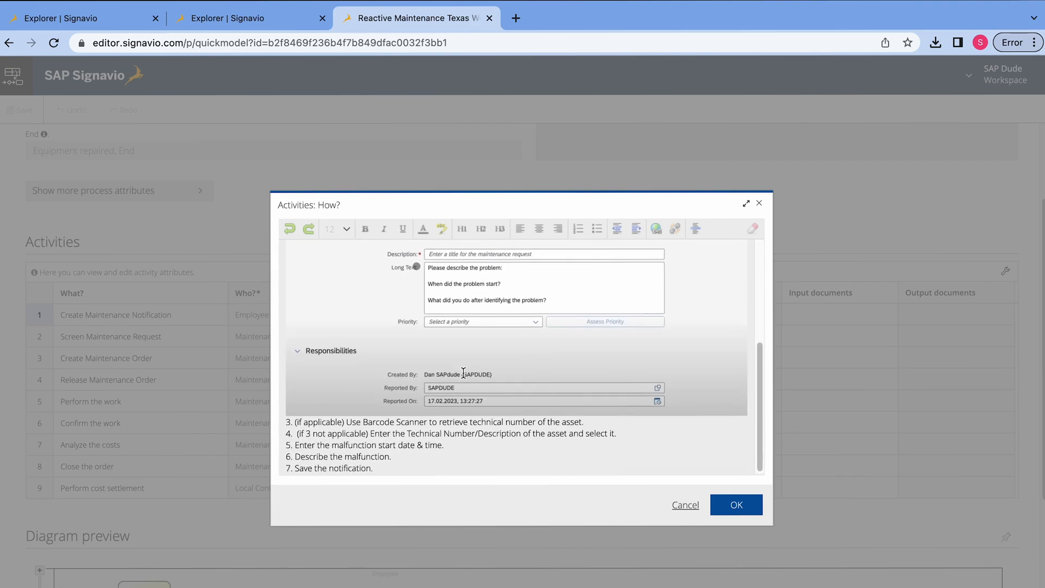
pyautogui.moveTo(758, 205)
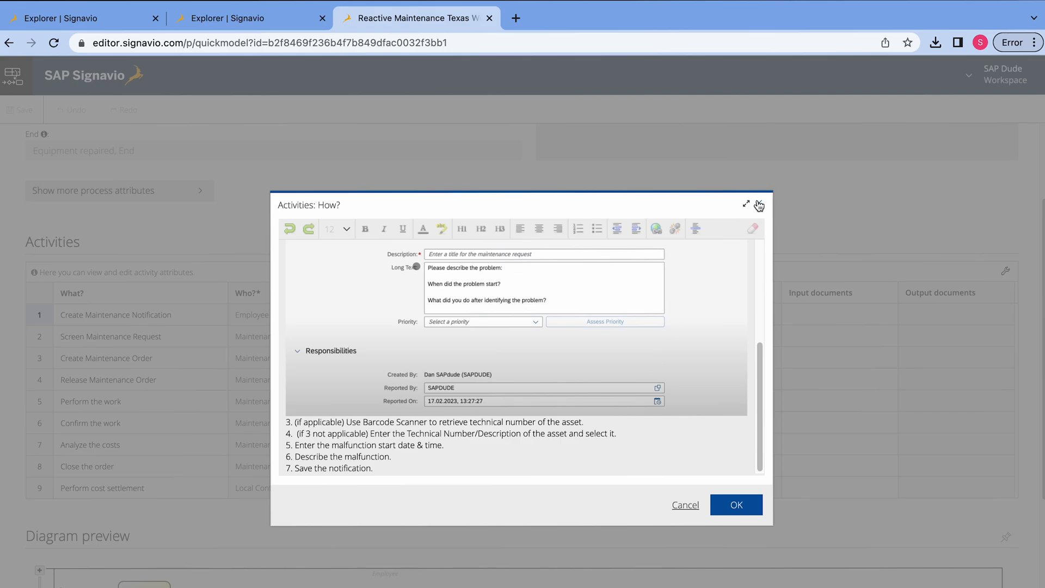
pyautogui.scroll(-3)
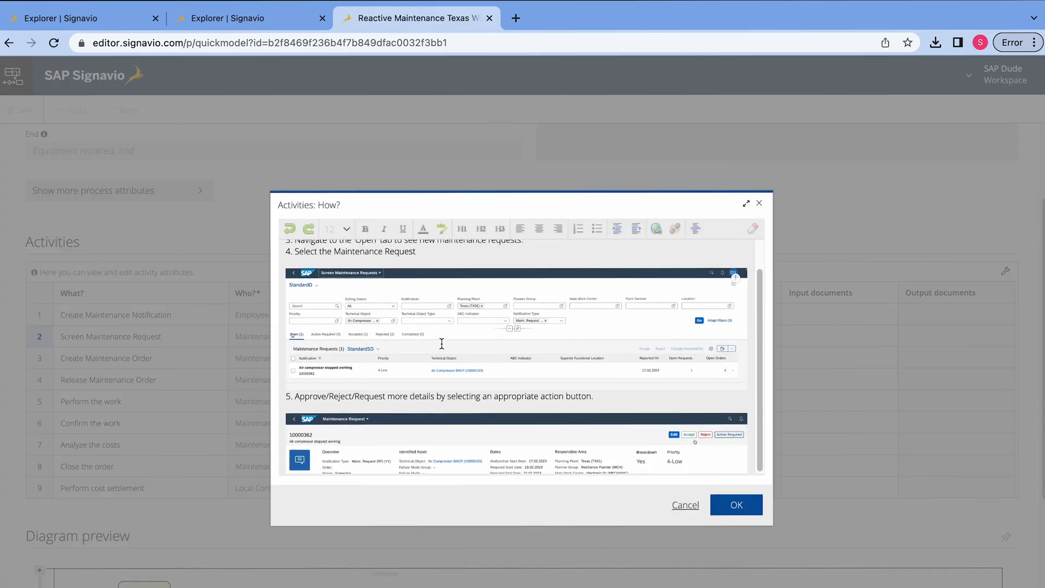
pyautogui.click(736, 504)
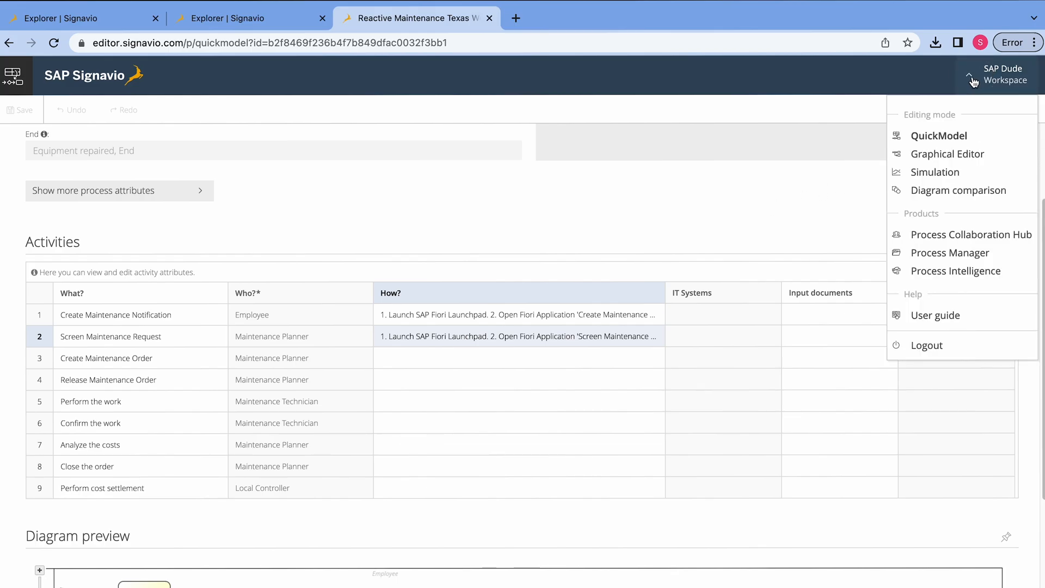
pyautogui.moveTo(961, 112)
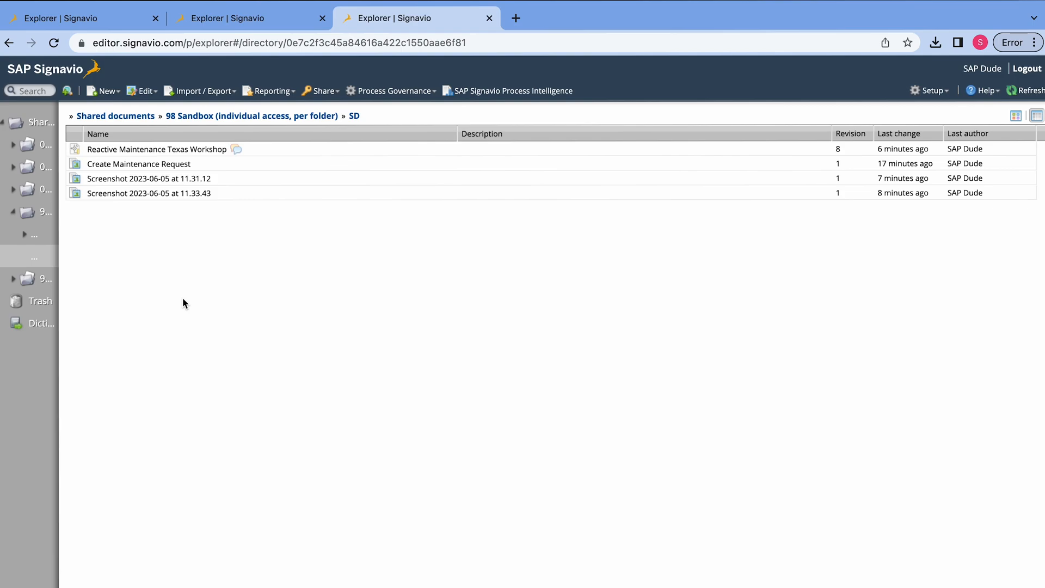
pyautogui.moveTo(310, 157)
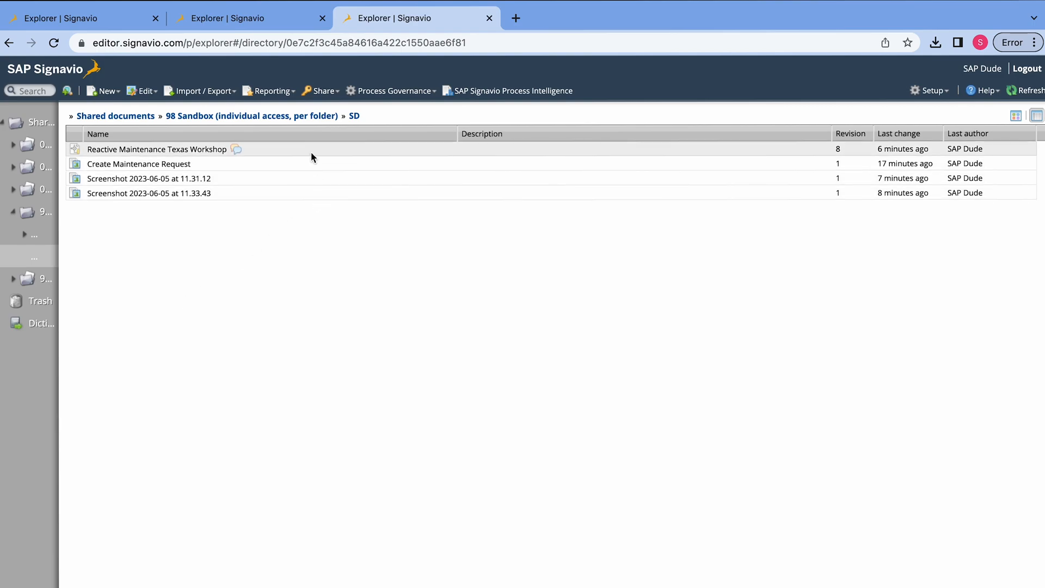
# Select Reactive Maintenance Texas Workshop in the SD folder and show its Reporting options.
pyautogui.click(156, 150)
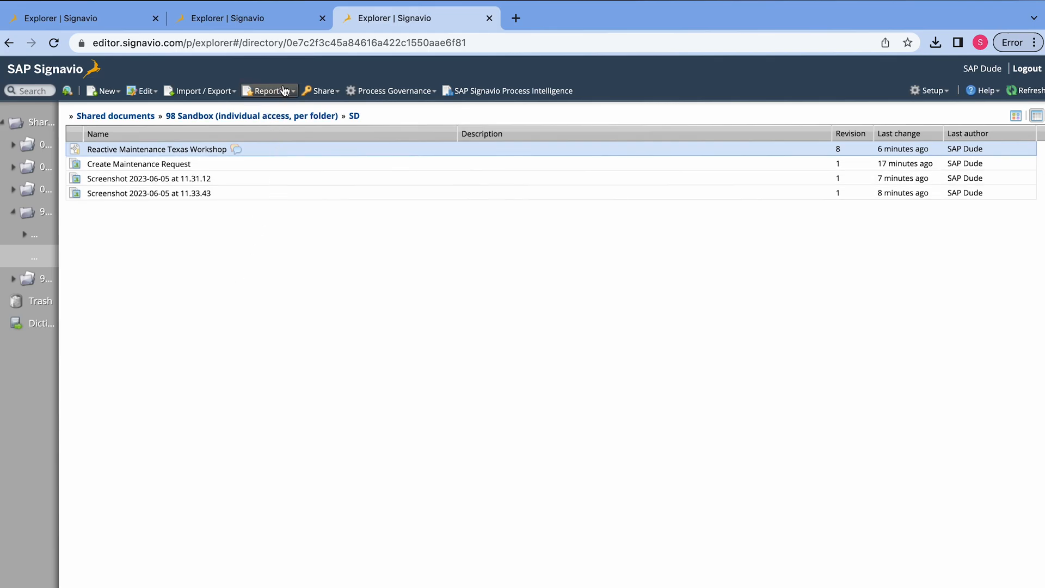
pyautogui.click(269, 91)
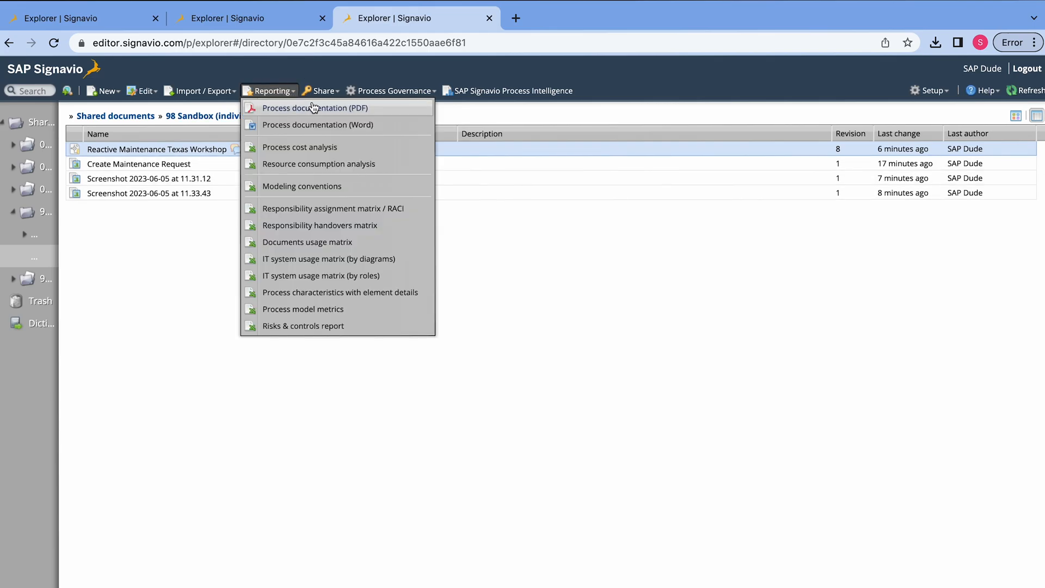
# Start Process documentation (PDF) for the diagram and review the language choices, keeping defaults.
pyautogui.click(315, 108)
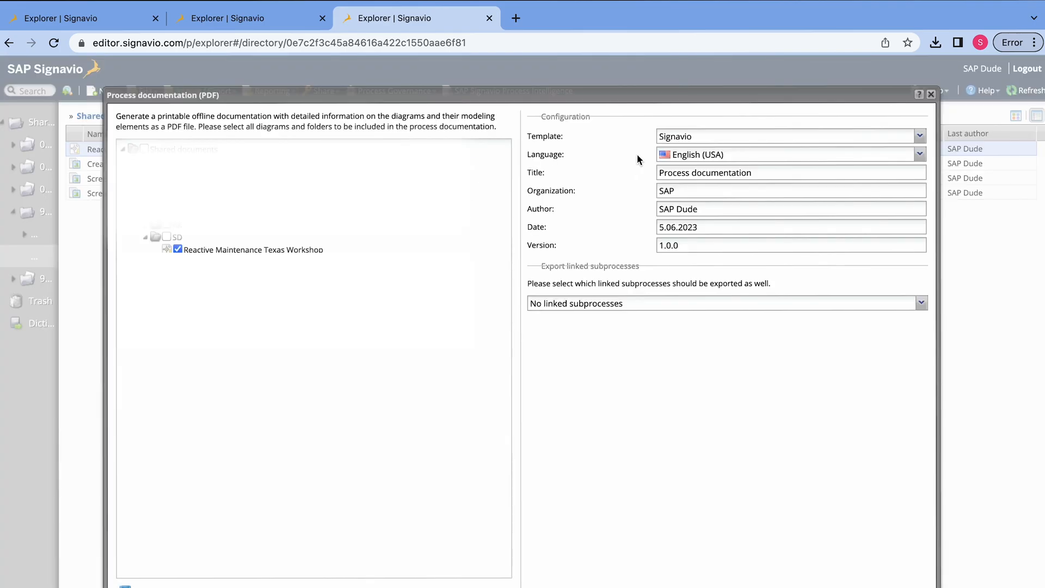
pyautogui.moveTo(625, 164)
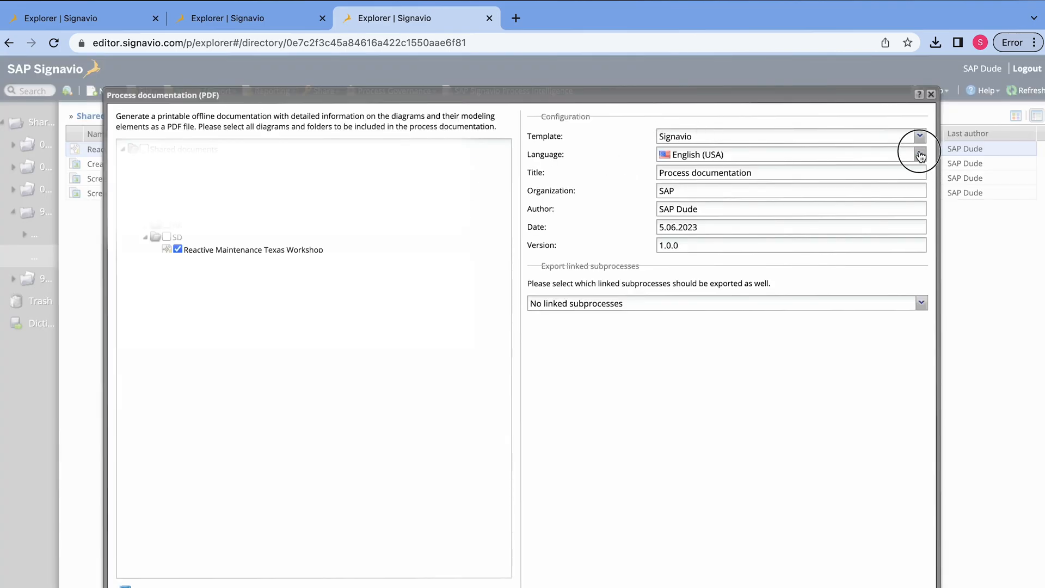
pyautogui.click(920, 153)
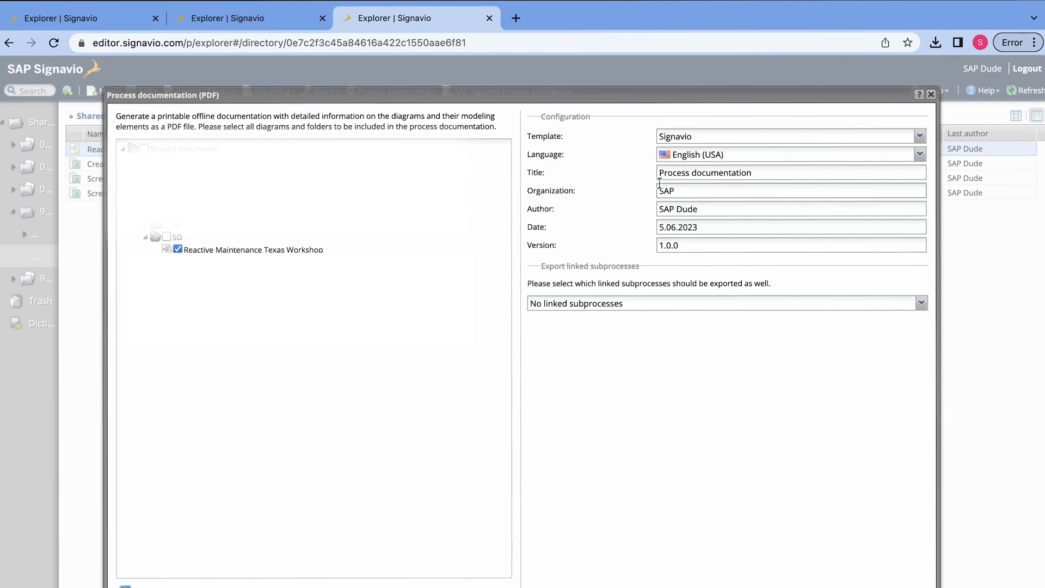
pyautogui.moveTo(640, 193)
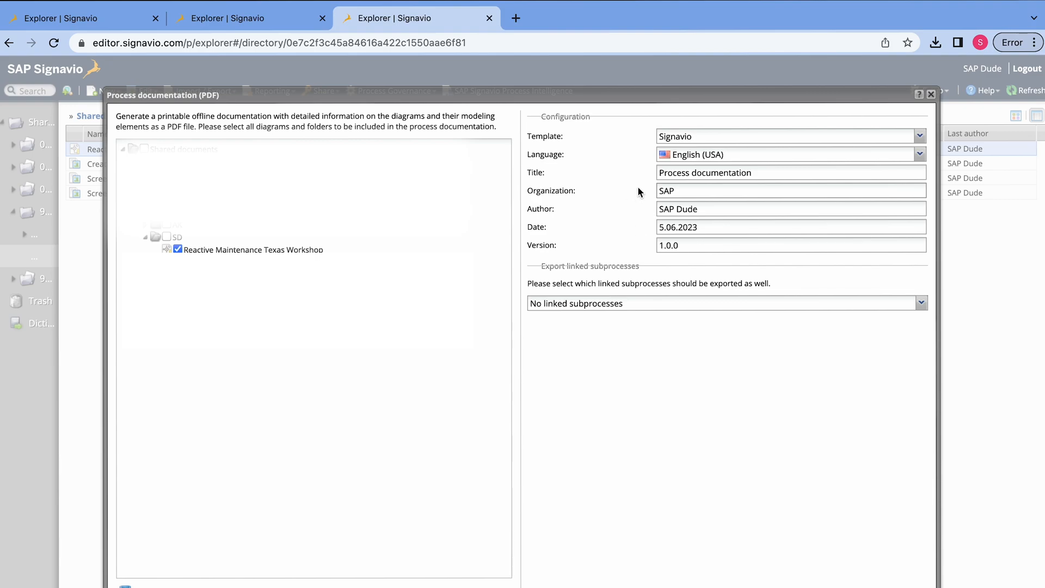
pyautogui.moveTo(639, 192)
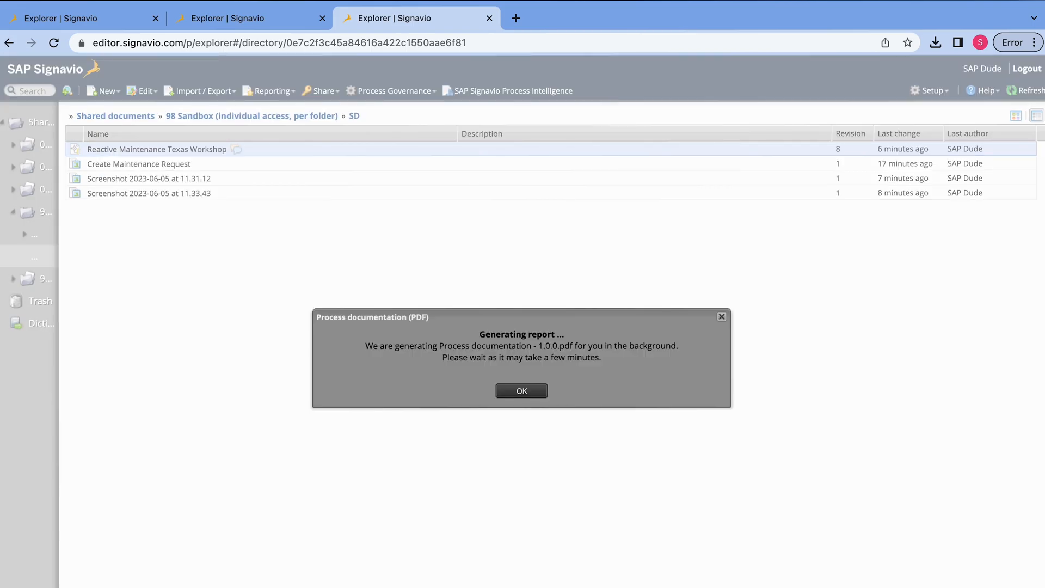
pyautogui.moveTo(418, 456)
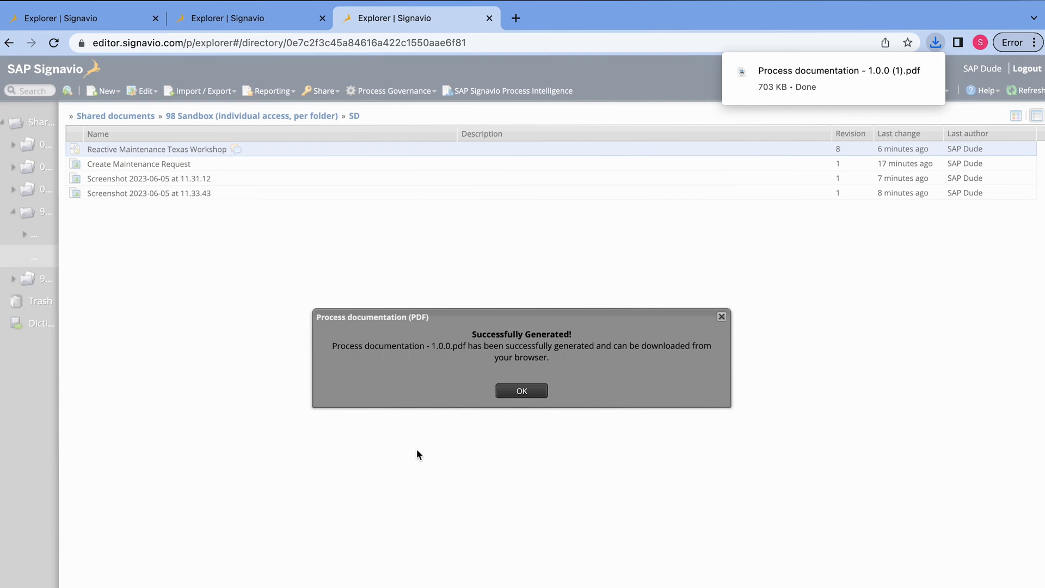
# Read through the downloaded Reactive Maintenance Texas Workshop PDF documentation page by page.
pyautogui.click(839, 71)
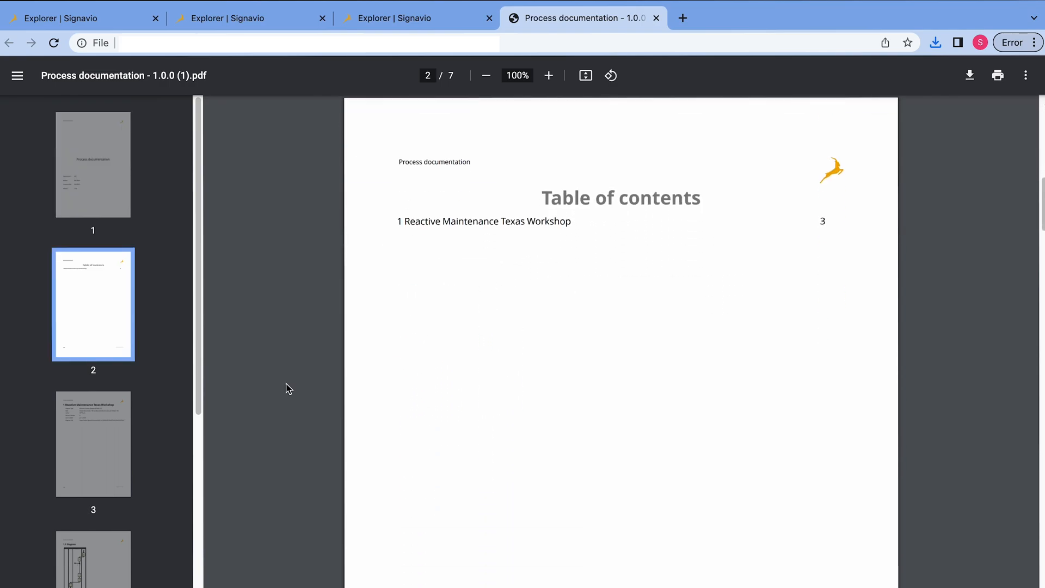
pyautogui.scroll(-3)
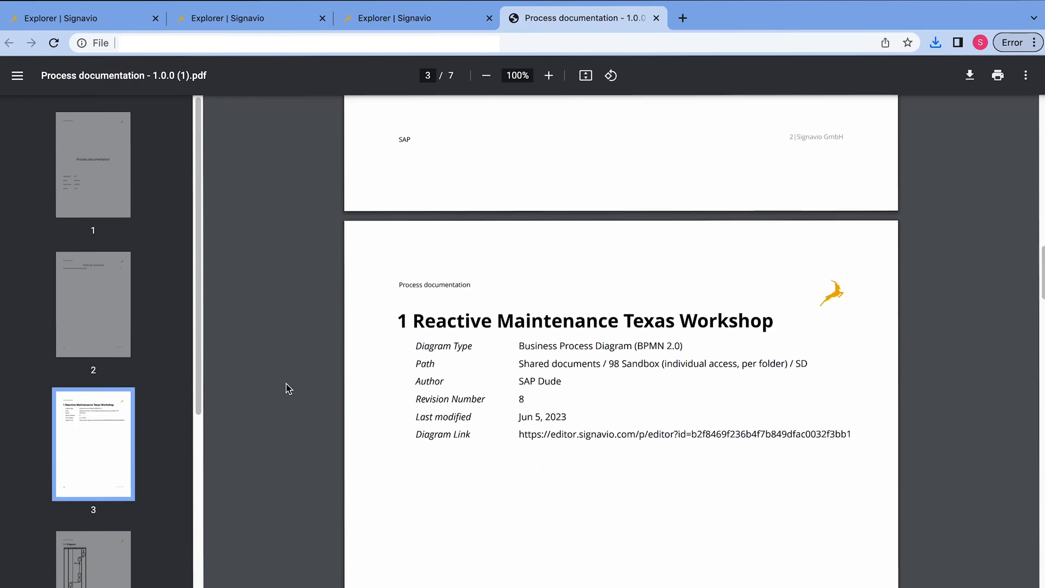
pyautogui.scroll(-3)
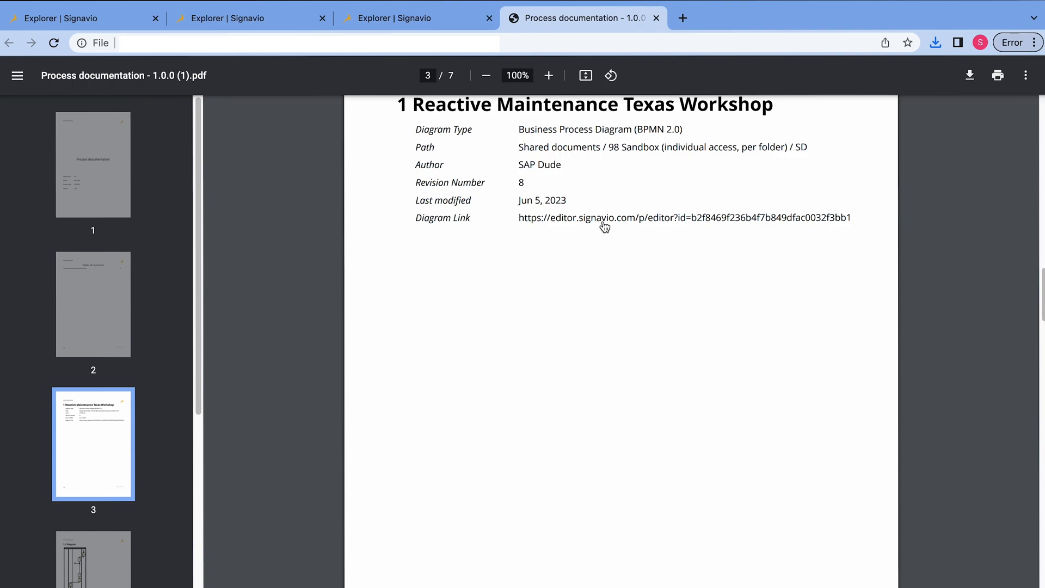
pyautogui.scroll(-3)
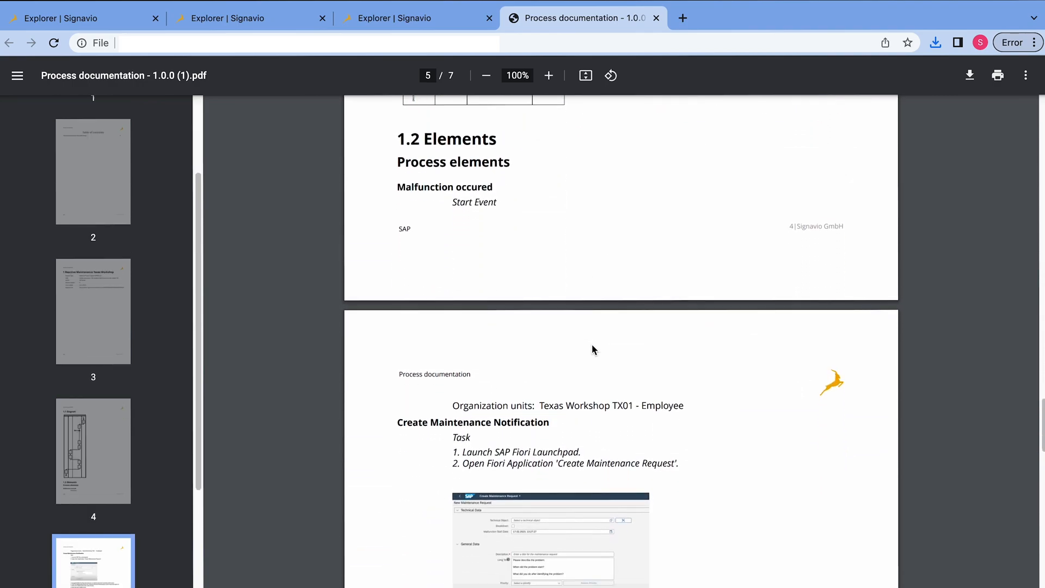
pyautogui.scroll(-3)
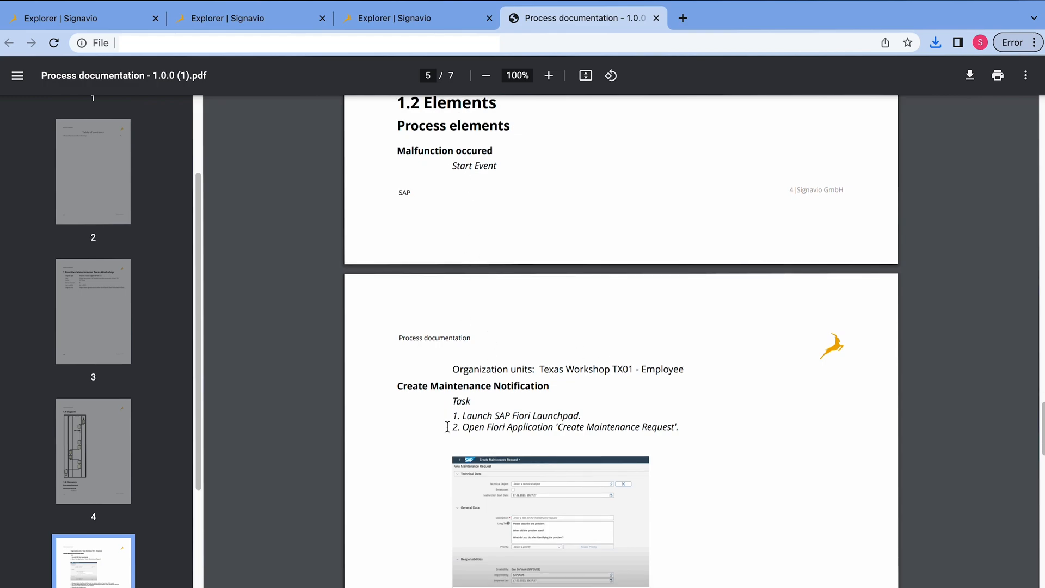
pyautogui.moveTo(421, 427)
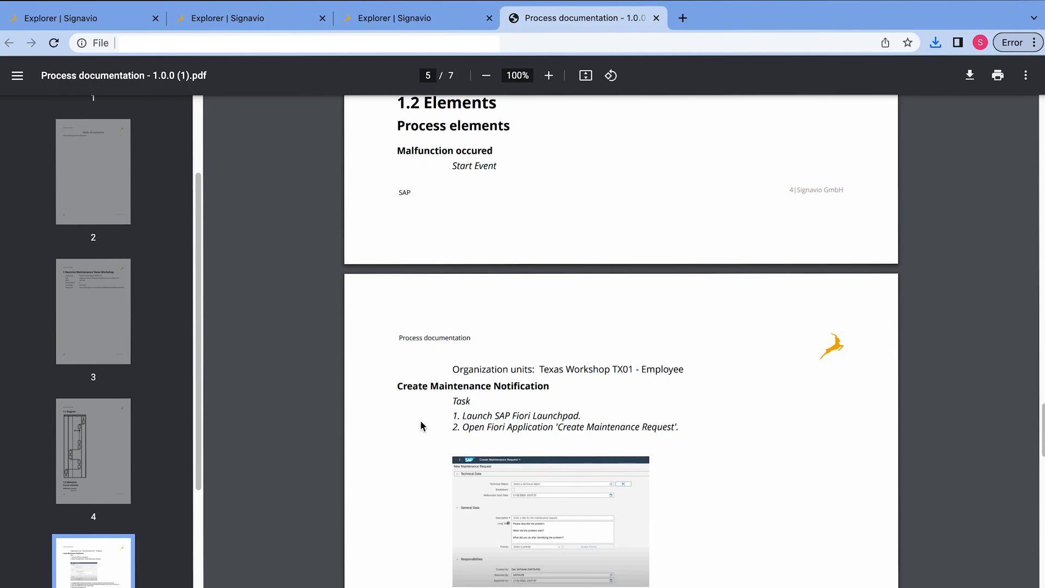
pyautogui.scroll(-3)
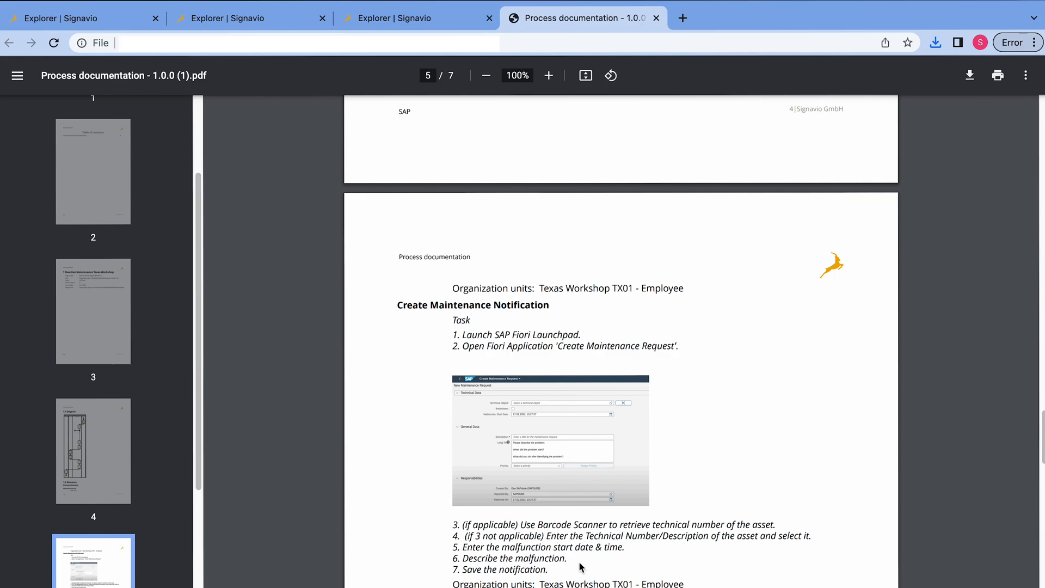
pyautogui.scroll(-3)
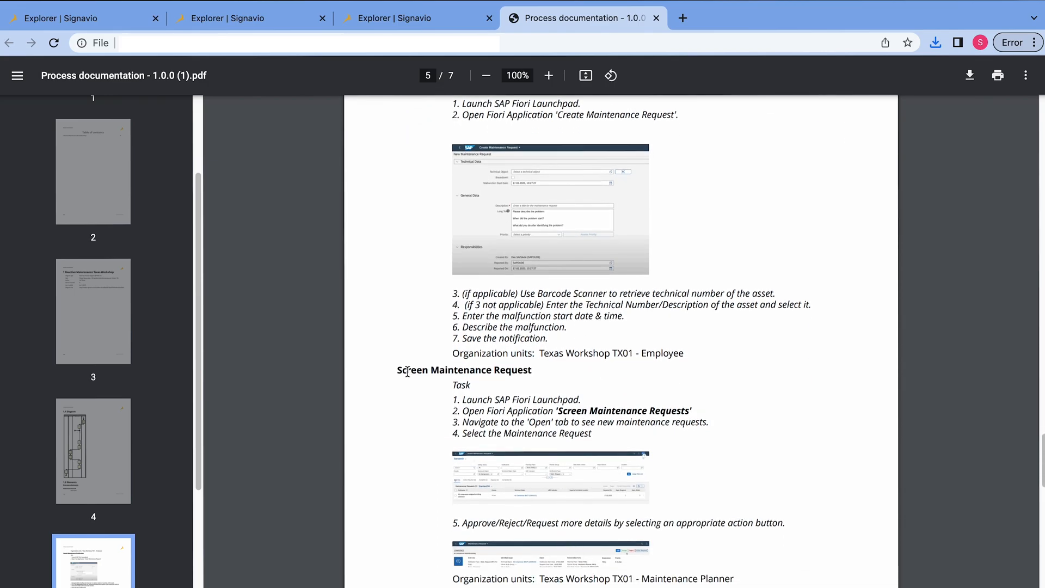
pyautogui.moveTo(516, 463)
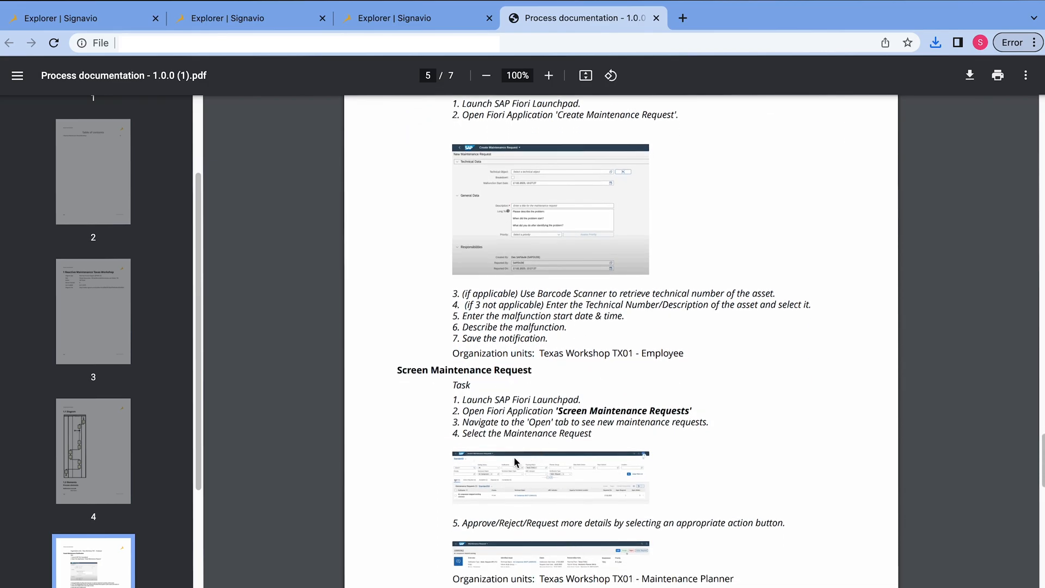
pyautogui.scroll(-3)
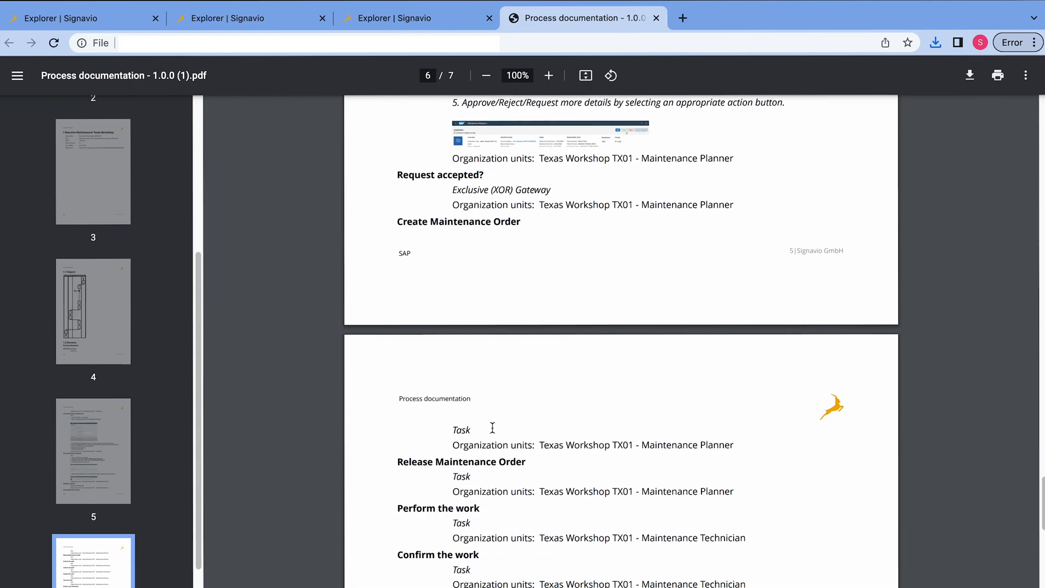
pyautogui.scroll(-3)
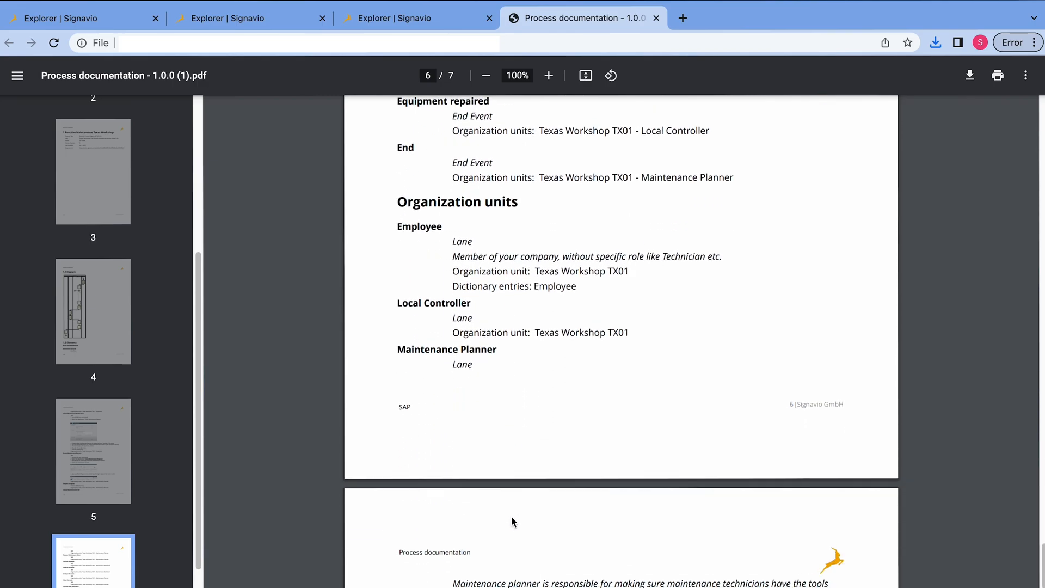
pyautogui.scroll(-3)
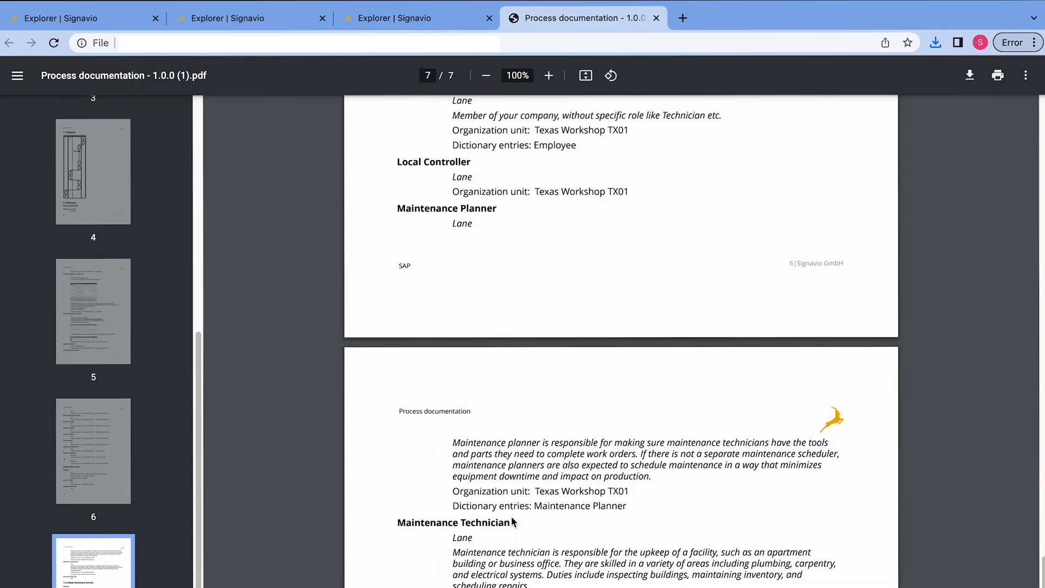
pyautogui.moveTo(465, 539)
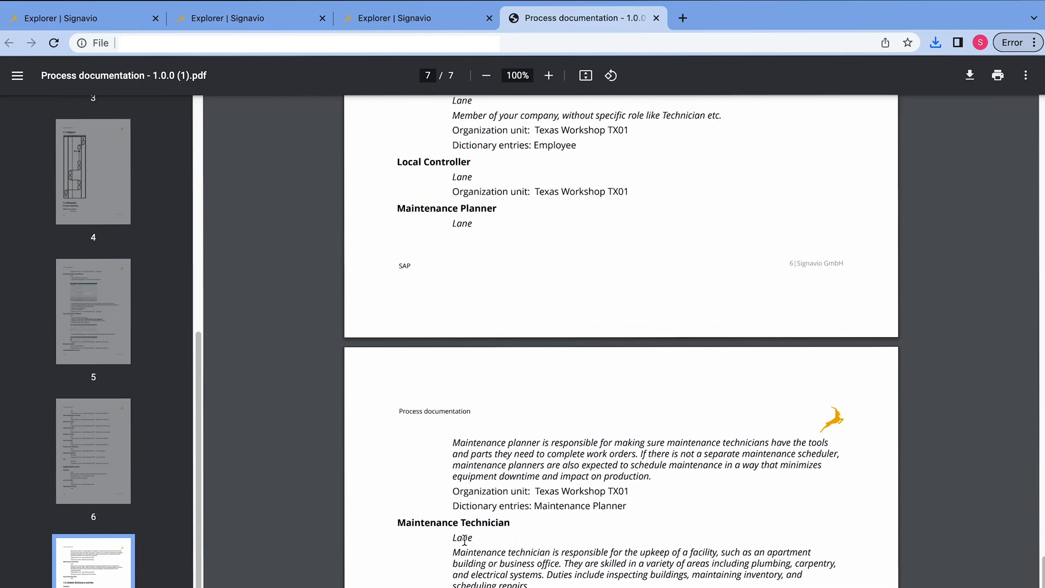
pyautogui.moveTo(468, 443)
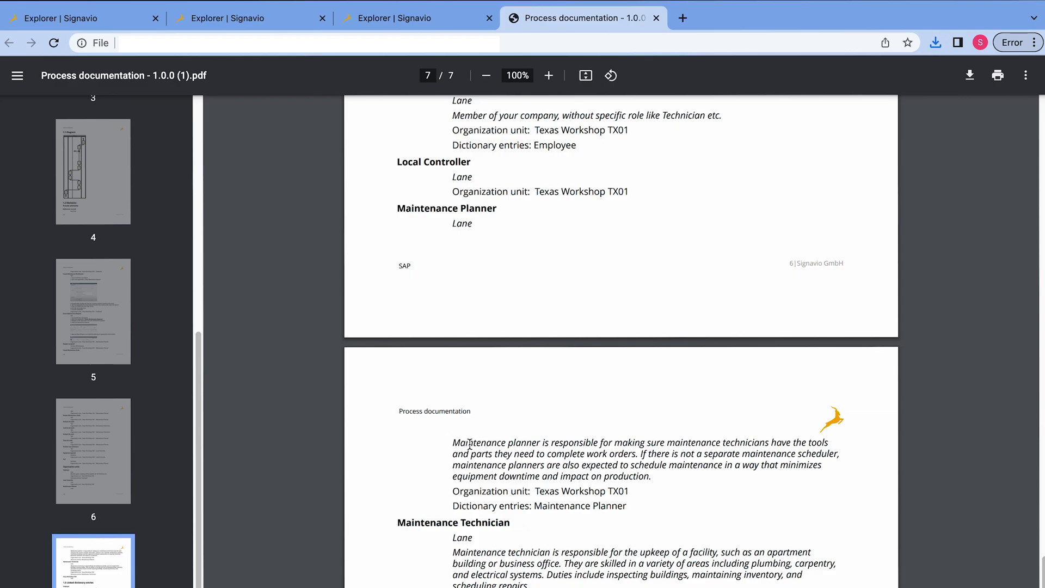
pyautogui.moveTo(477, 539)
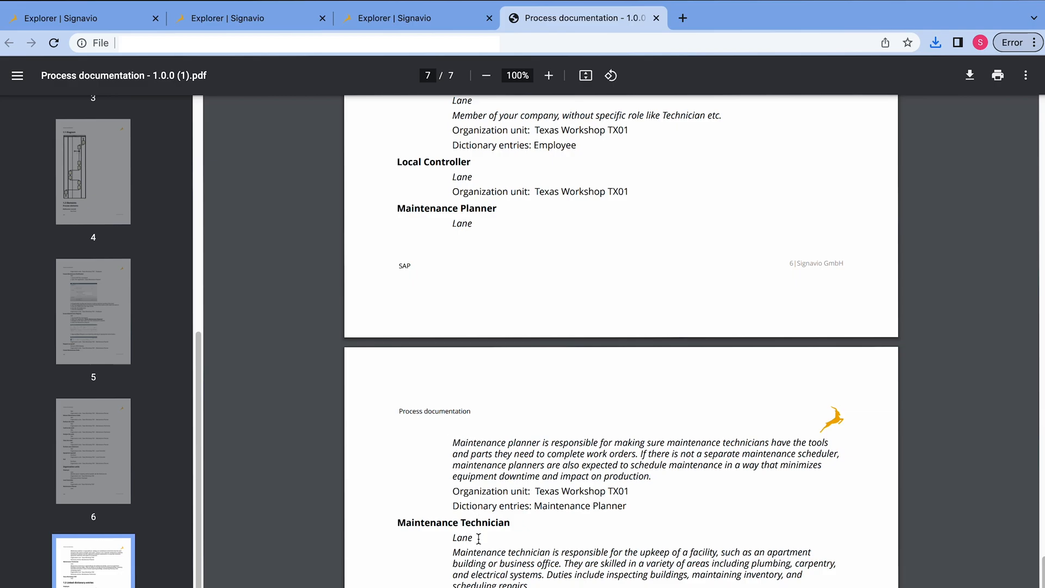
pyautogui.scroll(-3)
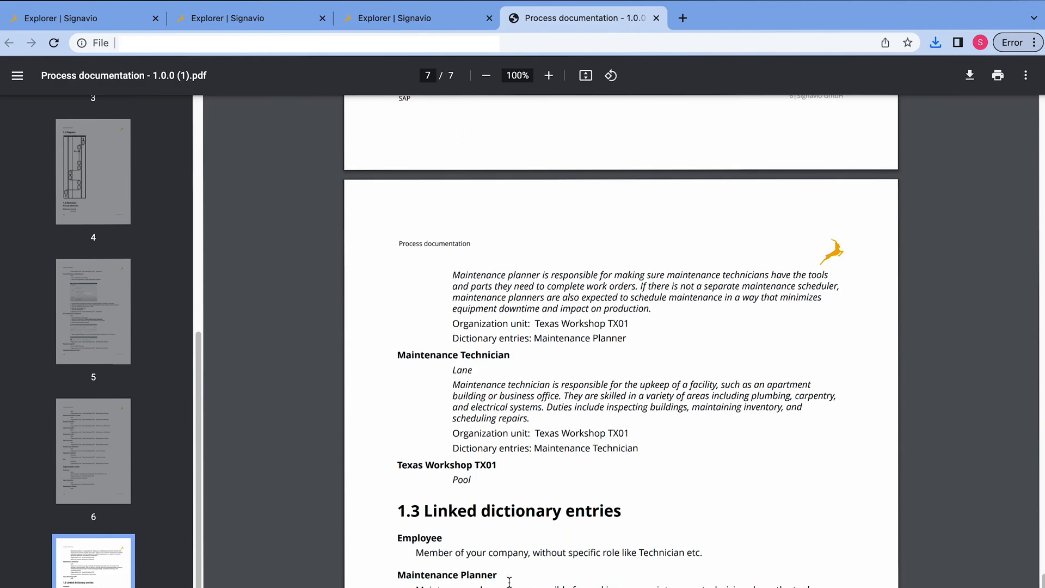
pyautogui.scroll(-3)
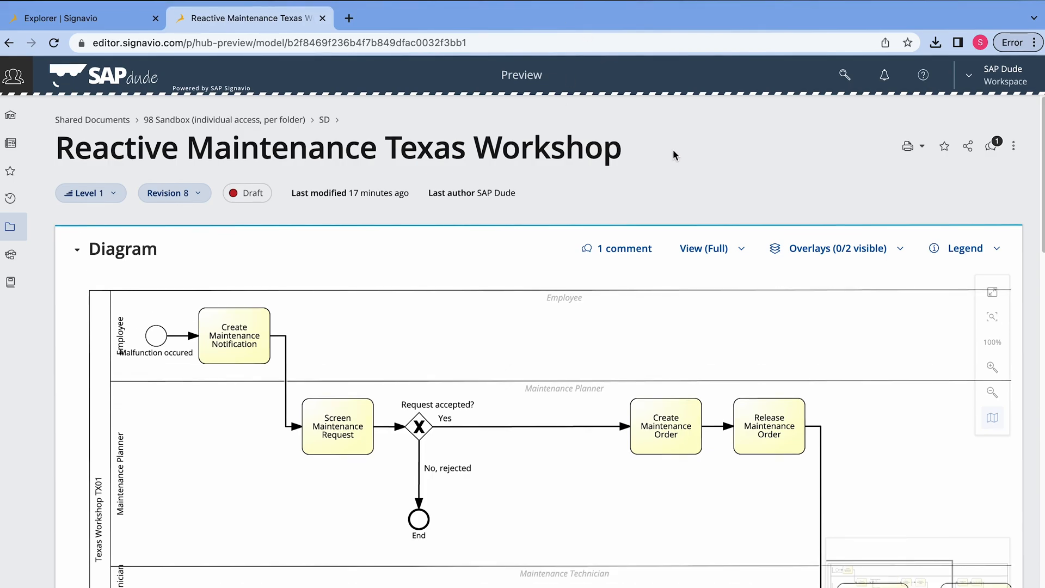
pyautogui.moveTo(884, 75)
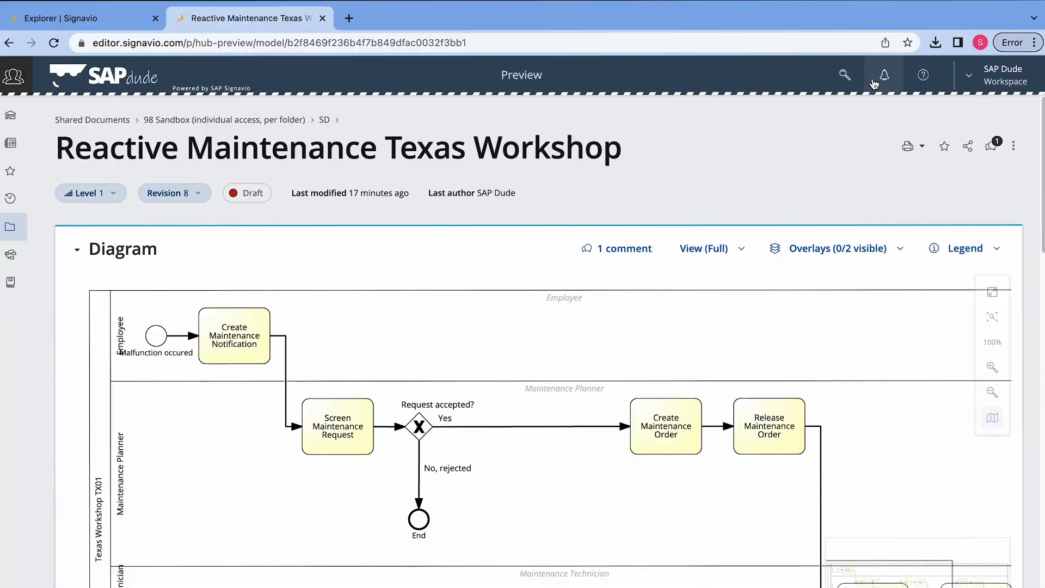
# Choose Simulate BPMN diagram from the model preview's action menu.
pyautogui.click(1014, 146)
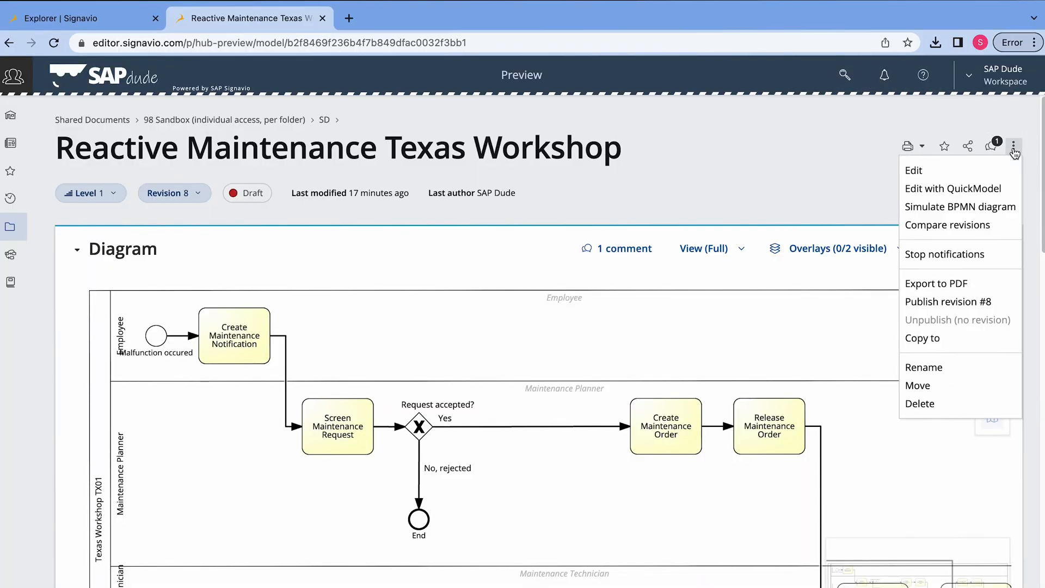
pyautogui.moveTo(960, 207)
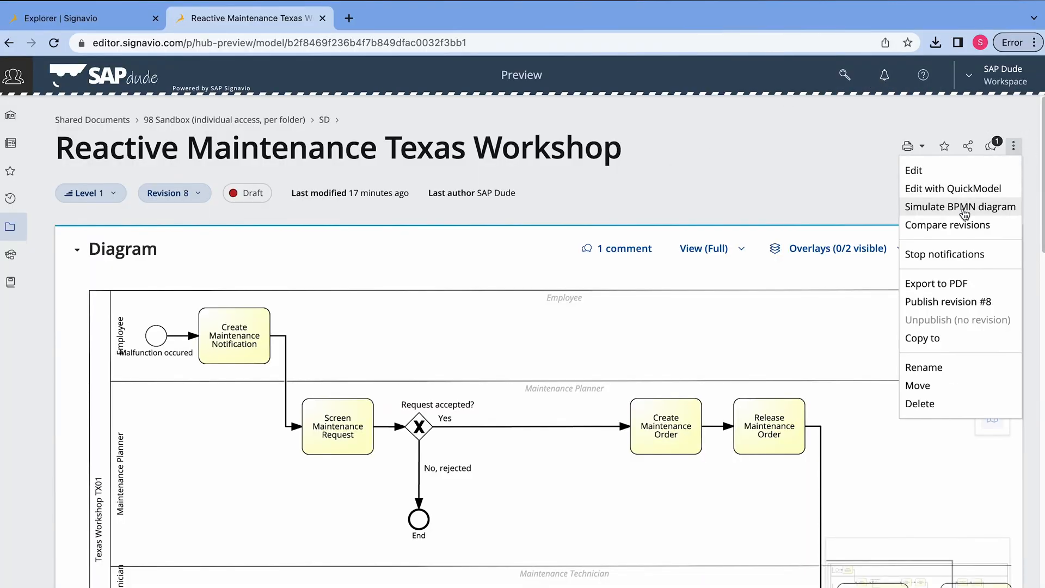
pyautogui.click(961, 207)
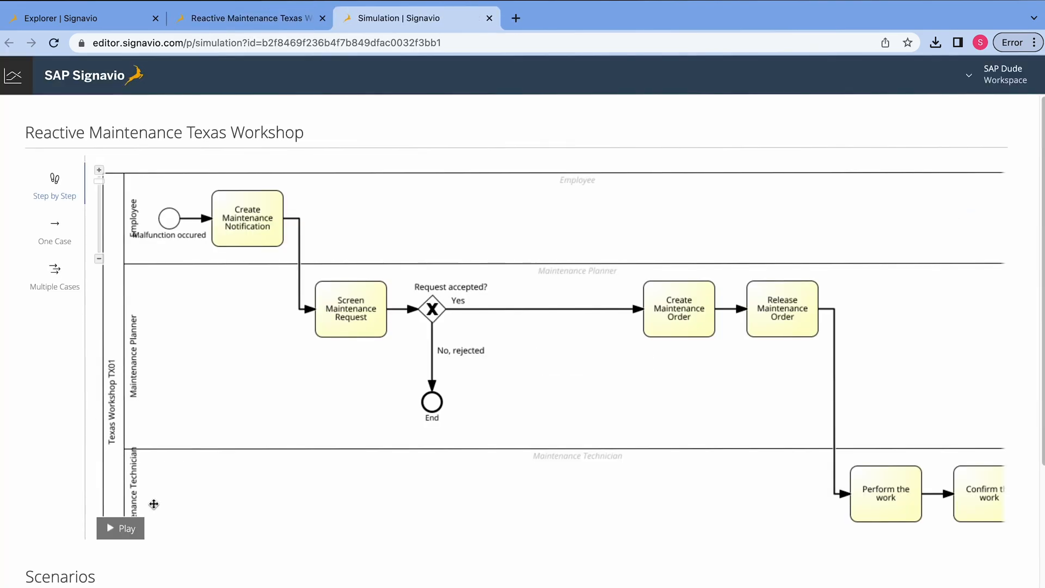
# Run a step-by-step simulation case to Equipment repaired and view the Scenarios cost table.
pyautogui.click(120, 529)
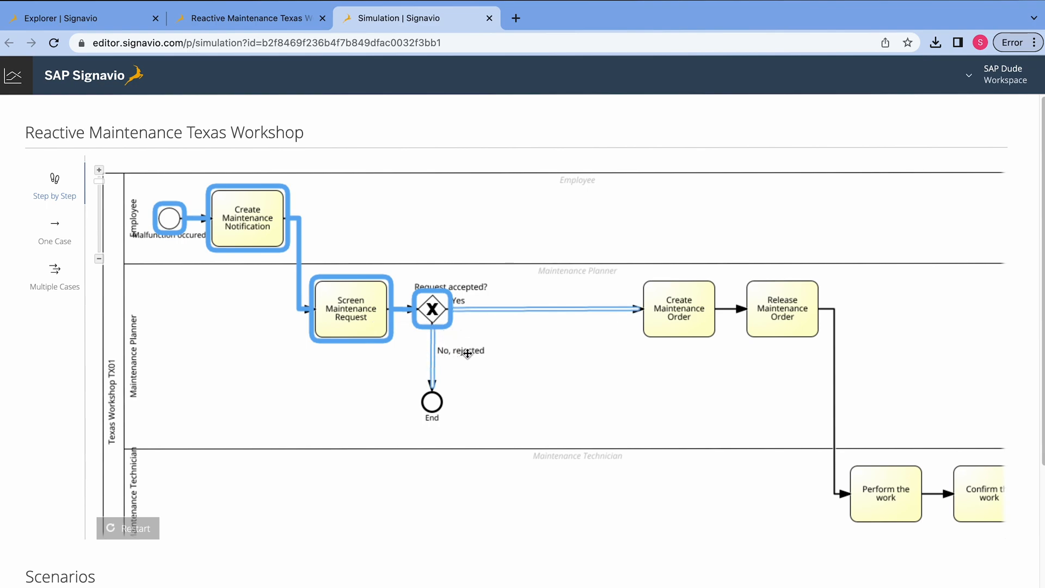
pyautogui.moveTo(527, 315)
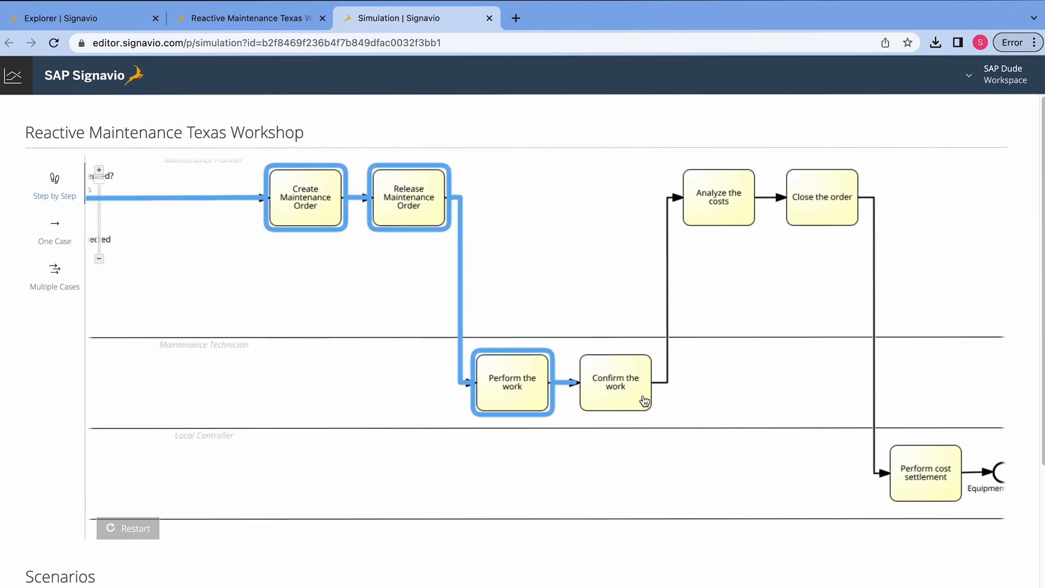
pyautogui.scroll(-3)
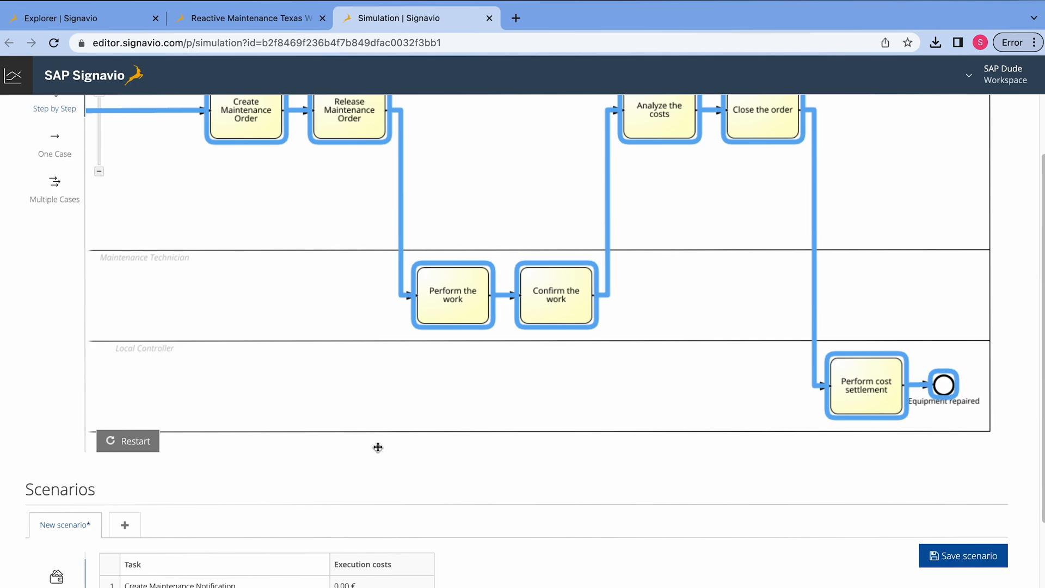
pyautogui.scroll(-3)
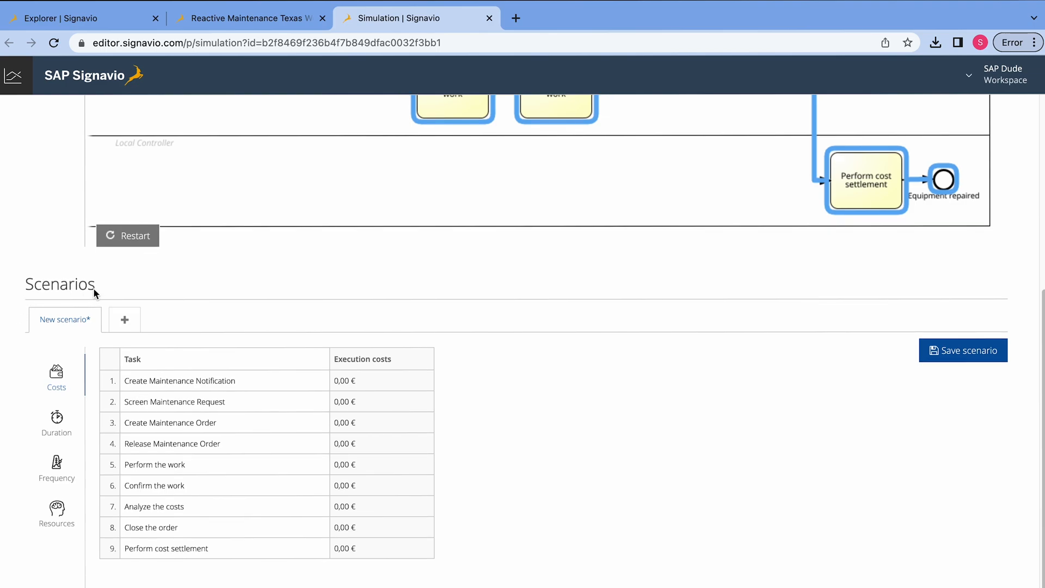
pyautogui.moveTo(26, 406)
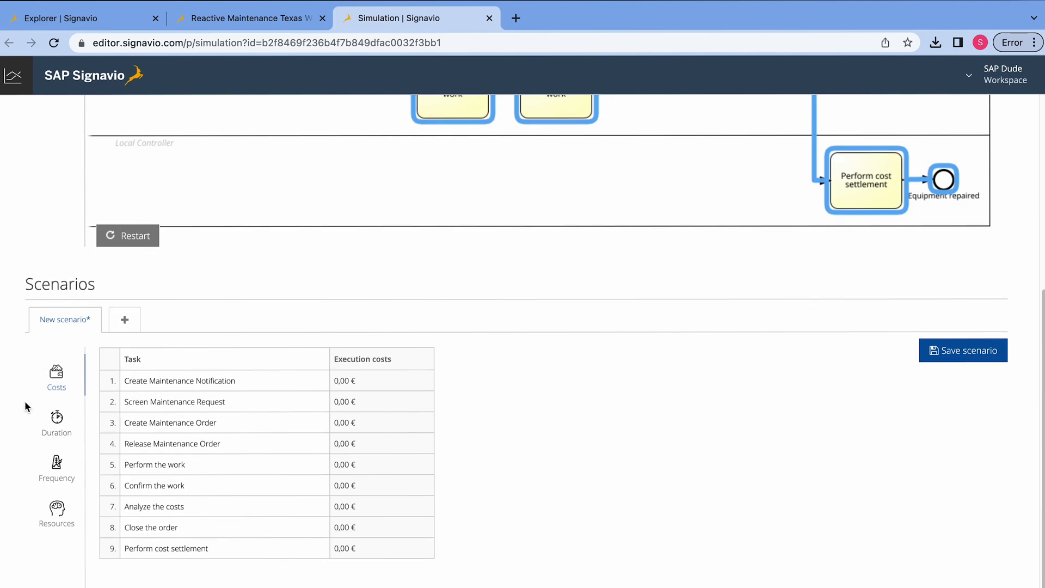
# In Resources set Employee to 20,00 €/hour, begin Maintenance Planner's cost, then show start frequencies.
pyautogui.click(56, 423)
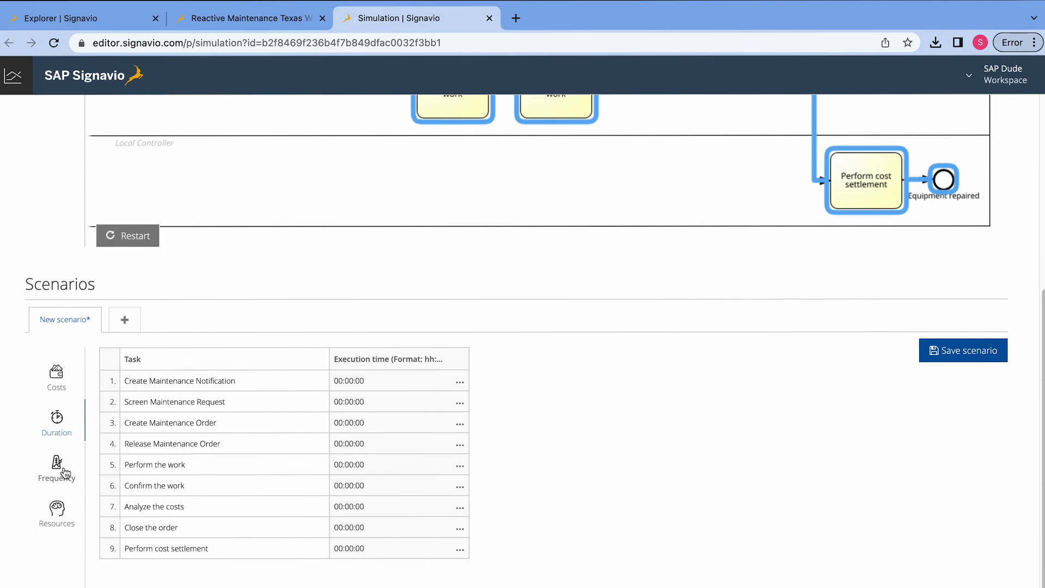
pyautogui.click(55, 513)
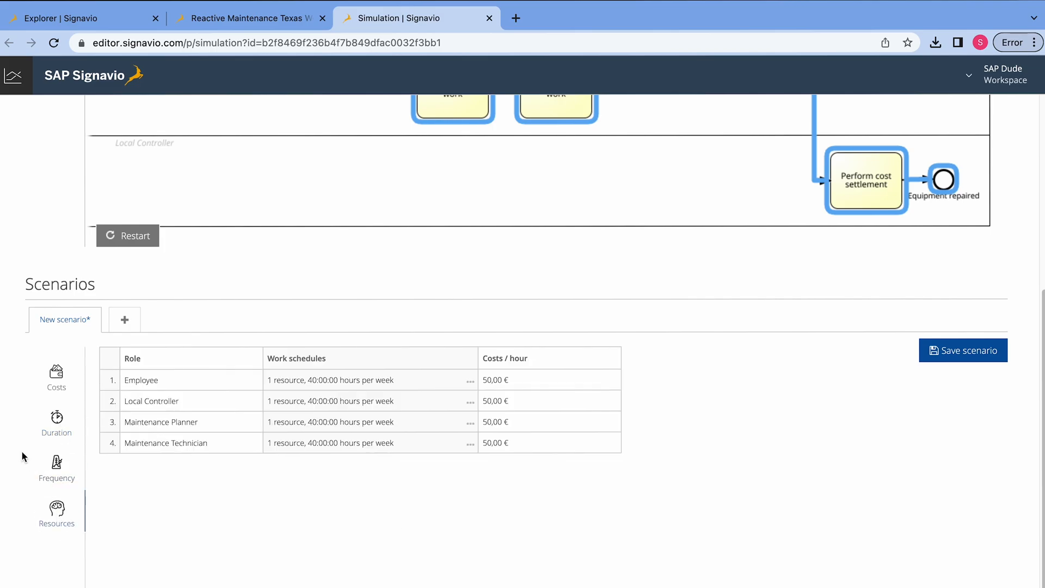
pyautogui.moveTo(135, 498)
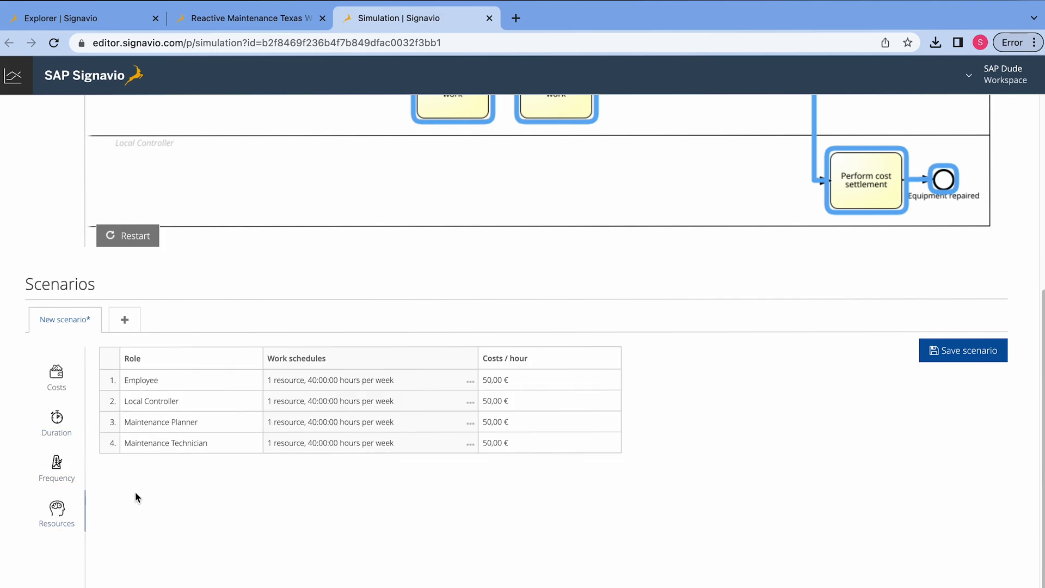
pyautogui.moveTo(215, 425)
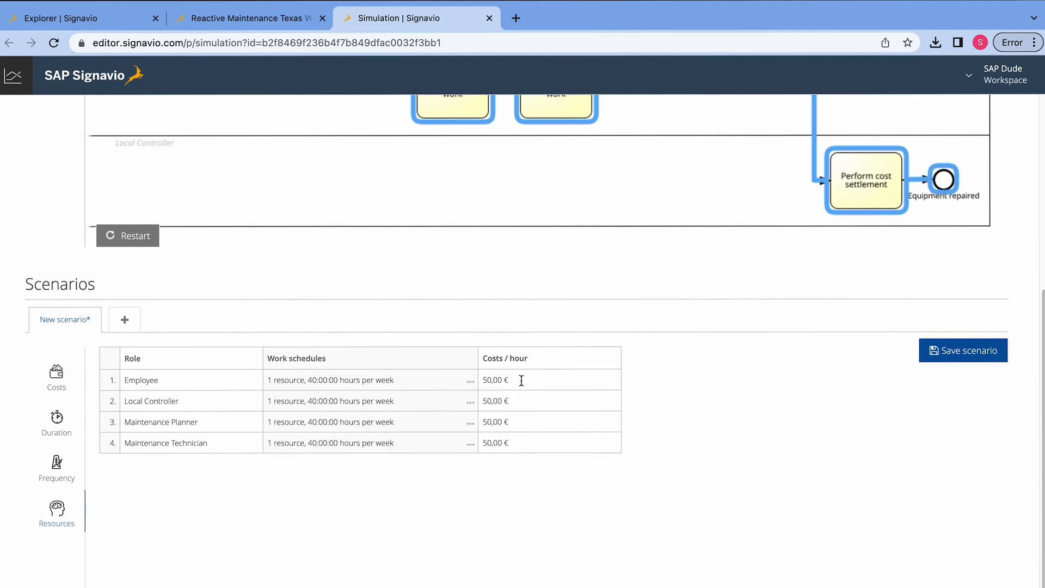
pyautogui.click(550, 381)
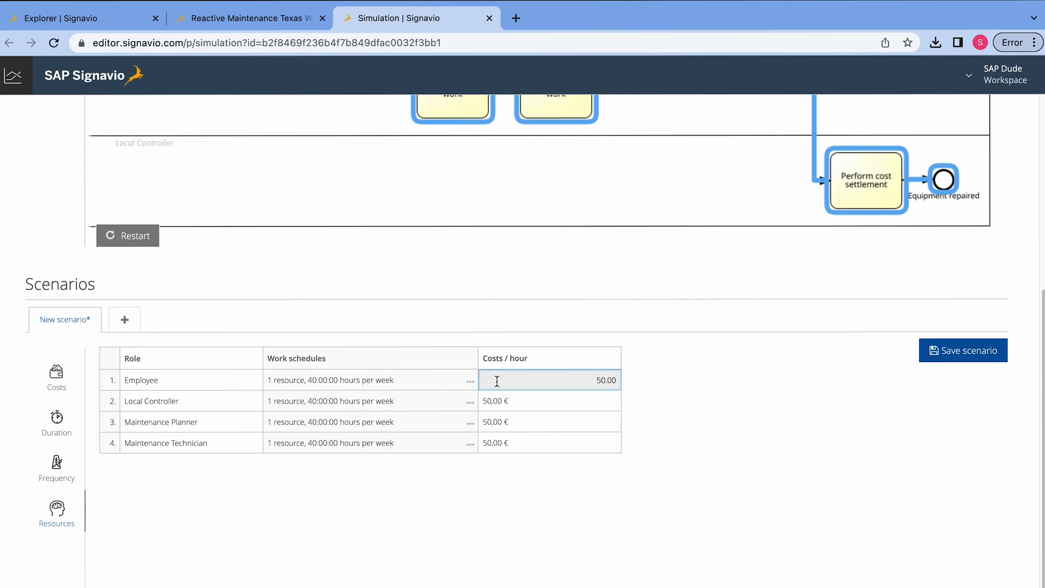
pyautogui.write('0.00')
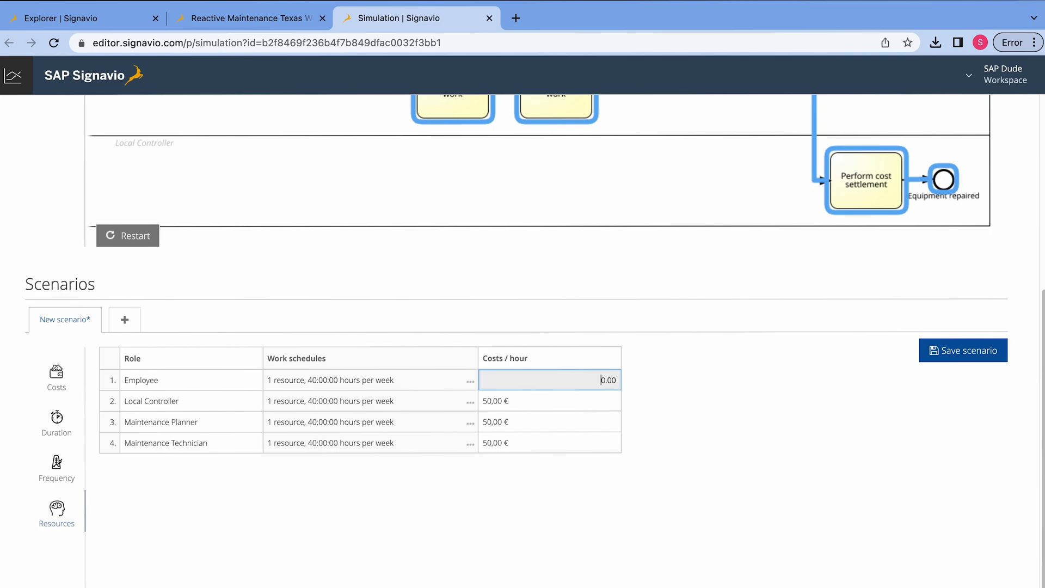
pyautogui.write('20,00 €')
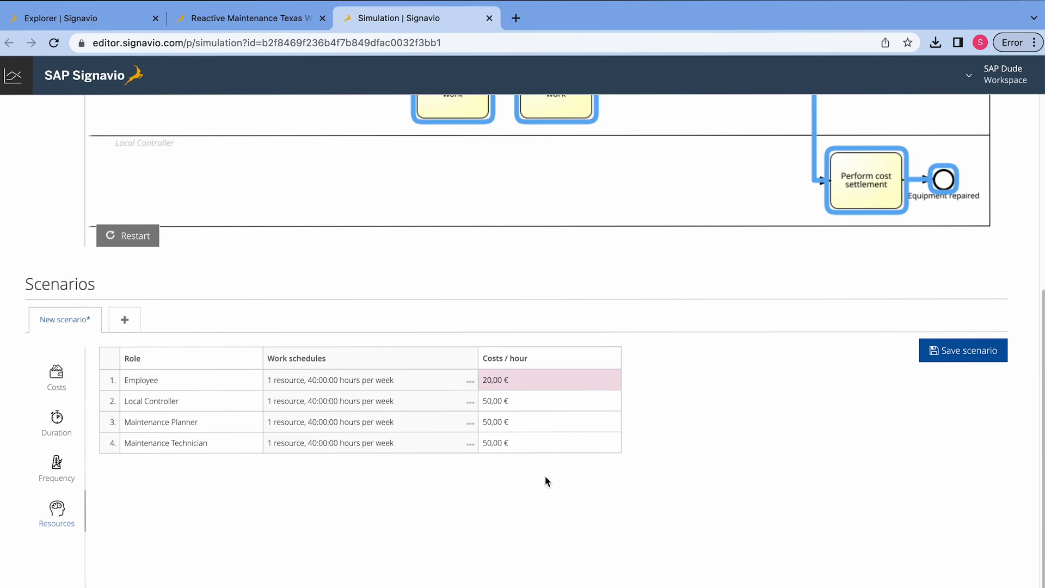
pyautogui.click(549, 400)
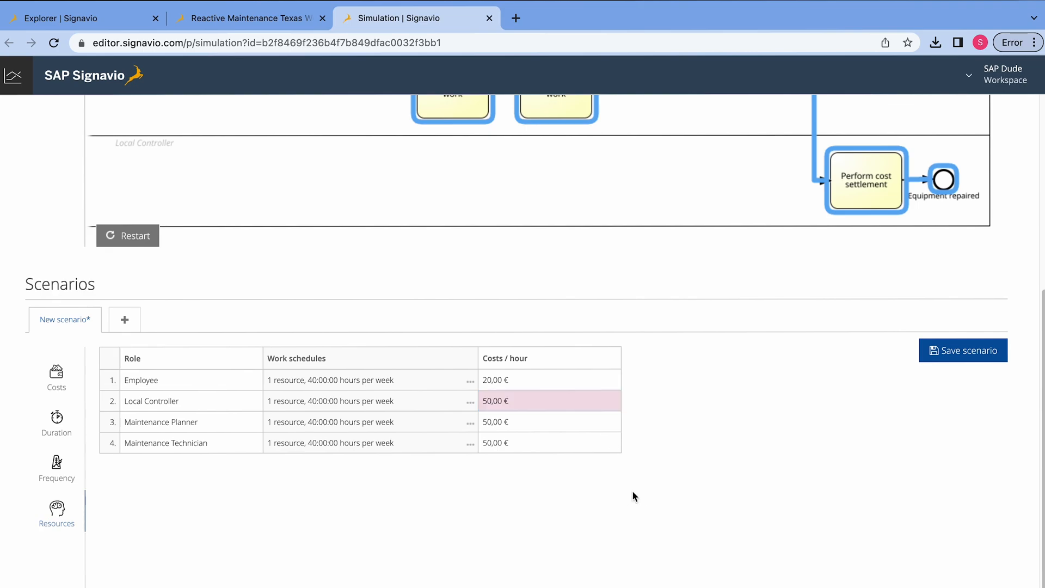
pyautogui.click(547, 421)
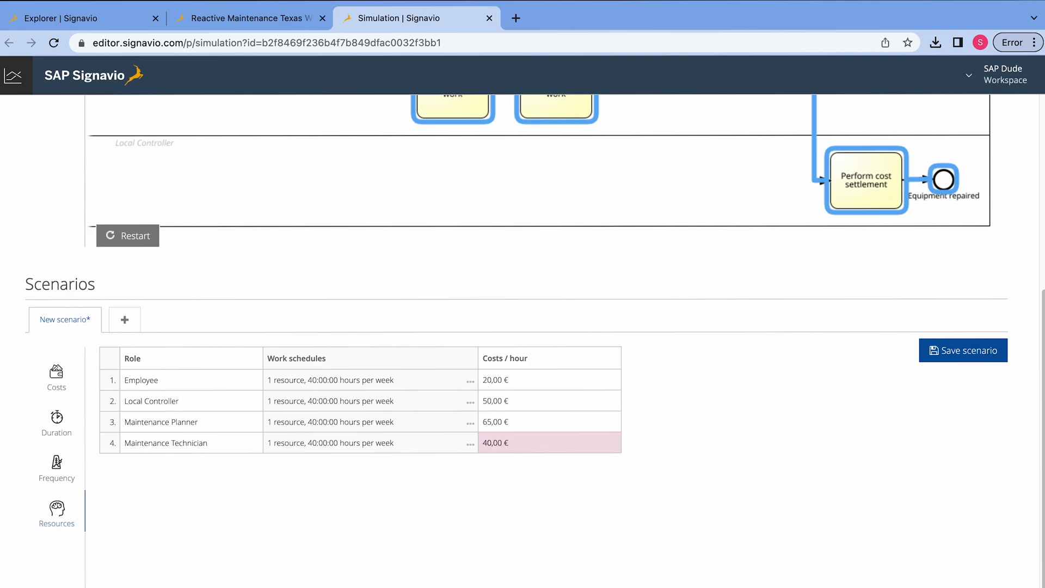
pyautogui.click(56, 468)
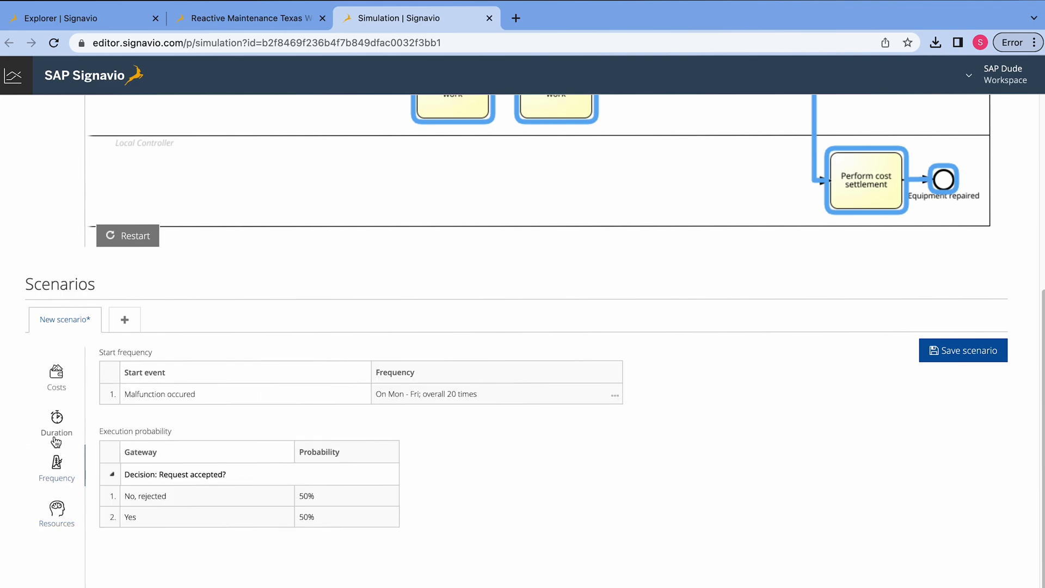
# In Duration set Create Maintenance Notification's execution time to 00:10:00.
pyautogui.click(56, 424)
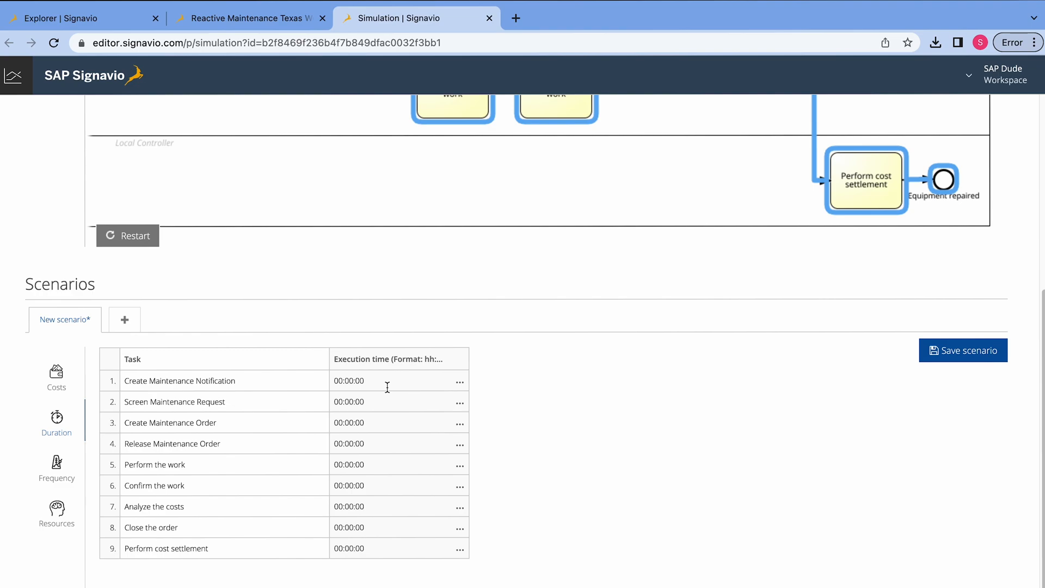
pyautogui.click(373, 380)
pyautogui.write('0:1')
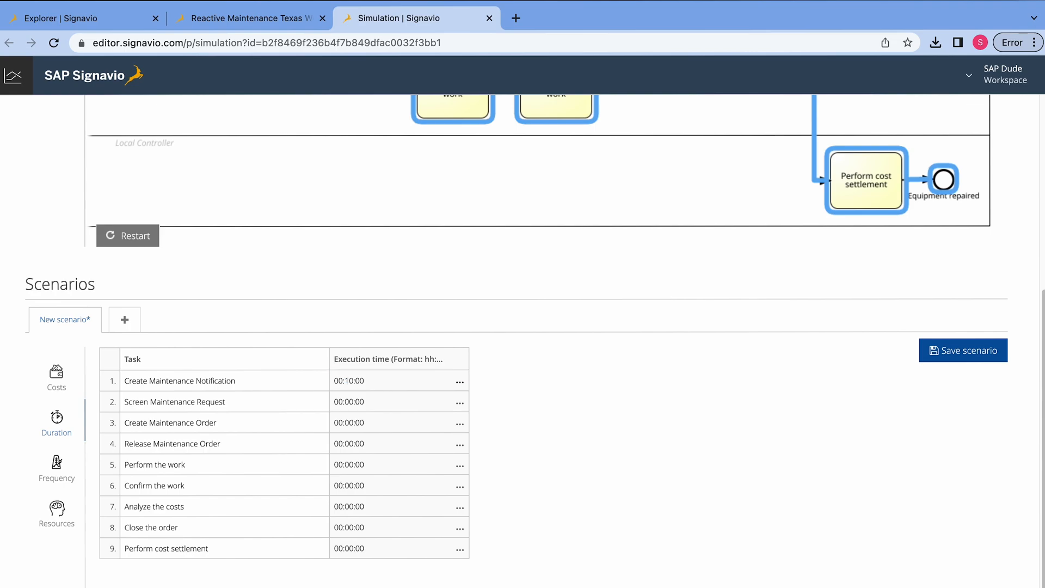
pyautogui.moveTo(324, 436)
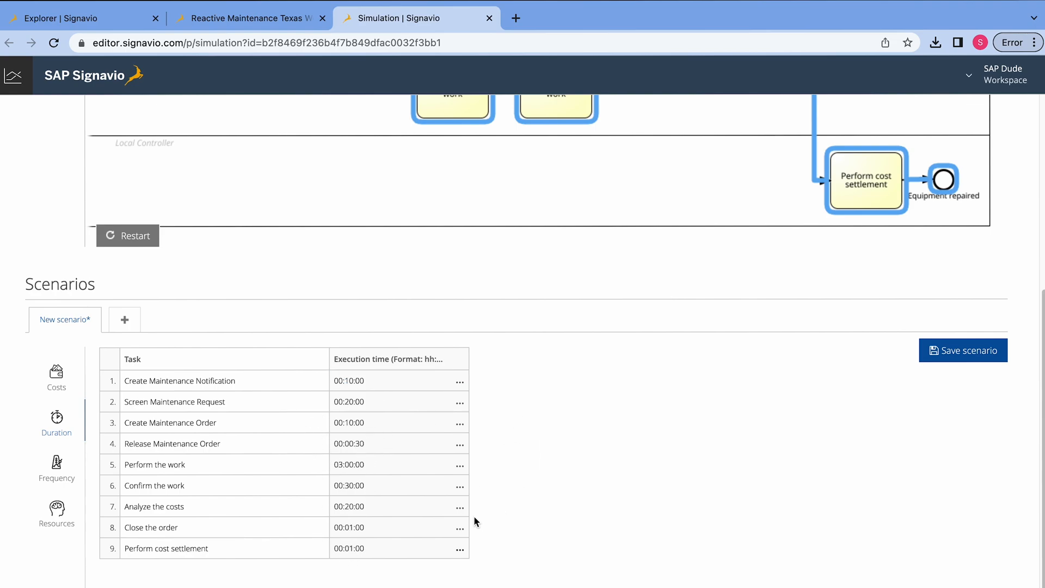
pyautogui.moveTo(103, 473)
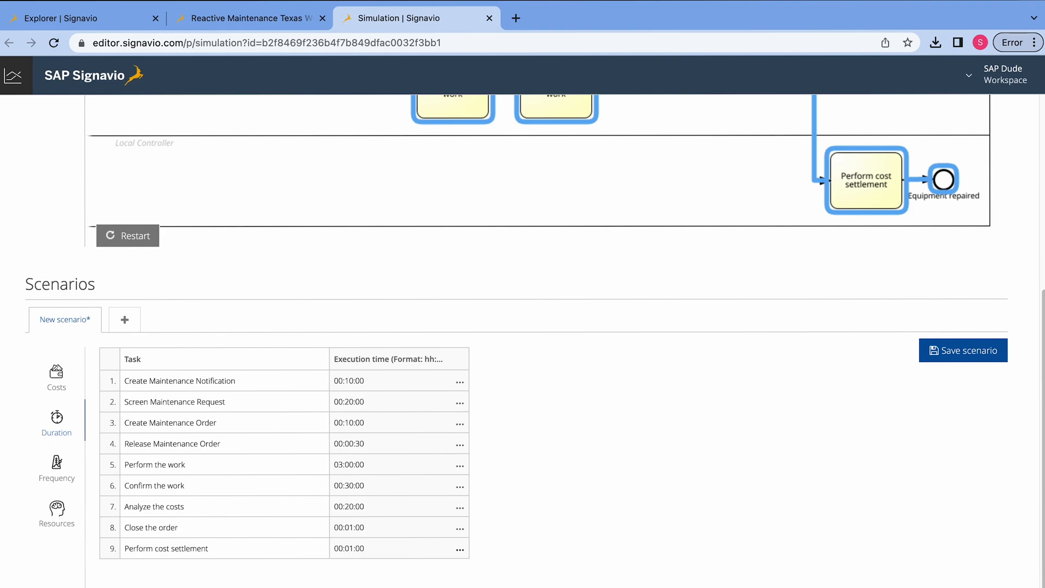
pyautogui.moveTo(326, 534)
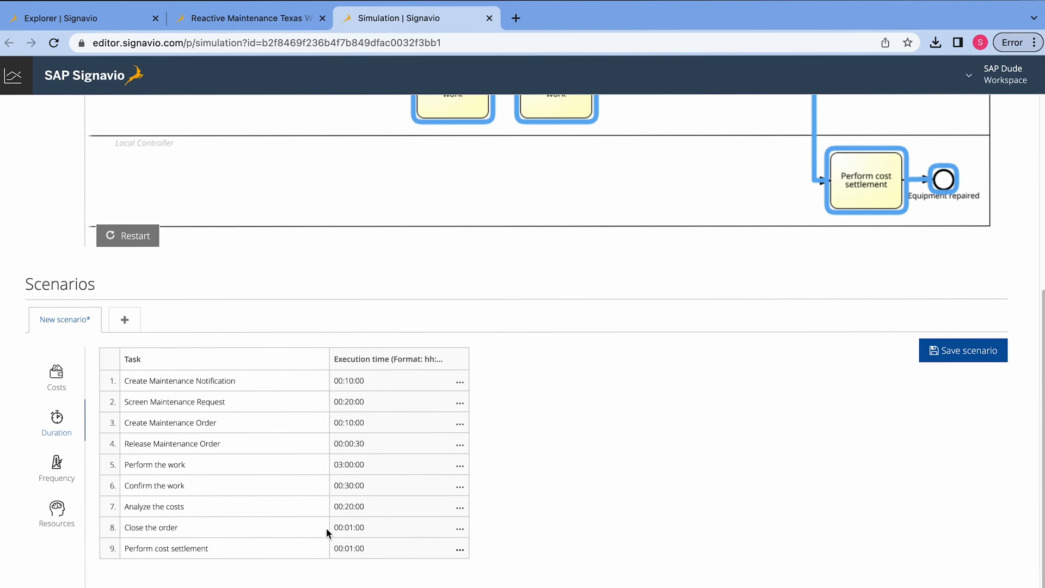
pyautogui.moveTo(385, 530)
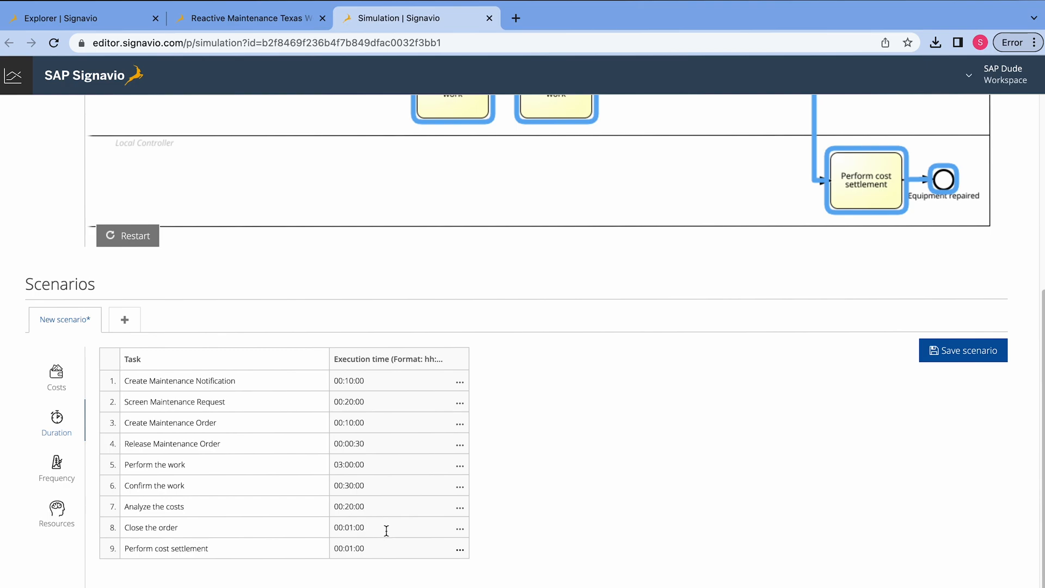
pyautogui.moveTo(388, 512)
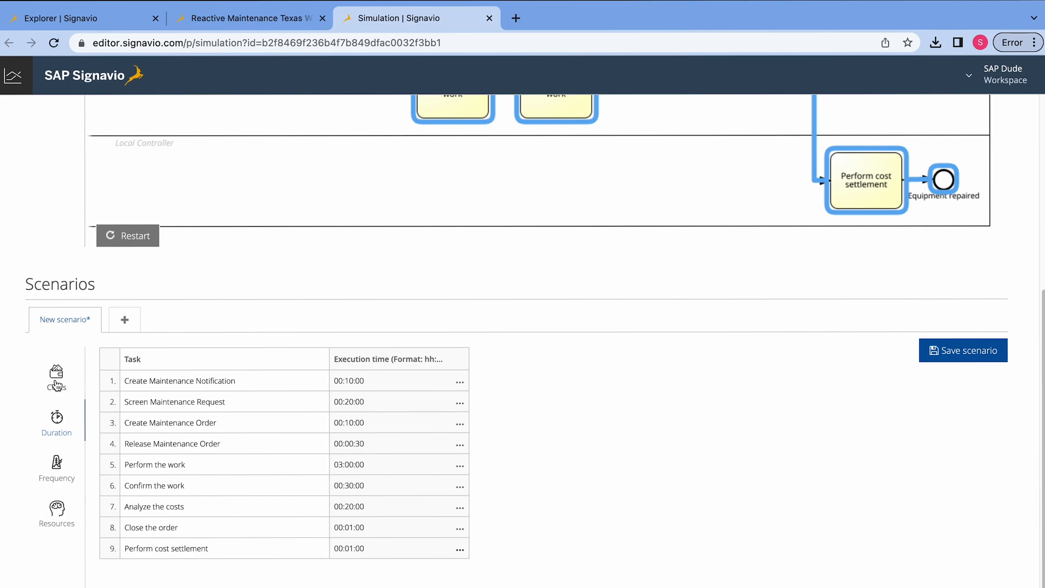
# From the Costs view save the scenario under the name 'RM Only duration'.
pyautogui.click(57, 375)
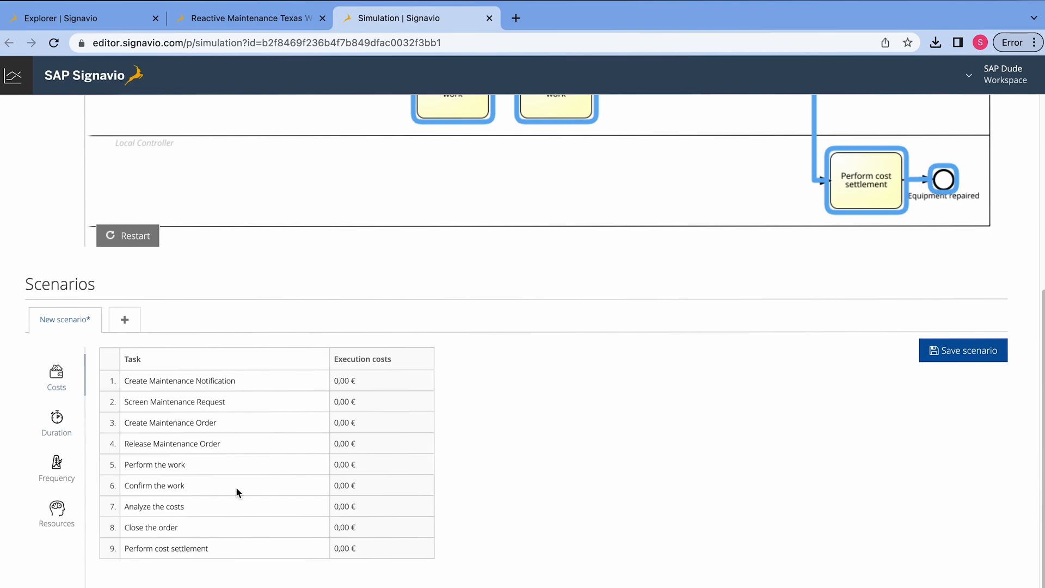
pyautogui.click(963, 350)
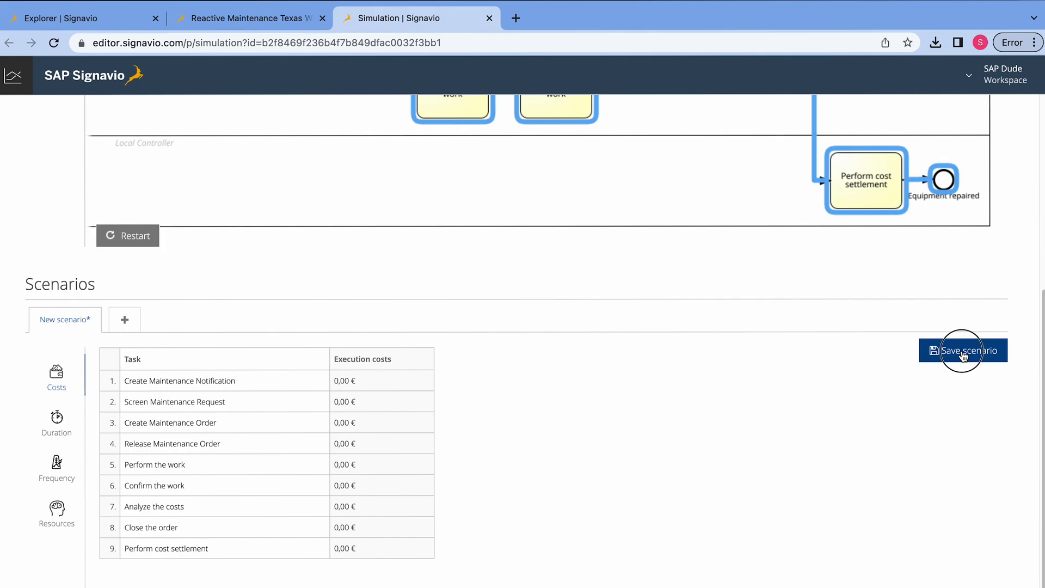
pyautogui.click(962, 349)
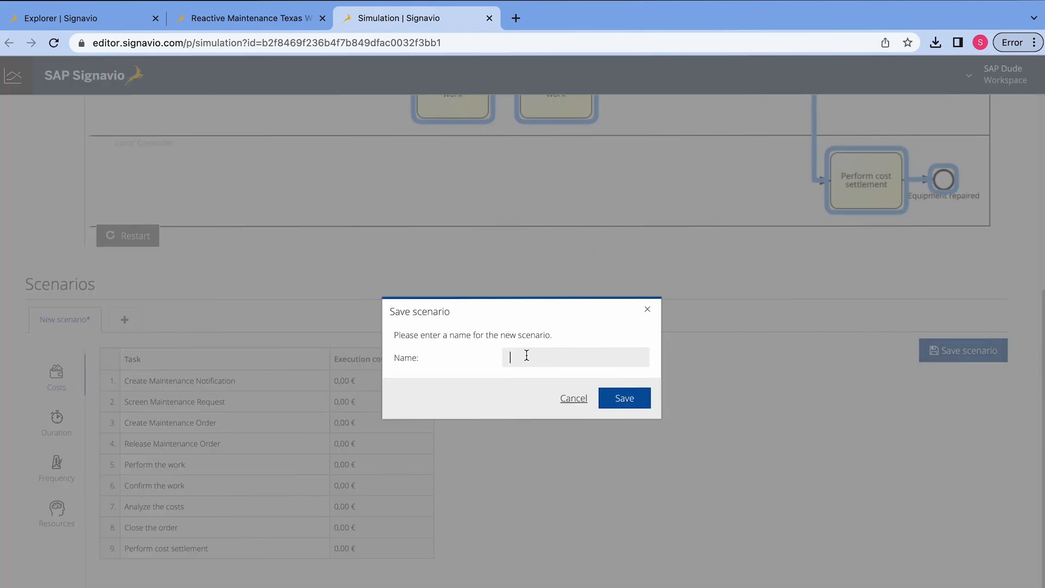
pyautogui.write('RM')
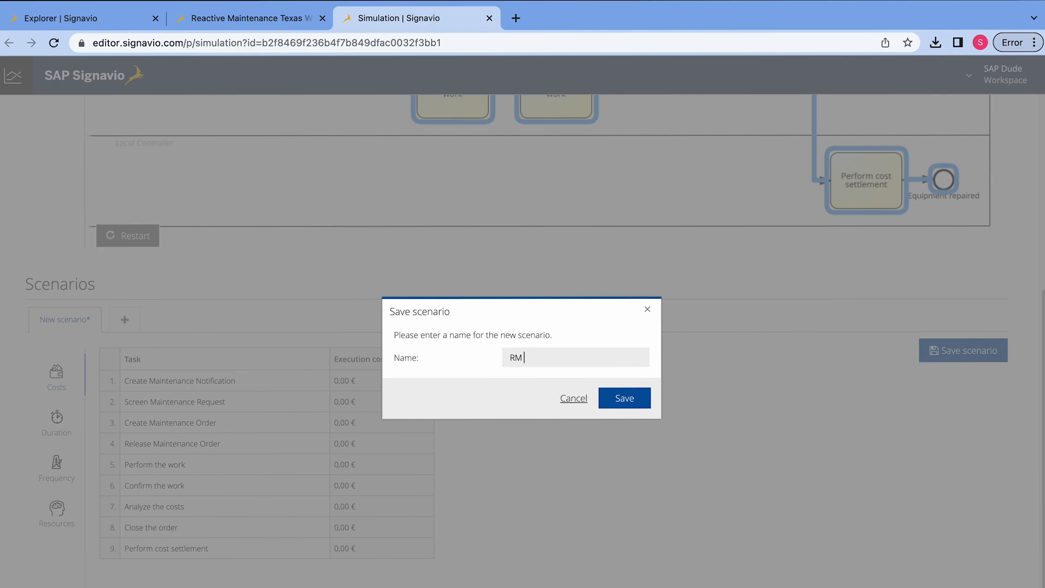
pyautogui.write('Only duration')
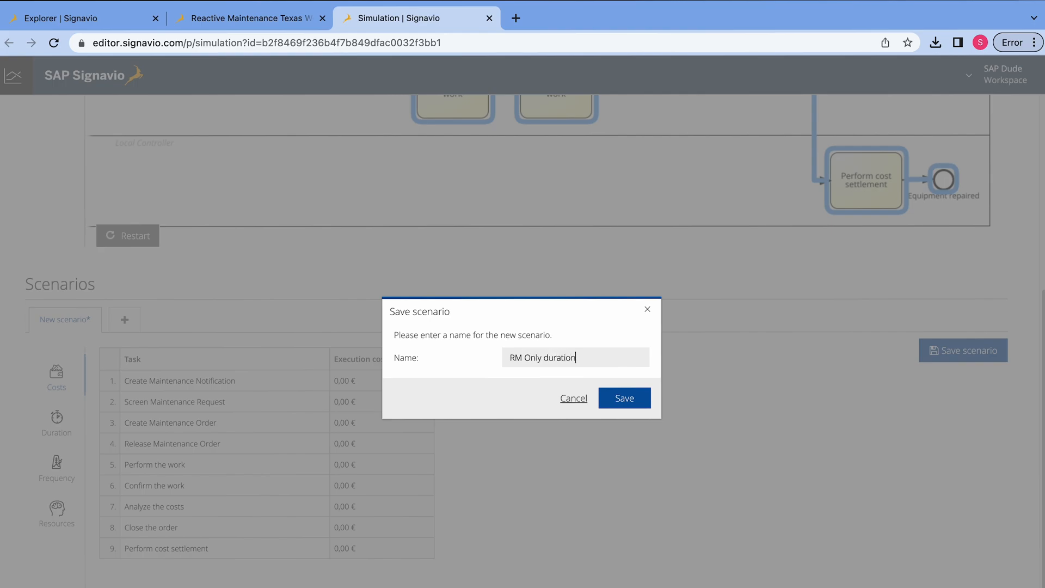
pyautogui.click(623, 398)
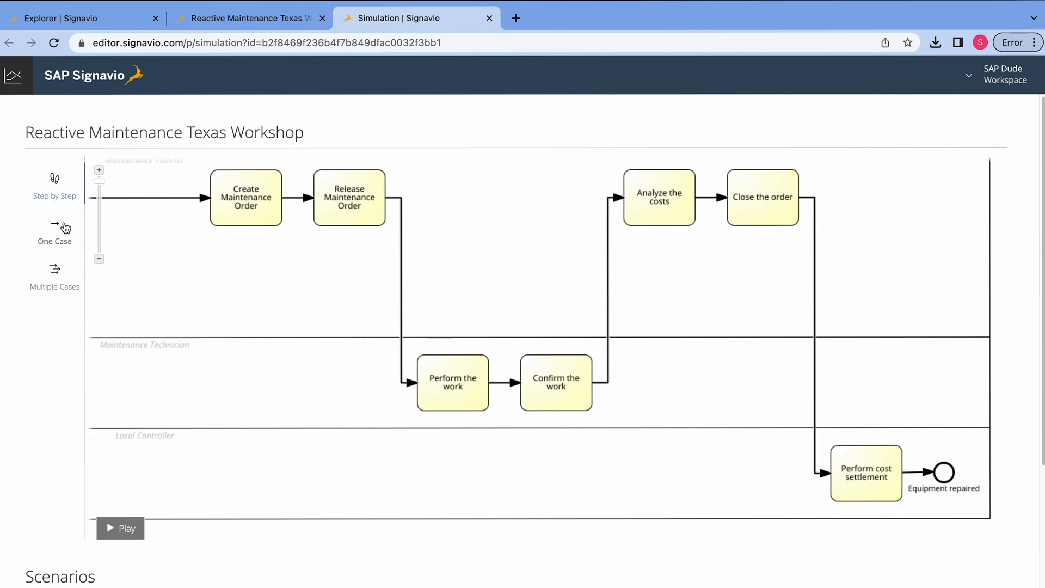
# Run a One Case simulation with the RM Only duration scenario through Create Maintenance Order.
pyautogui.click(55, 233)
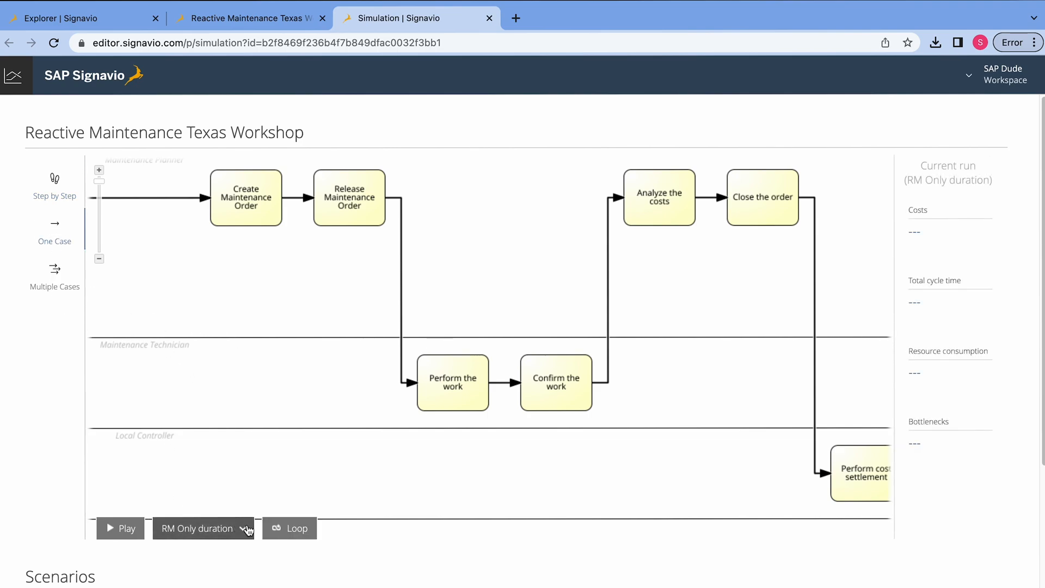
pyautogui.click(198, 528)
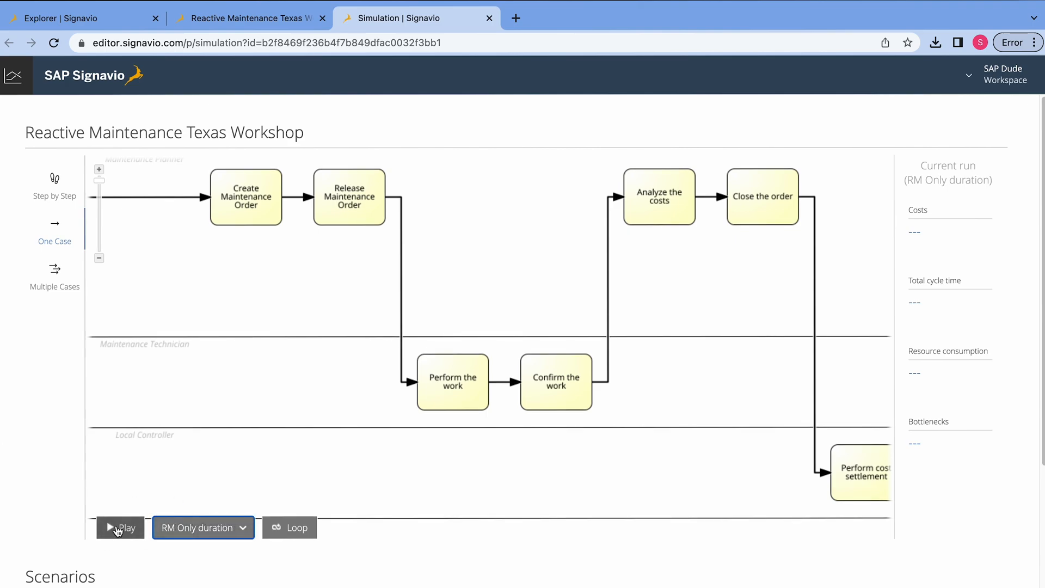
pyautogui.click(120, 527)
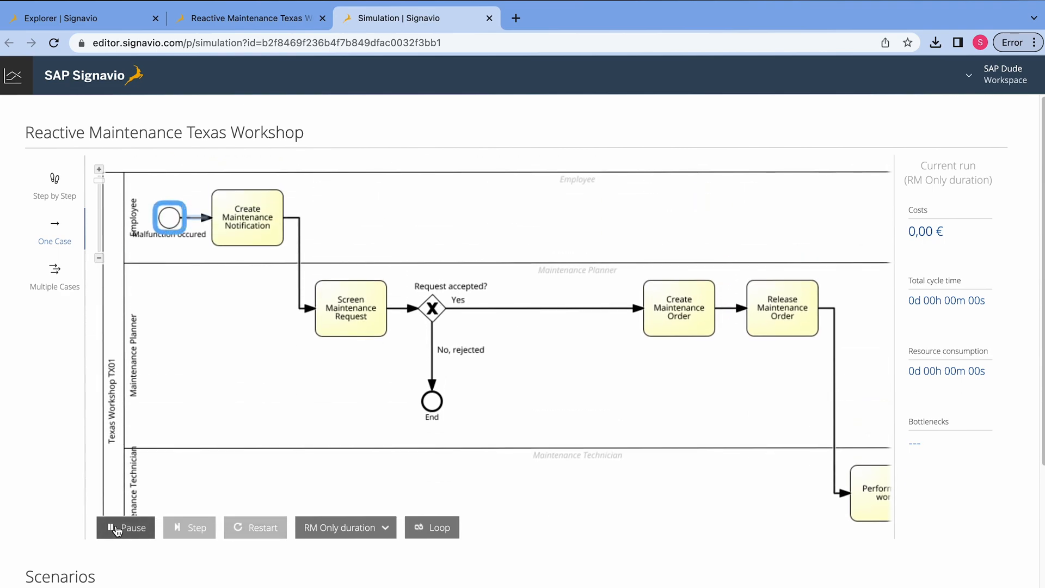
pyautogui.click(125, 527)
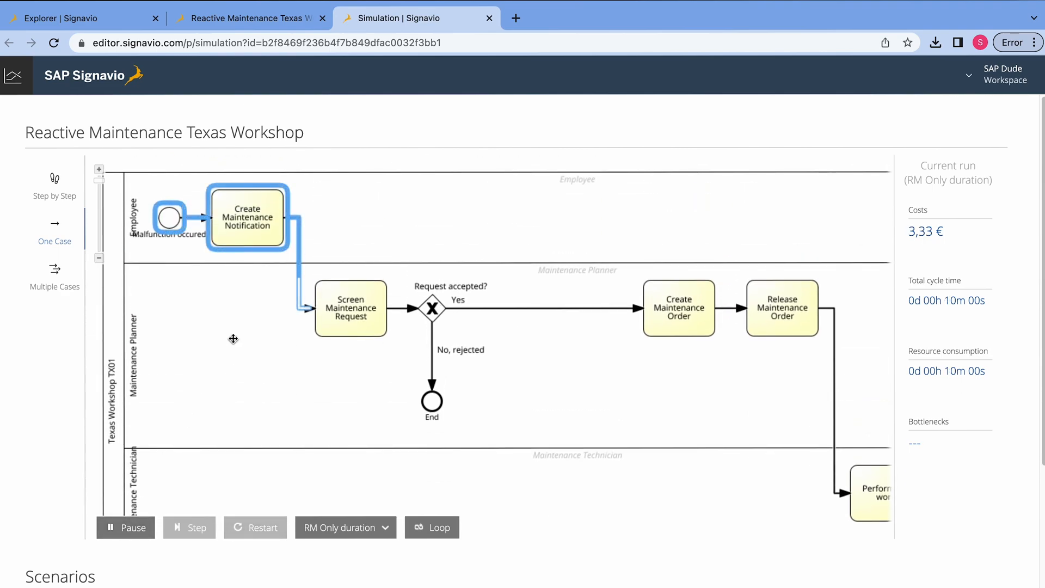
pyautogui.click(188, 528)
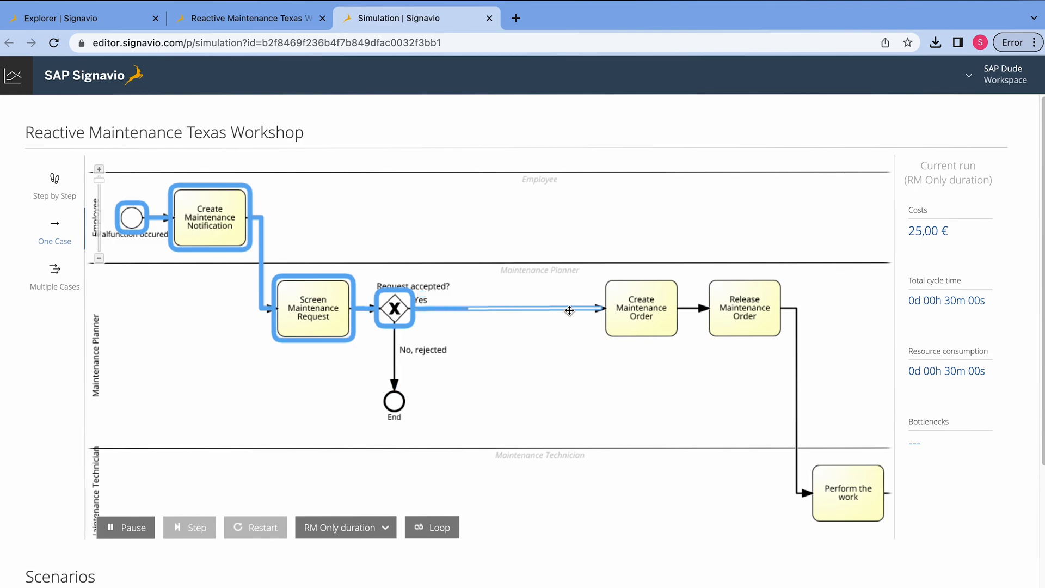
pyautogui.click(188, 527)
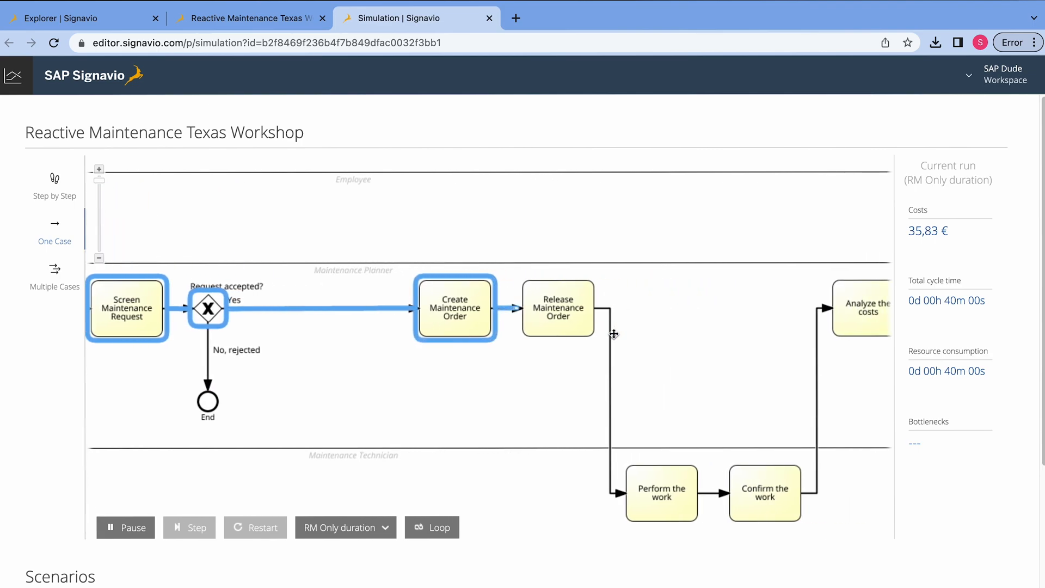